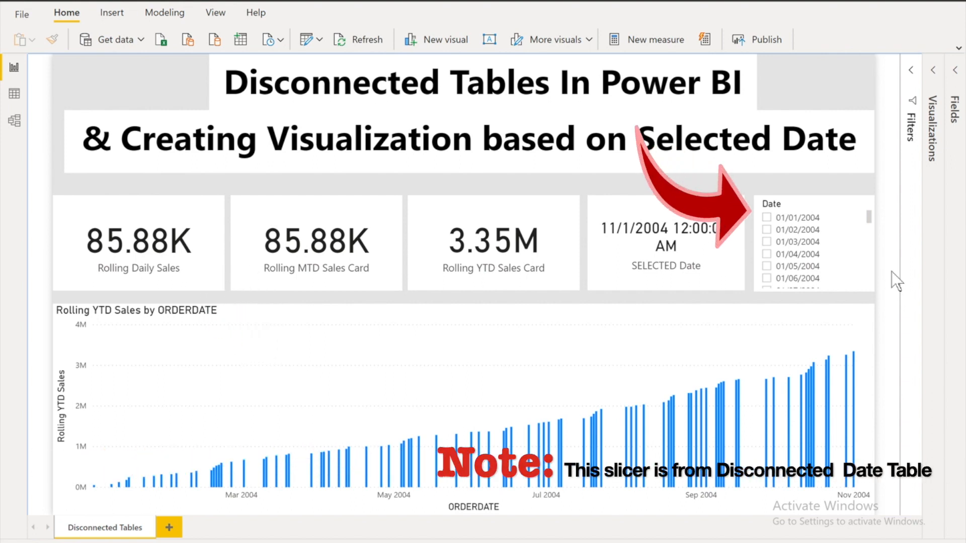
mouse_move(772, 274)
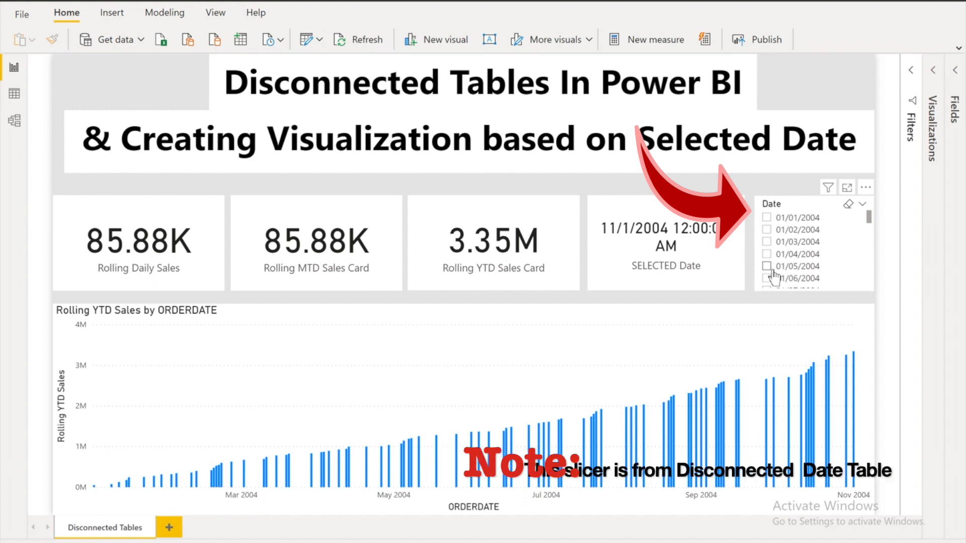
- Pick 01/05/2004, then 01/01/2004, then 06/19/2004 in the disconnected Date slicer
click(767, 266)
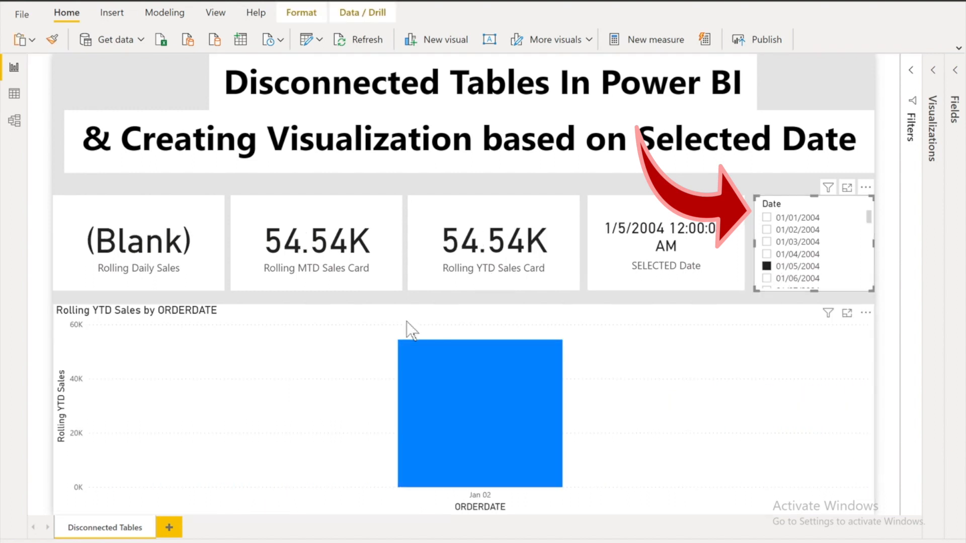
mouse_move(799, 290)
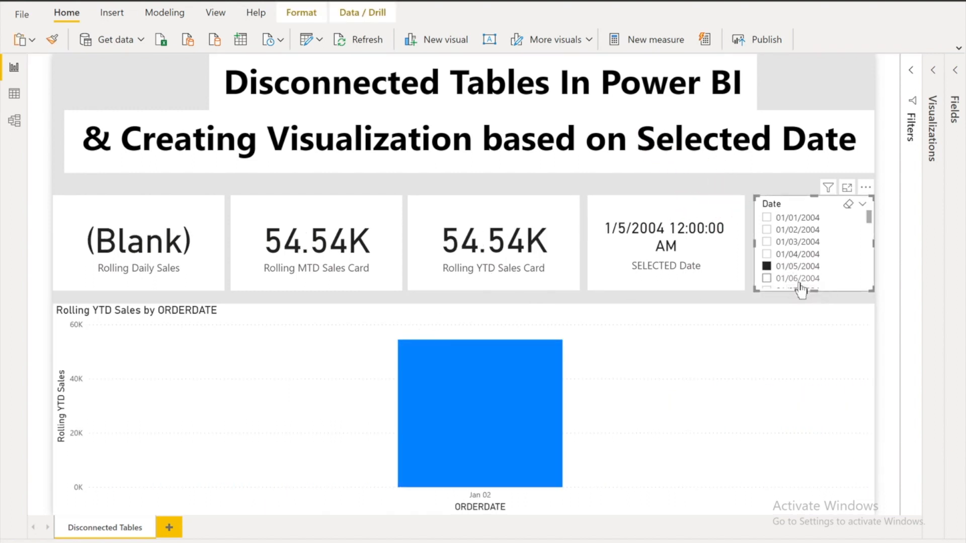
mouse_move(531, 505)
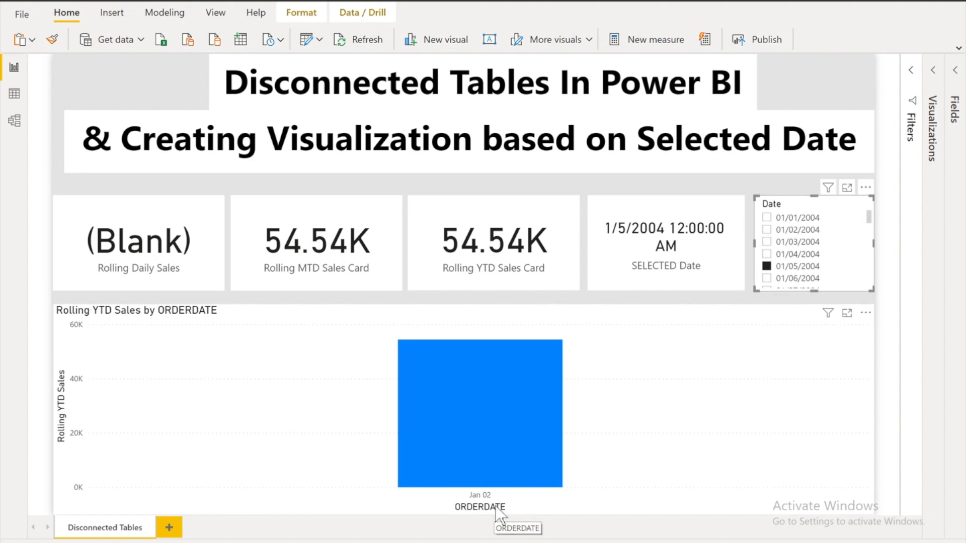
click(766, 217)
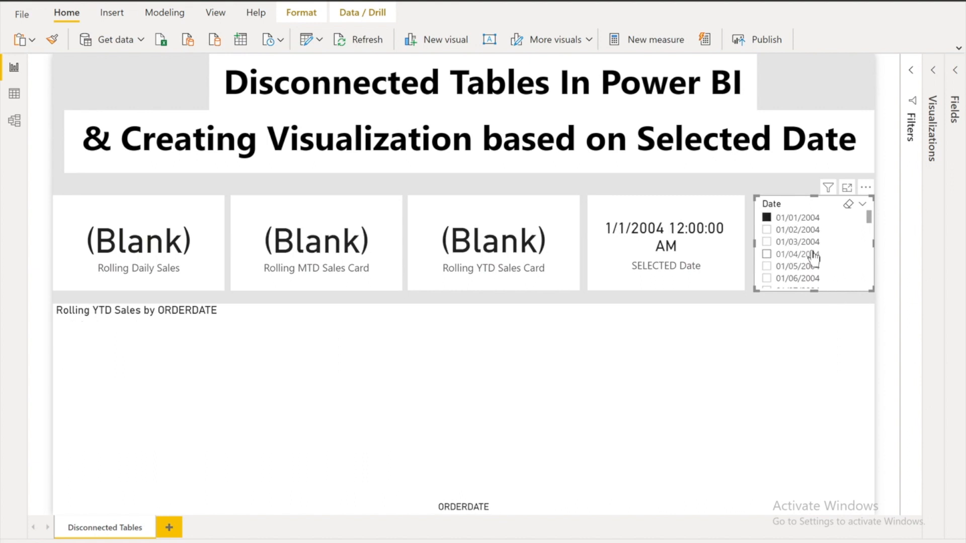
scroll(down, 3)
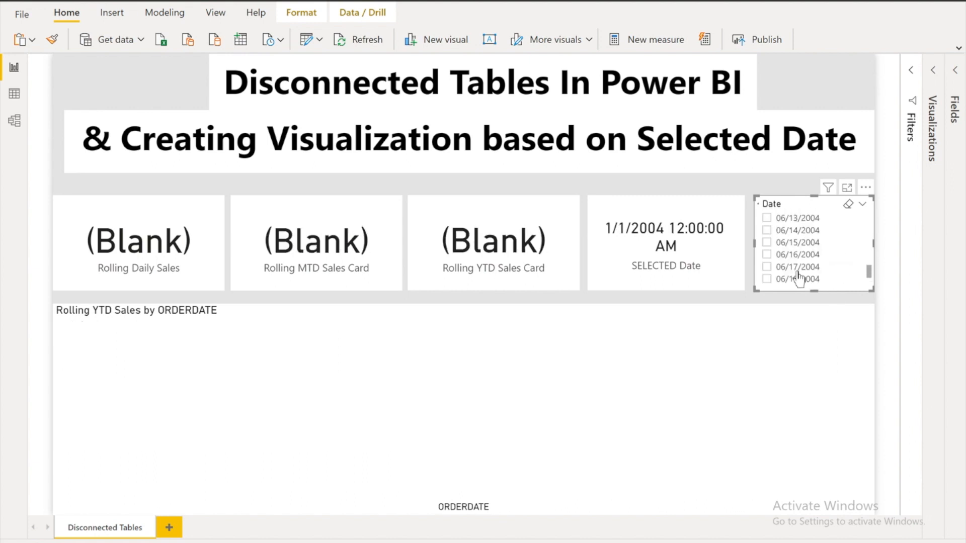
click(796, 276)
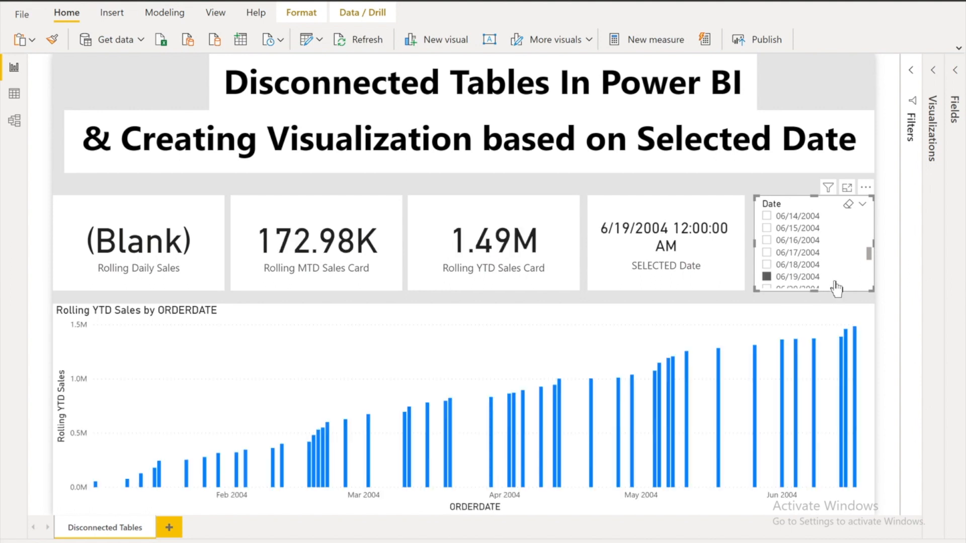
mouse_move(472, 307)
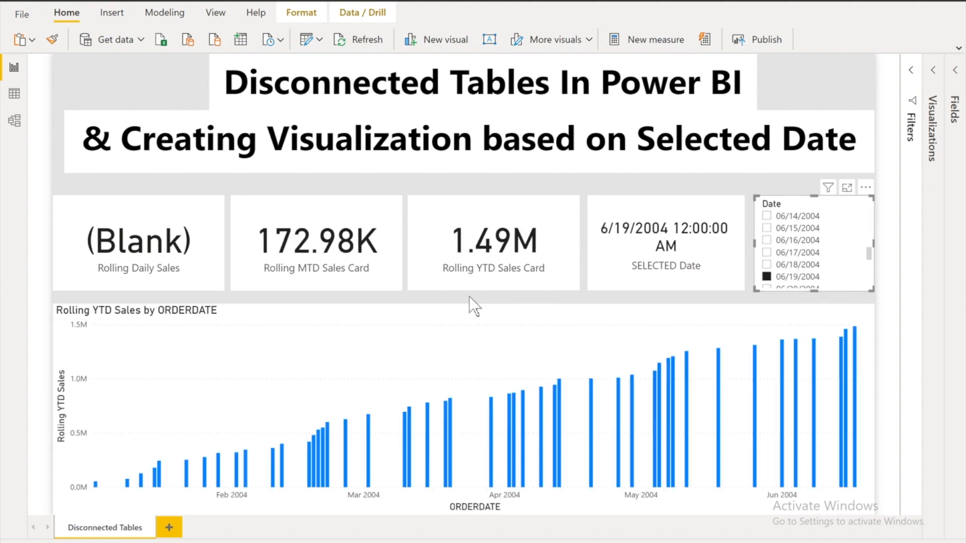
mouse_move(835, 479)
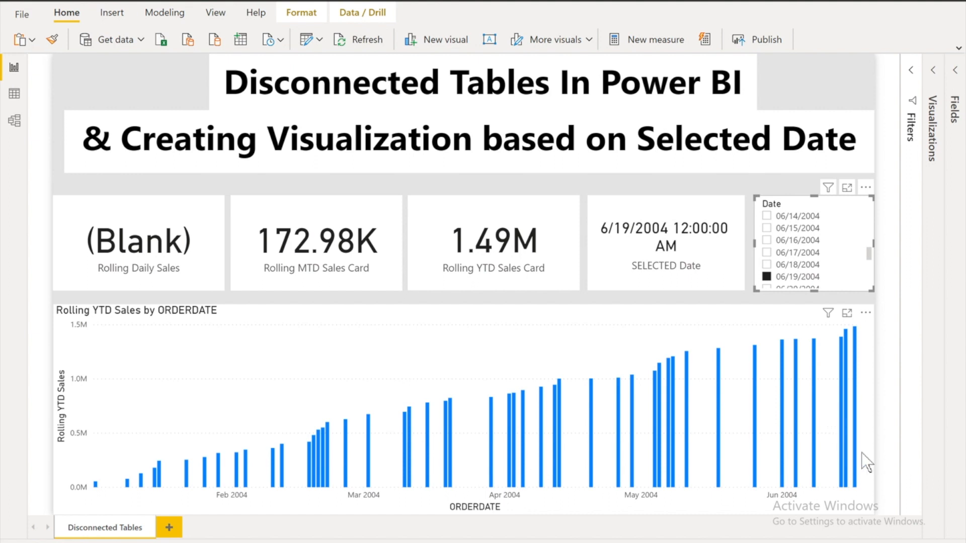
mouse_move(867, 473)
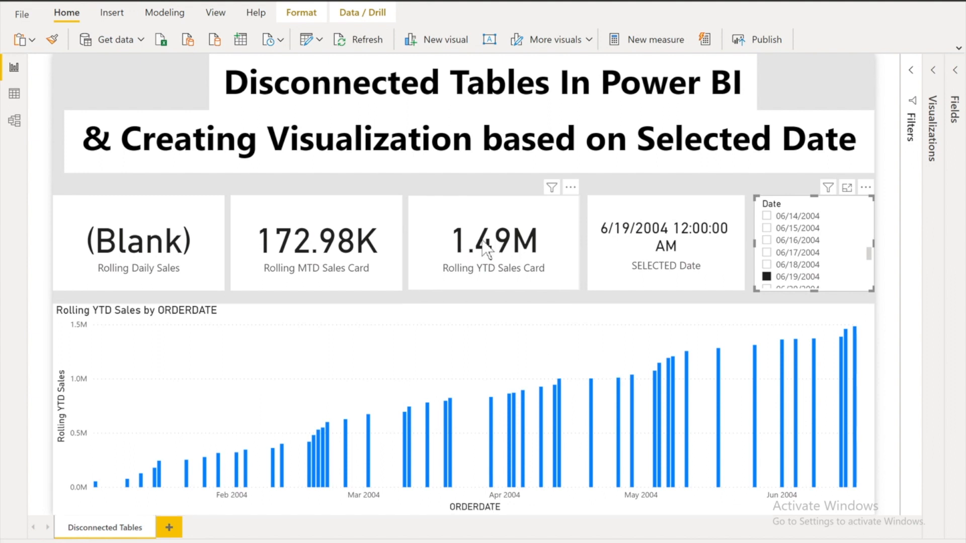
mouse_move(531, 298)
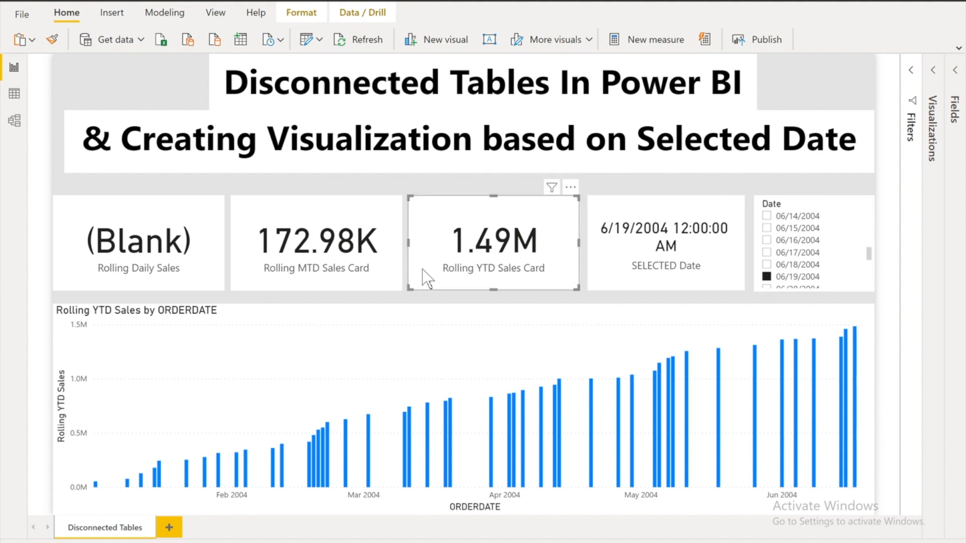
mouse_move(851, 362)
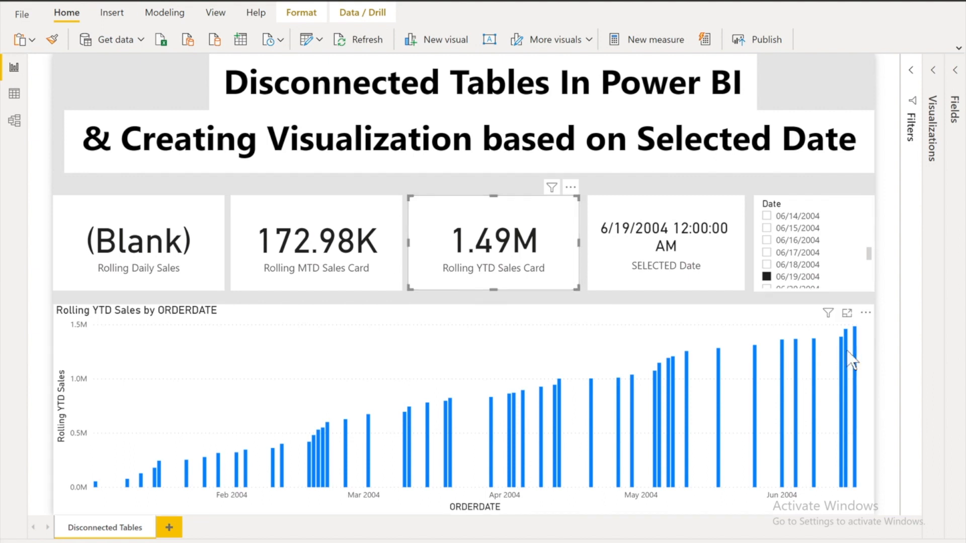
mouse_move(852, 360)
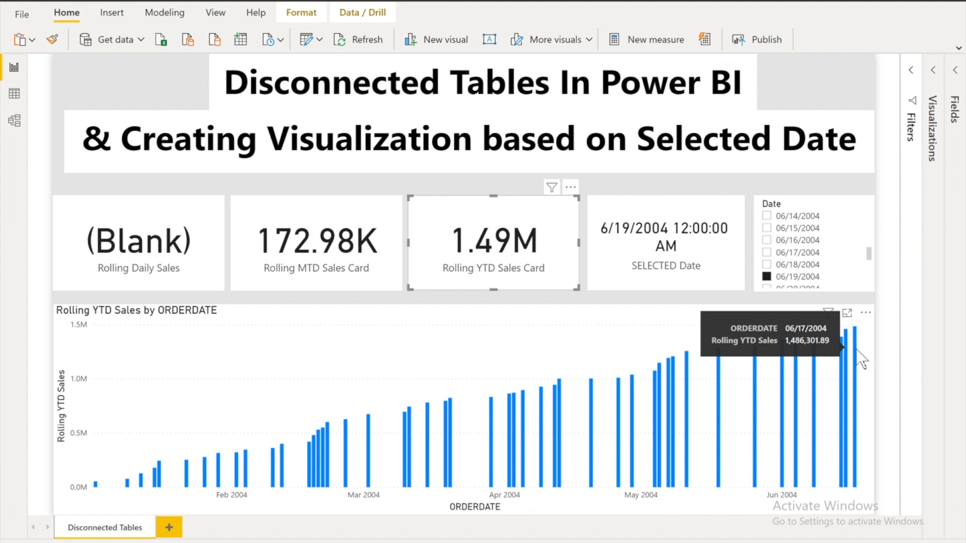
mouse_move(297, 279)
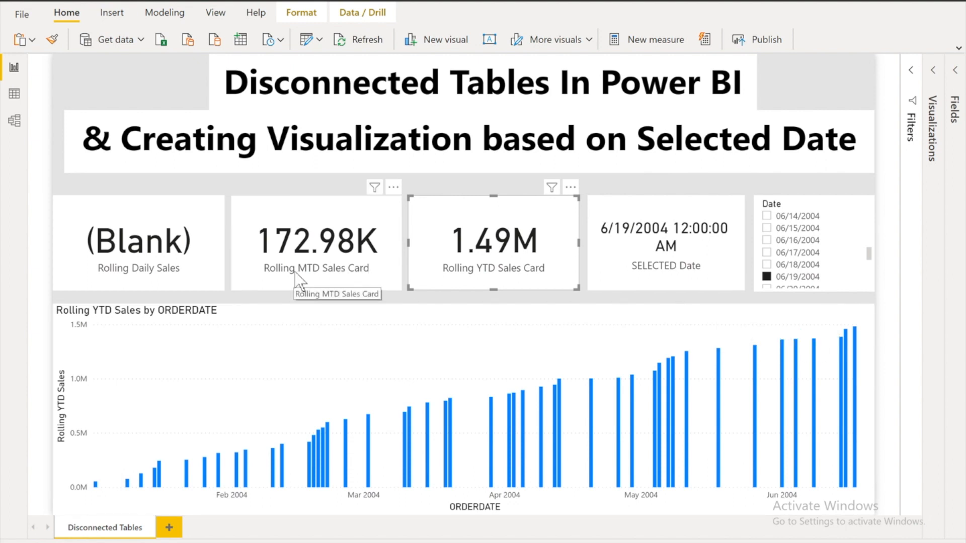
mouse_move(196, 284)
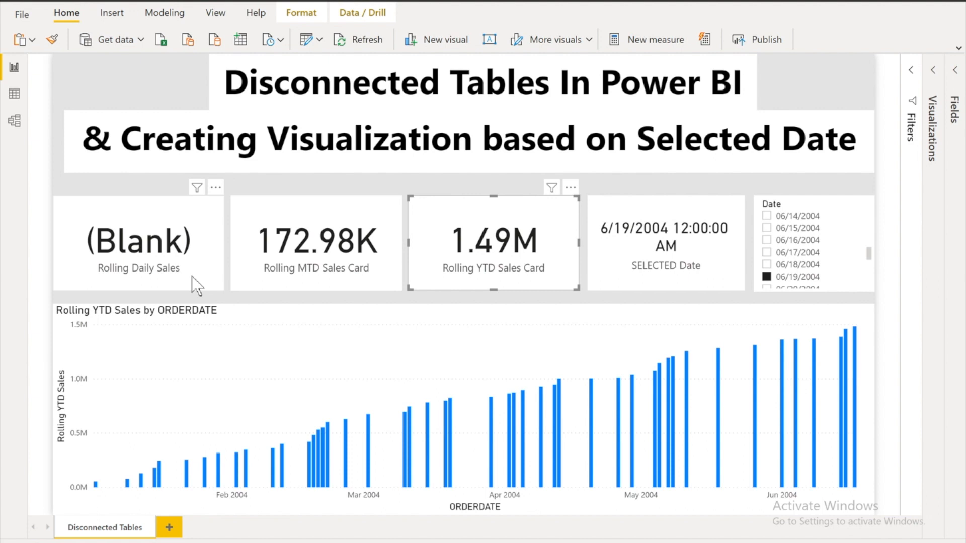
mouse_move(893, 253)
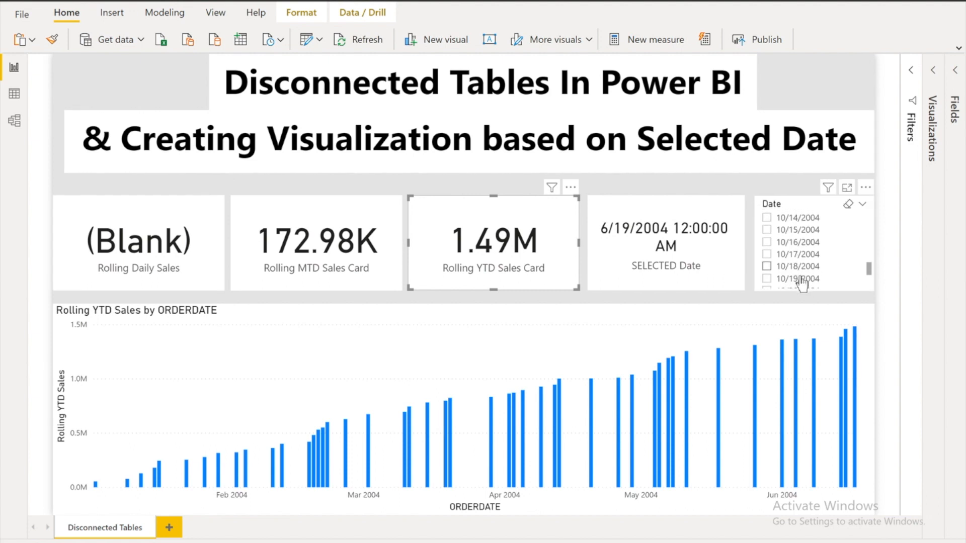
- Pick 11/01/2004 in the Date slicer so daily/MTD show 85.88K and YTD 3.35M
scroll(down, 3)
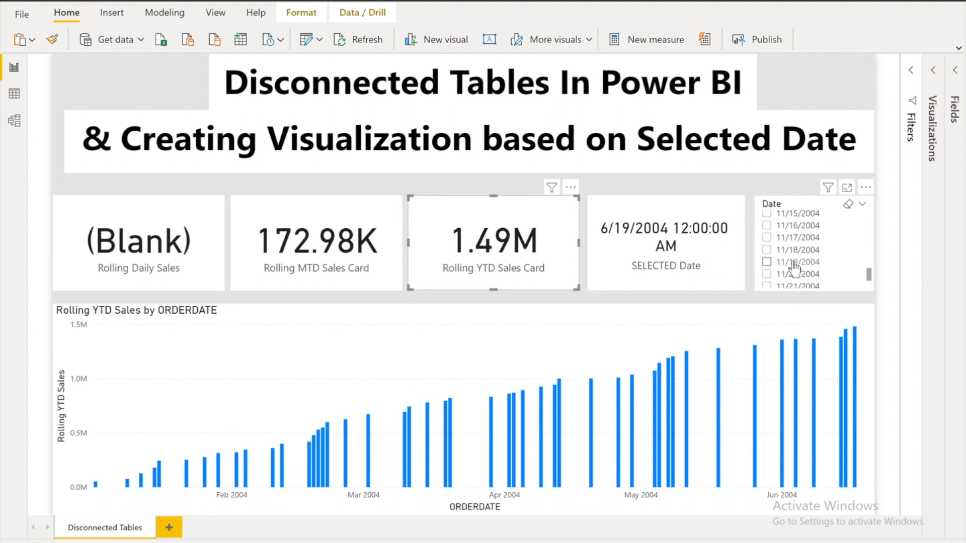
scroll(up, 3)
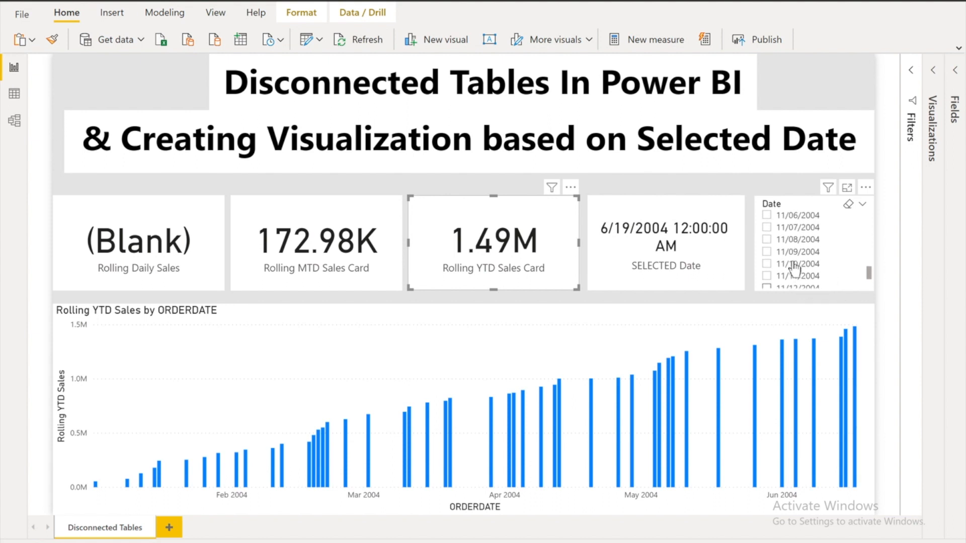
scroll(up, 3)
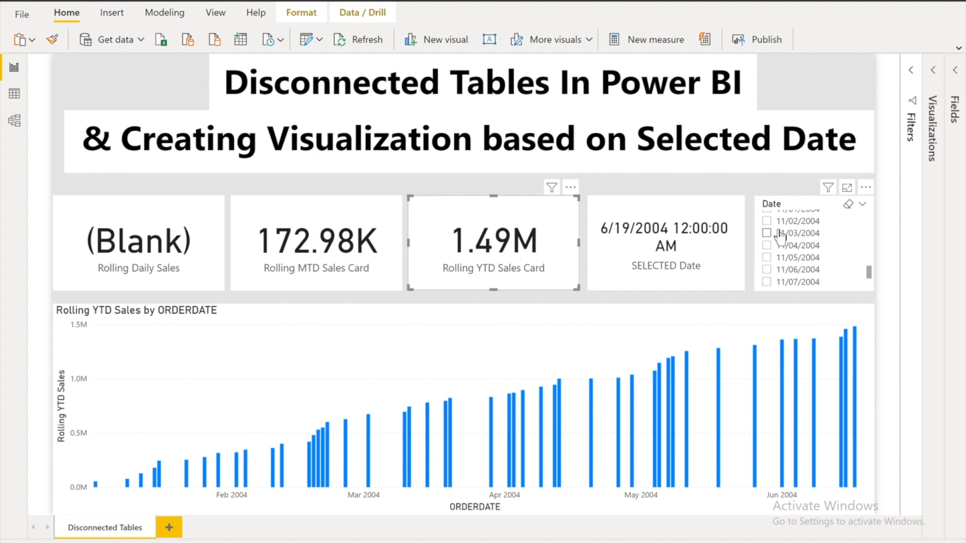
click(766, 224)
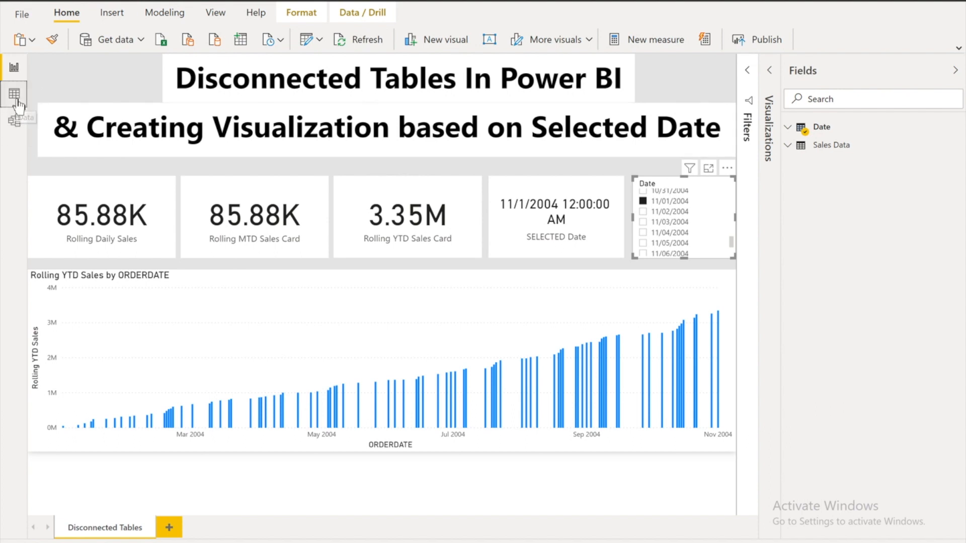
- Show the Date table's rows and its CALENDARAUTO() definition in Data view
click(13, 94)
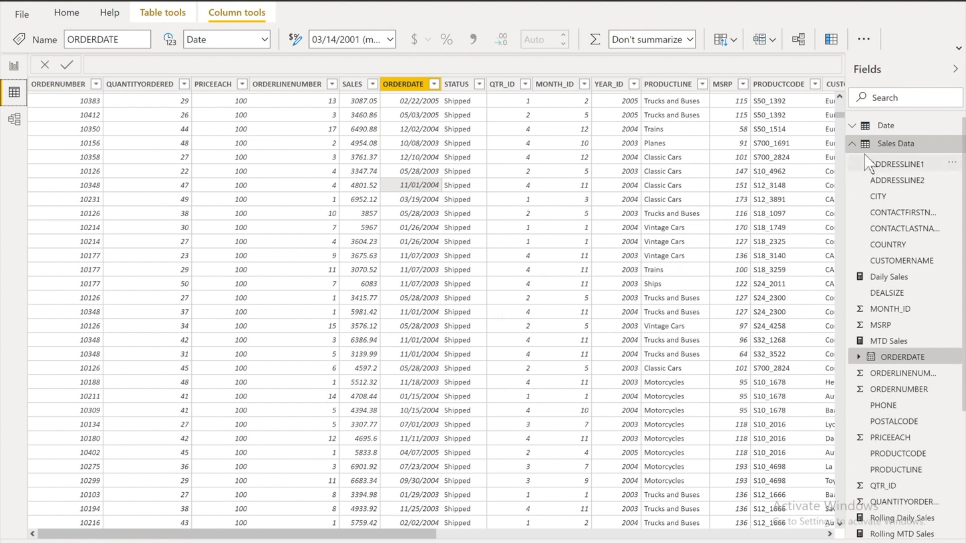
click(896, 144)
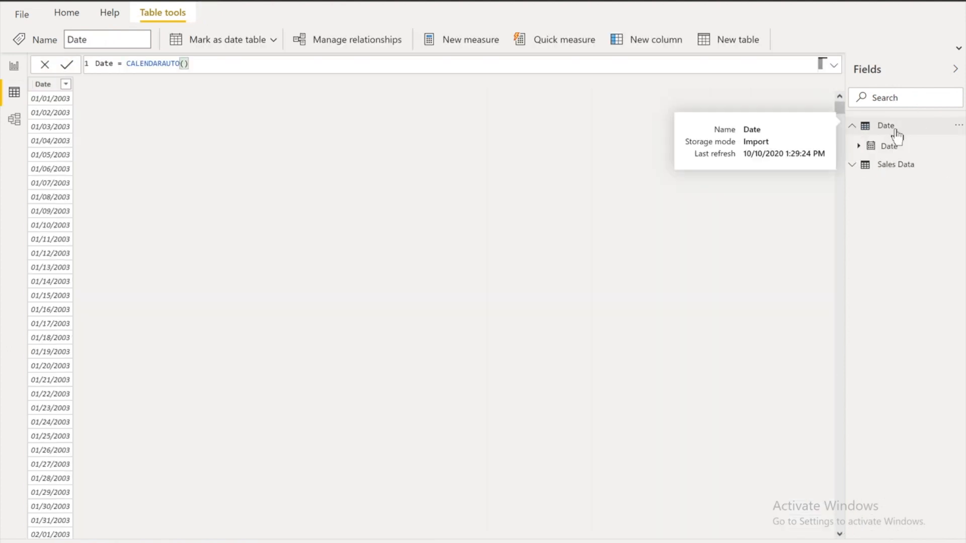
mouse_move(890, 136)
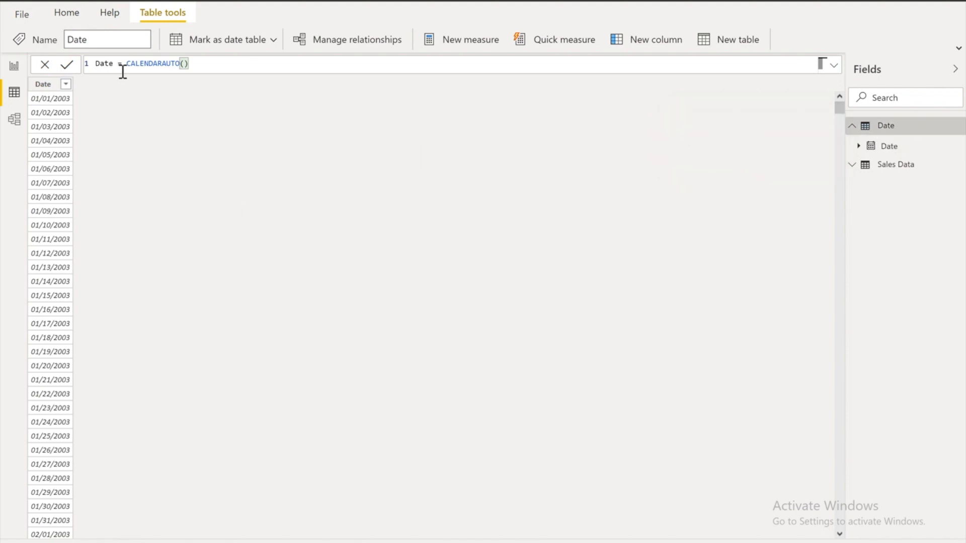
mouse_move(232, 92)
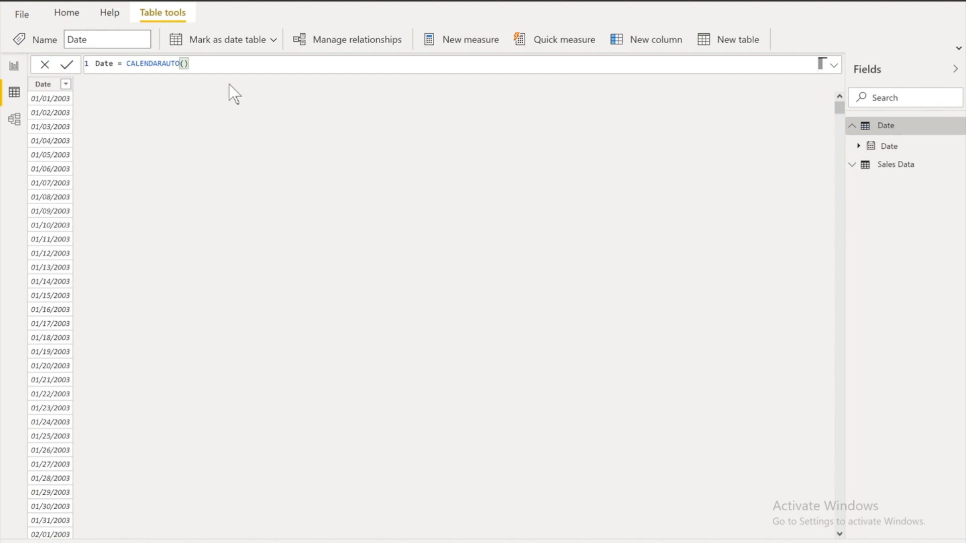
mouse_move(13, 119)
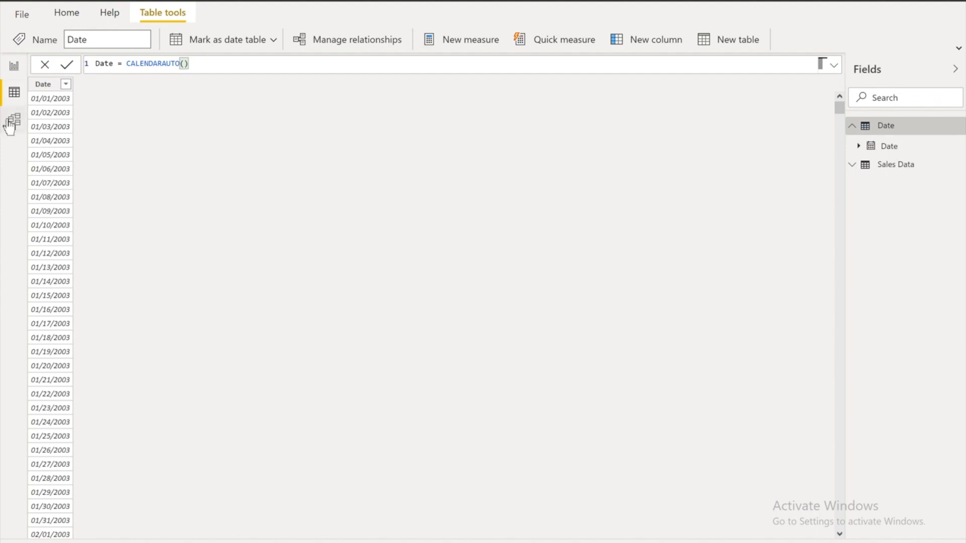
- Check in Model view that Date and Sales Data are unrelated, then return to the report
click(13, 118)
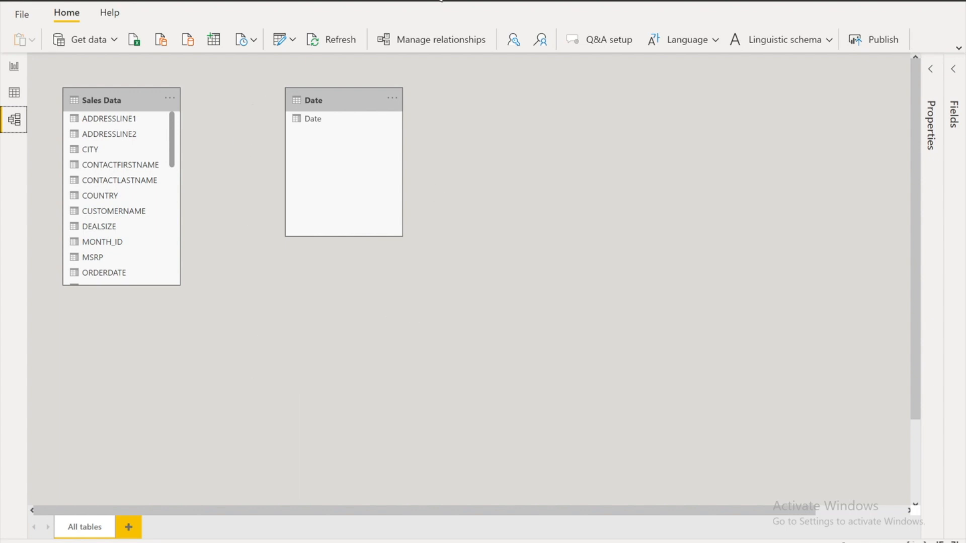
mouse_move(234, 180)
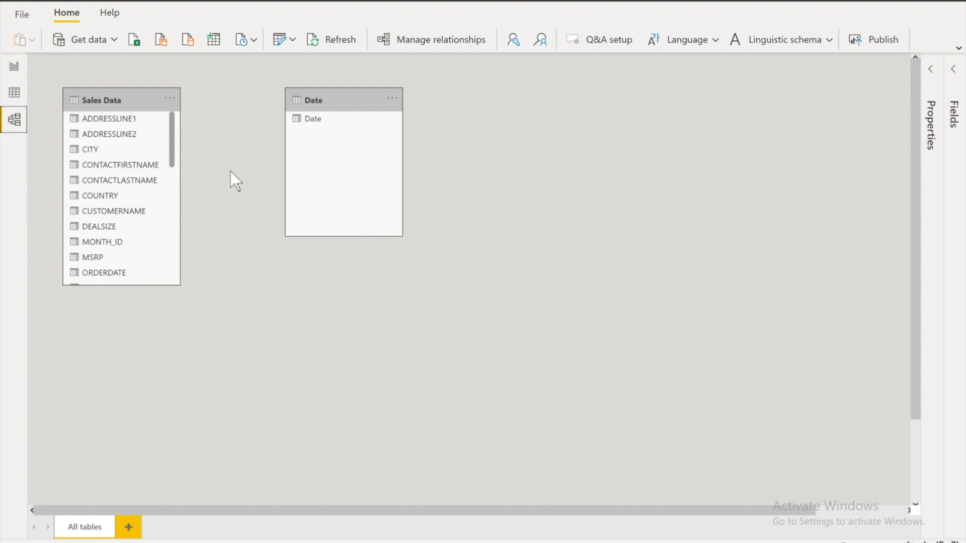
mouse_move(302, 268)
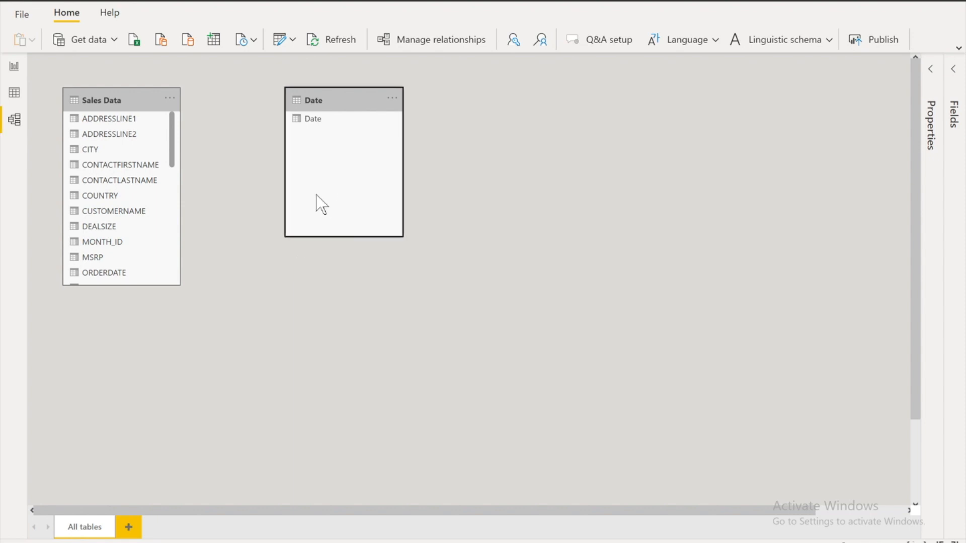
mouse_move(142, 313)
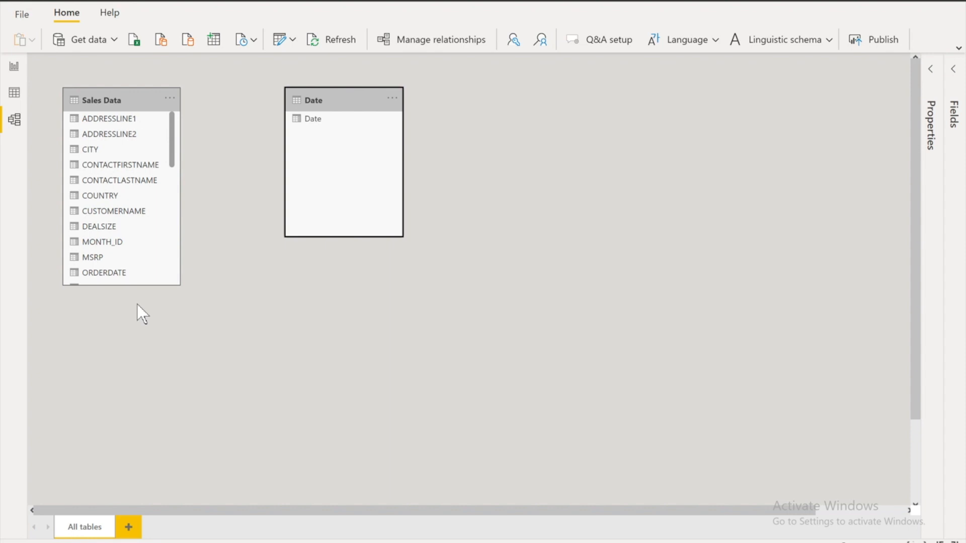
click(13, 66)
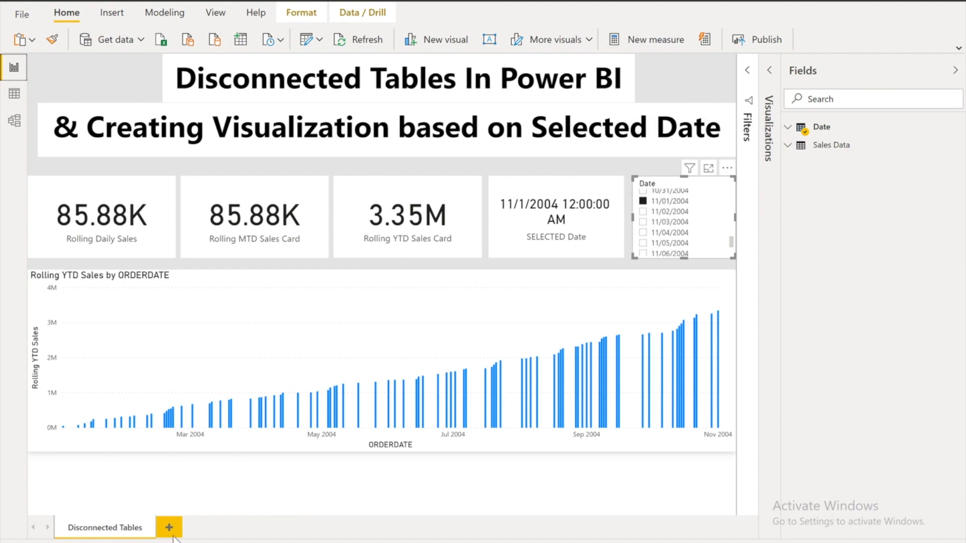
- Create the measure Daily Sales = SUM('Sales Data'[SALES]) and commit it
click(169, 527)
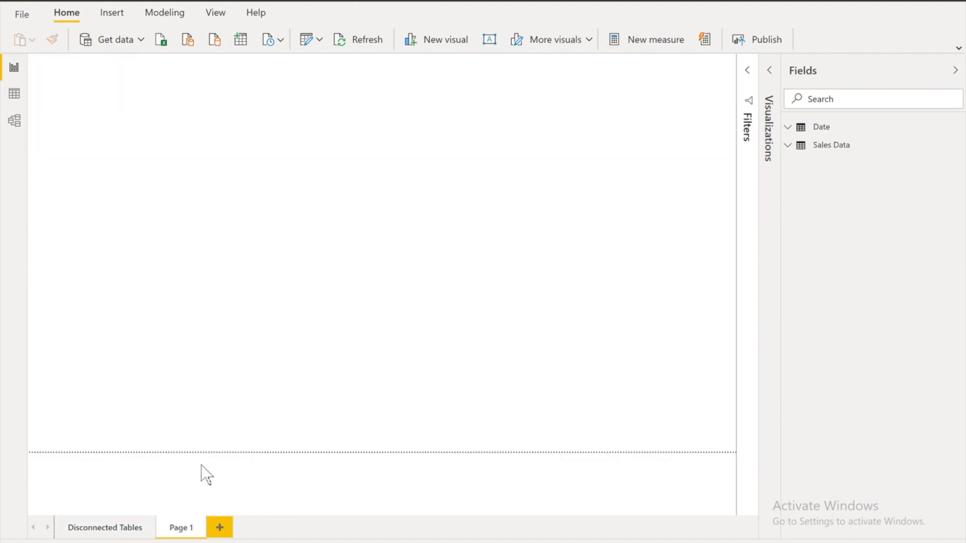
mouse_move(951, 153)
text(Daily Sal)
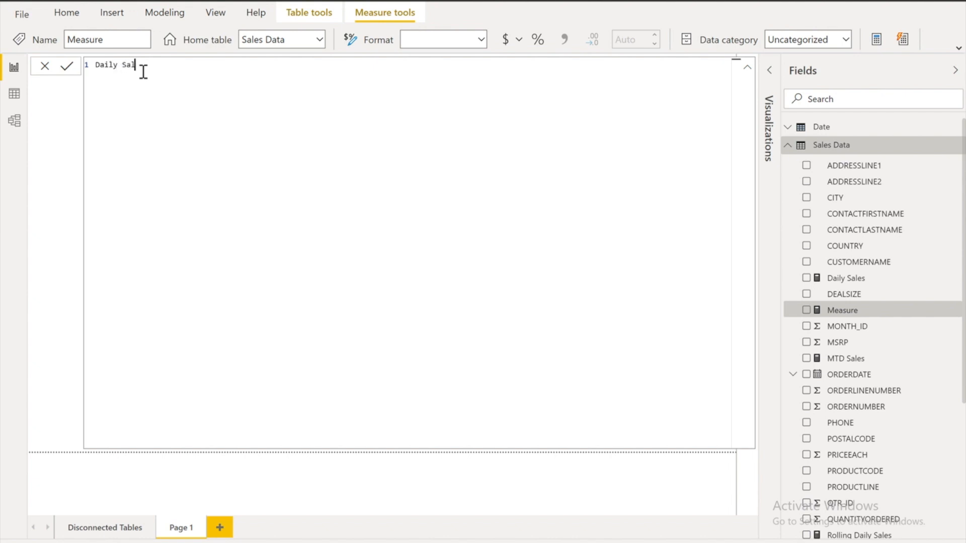
text(= SUM()
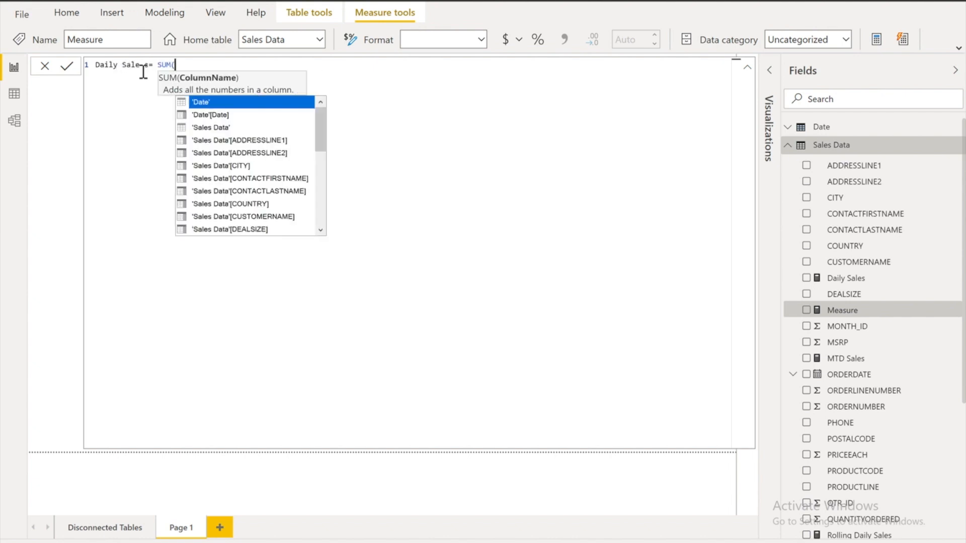
text(sales)
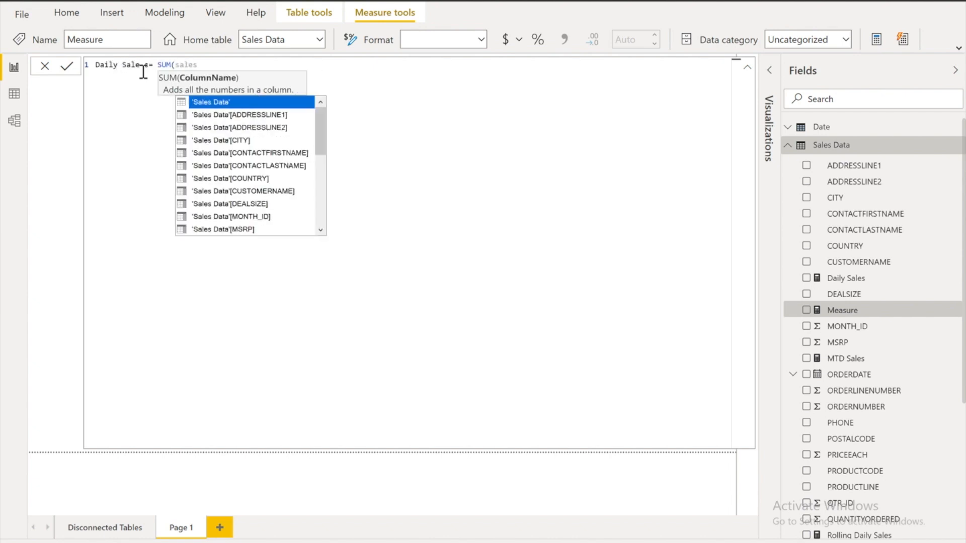
scroll(down, 3)
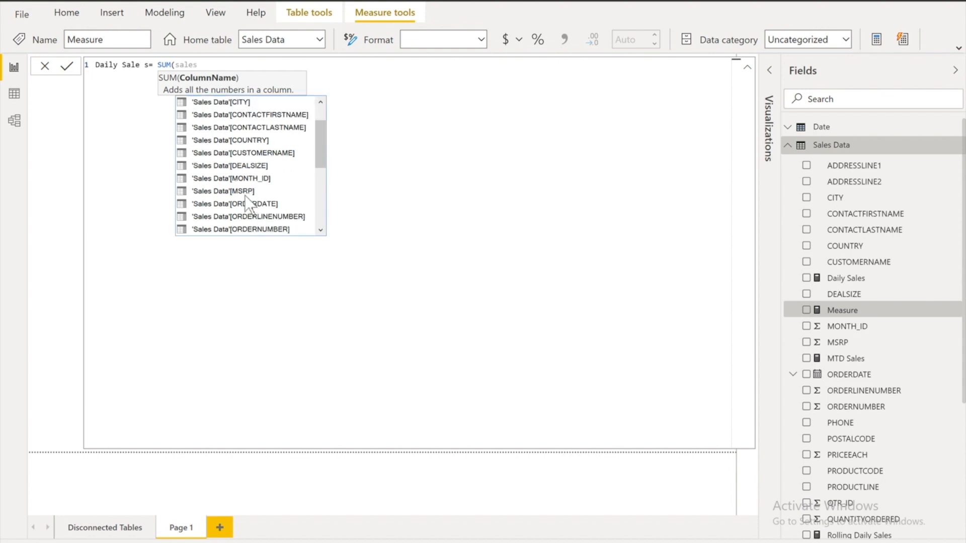
scroll(down, 3)
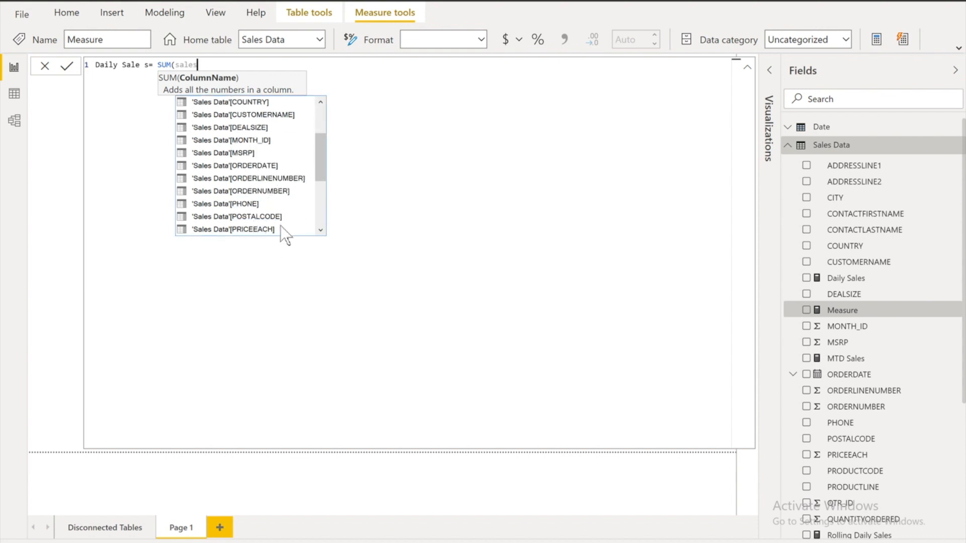
text('Sales Data'[SALES])
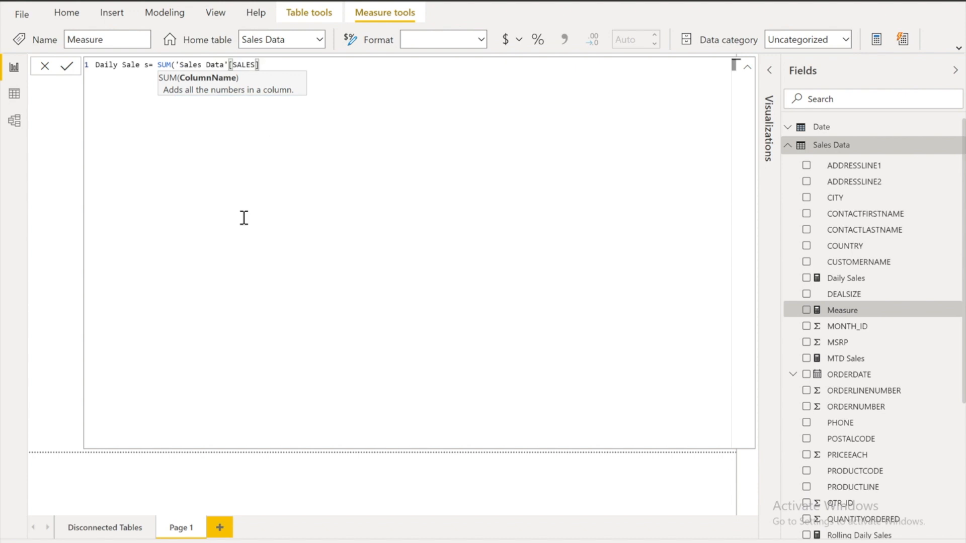
text())
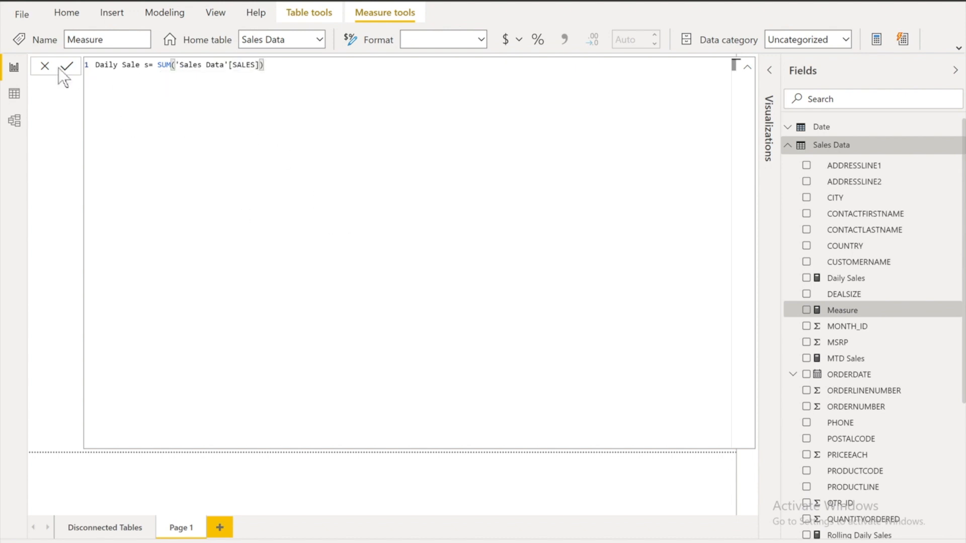
click(65, 66)
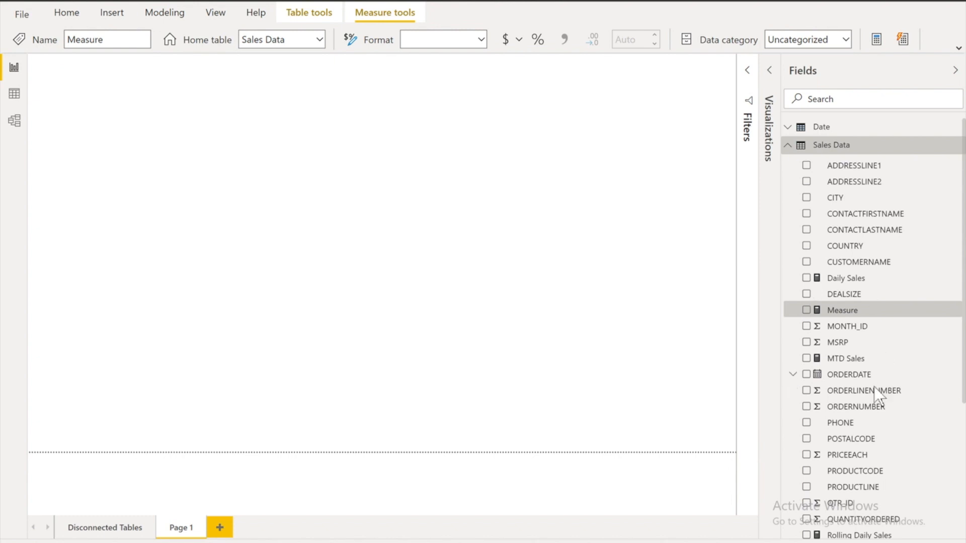
click(66, 12)
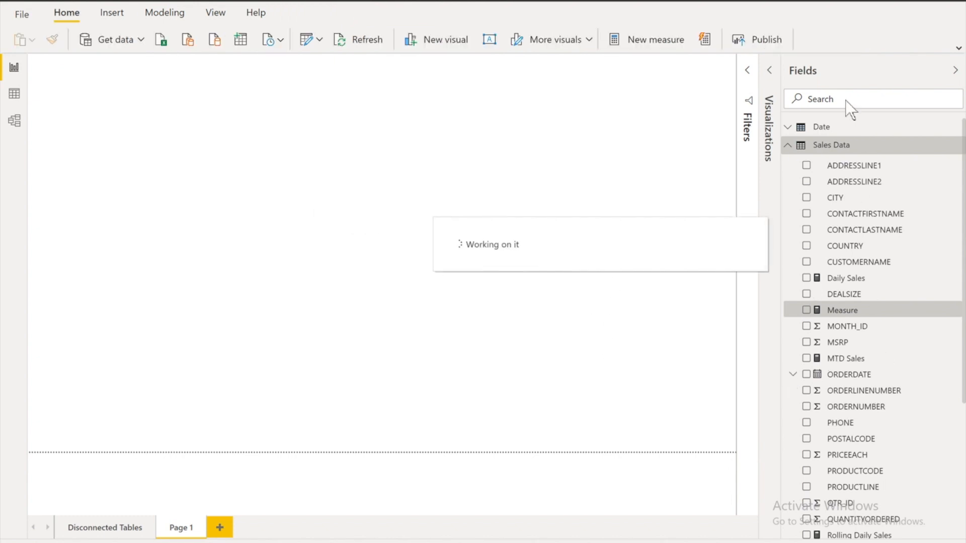
scroll(down, 3)
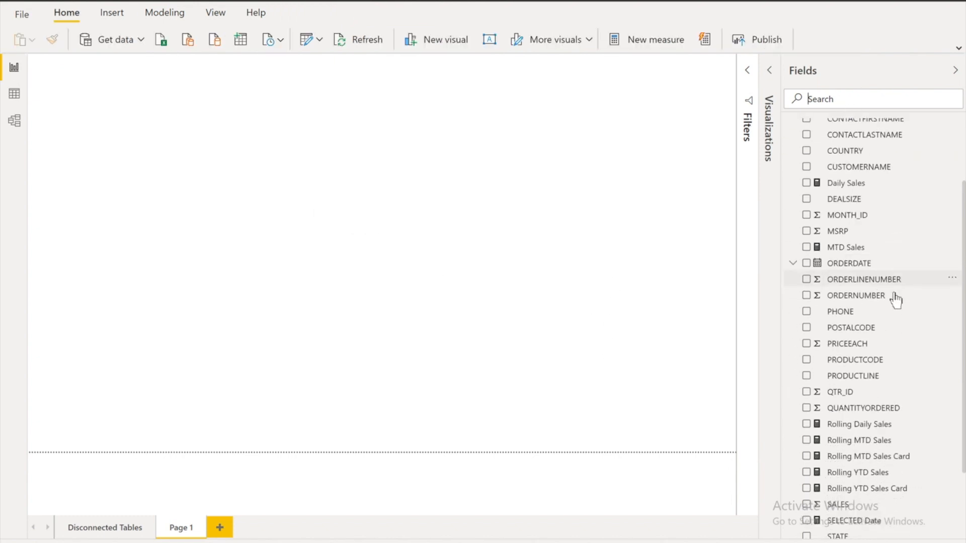
scroll(up, 3)
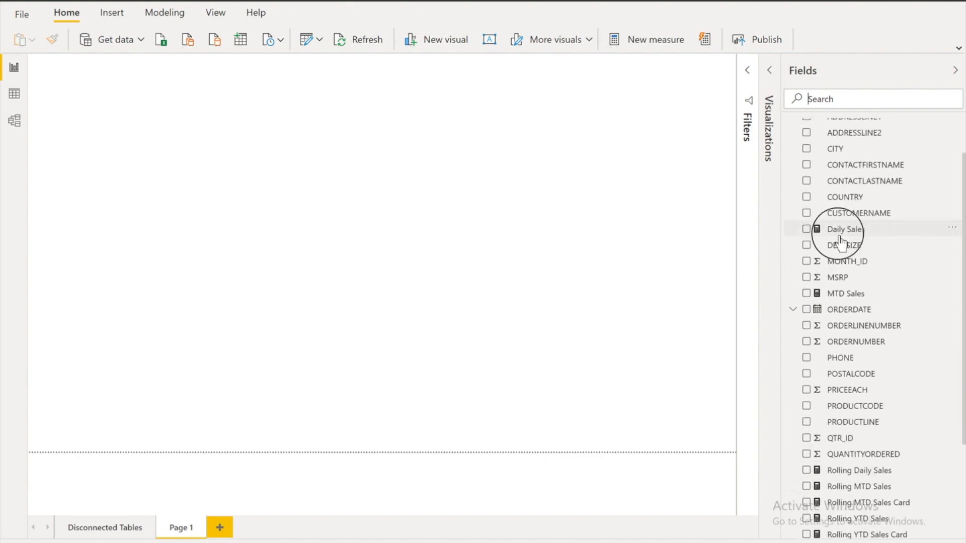
- Search the fields for MTD and review the MTD Sales (TOTALMTD) and YTD Sales (TOTALYTD) formulas
click(845, 229)
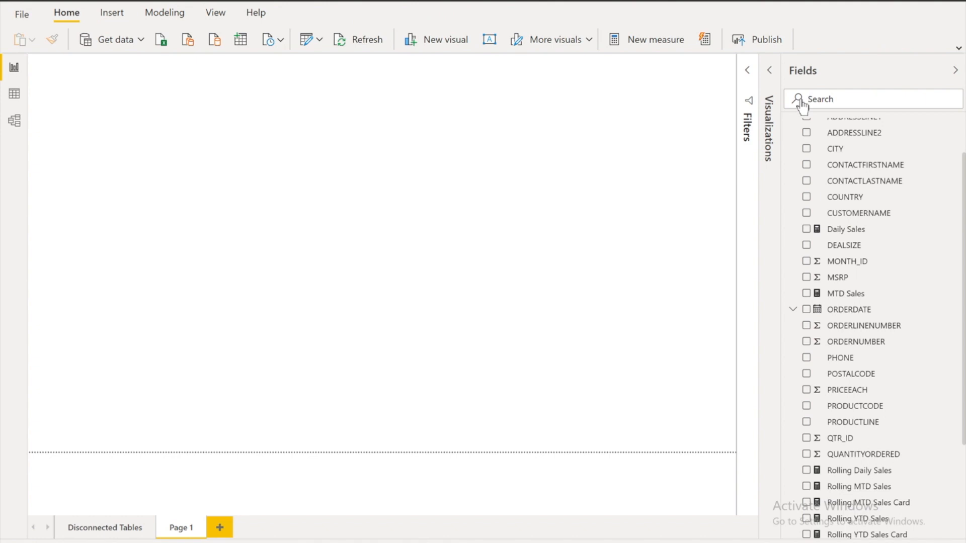
text(MTD)
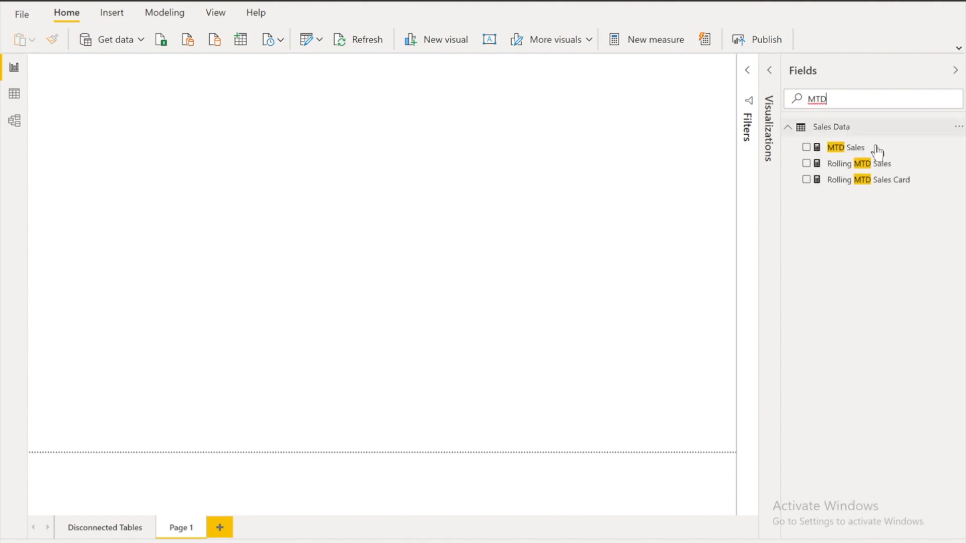
click(846, 147)
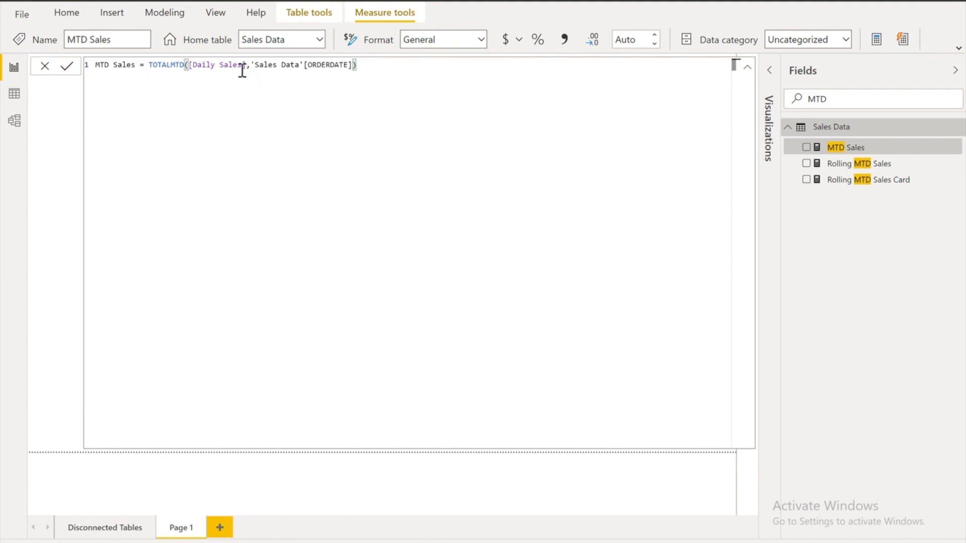
mouse_move(270, 77)
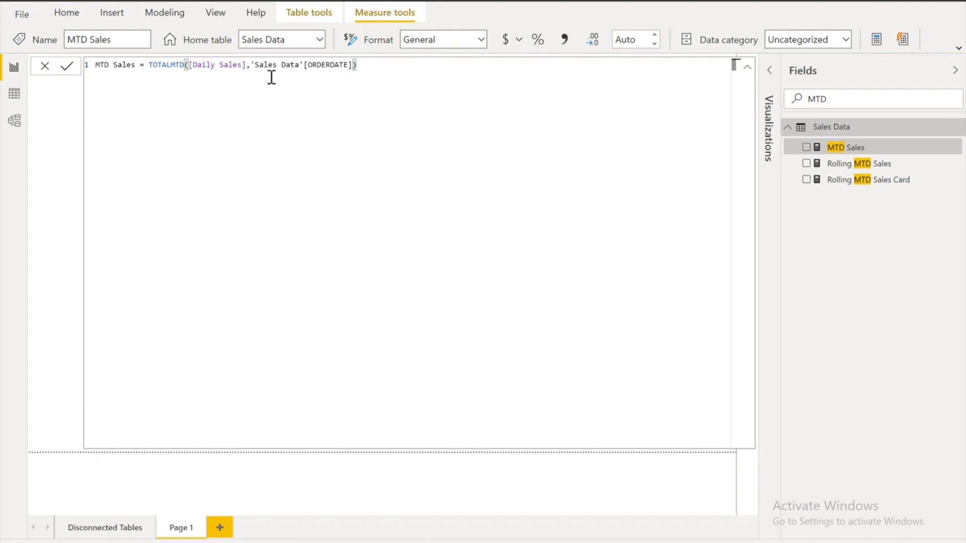
mouse_move(342, 84)
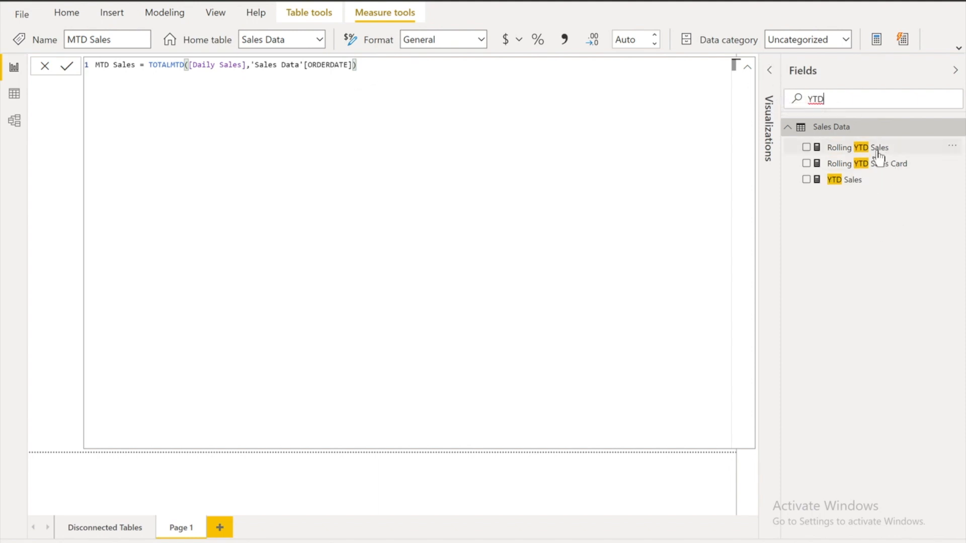
click(844, 179)
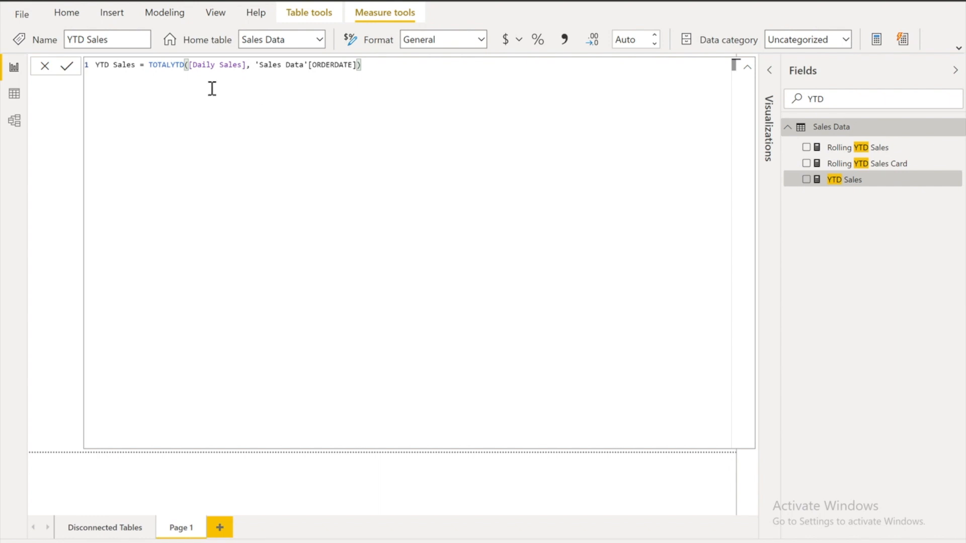
mouse_move(138, 183)
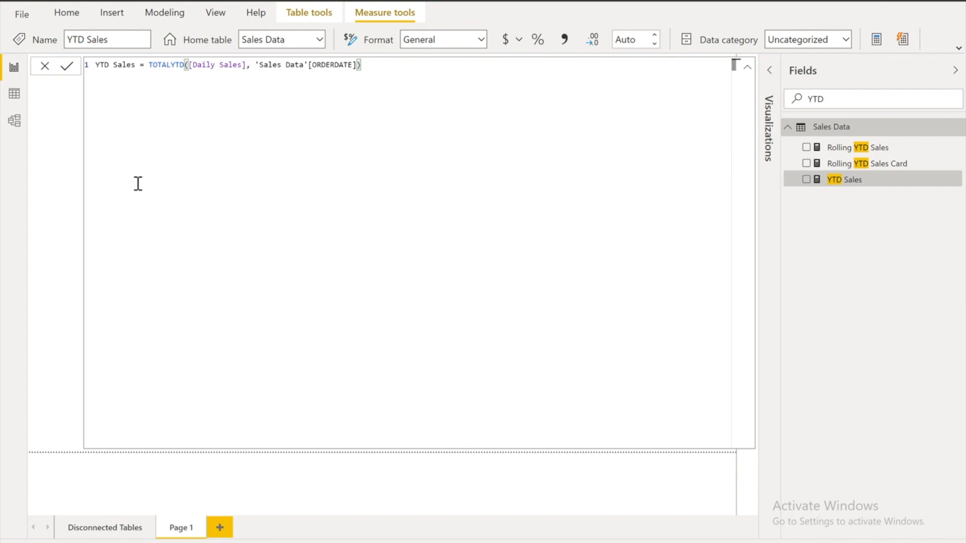
click(66, 66)
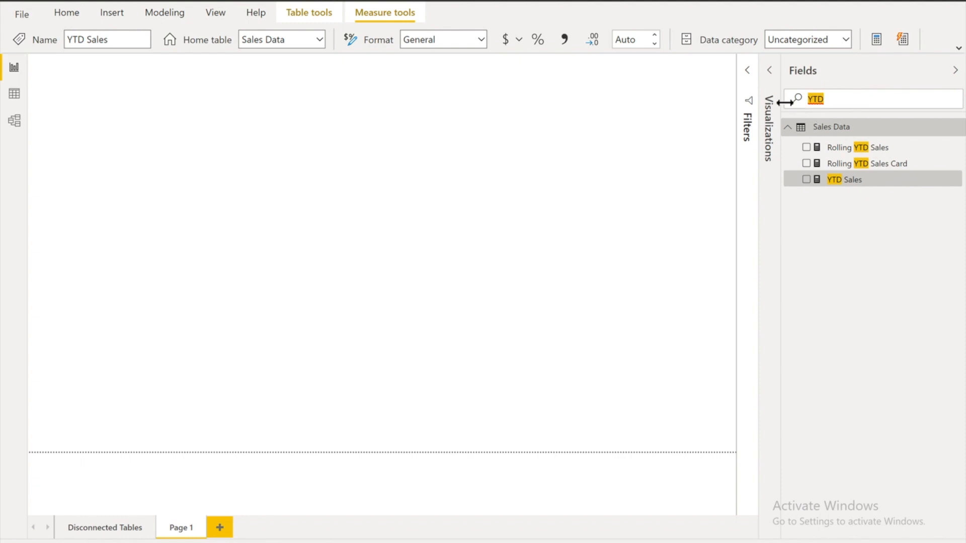
- Add YTD Sales, MTD Sales and Daily Sales as cards and start an ORDERDATE visual
click(806, 179)
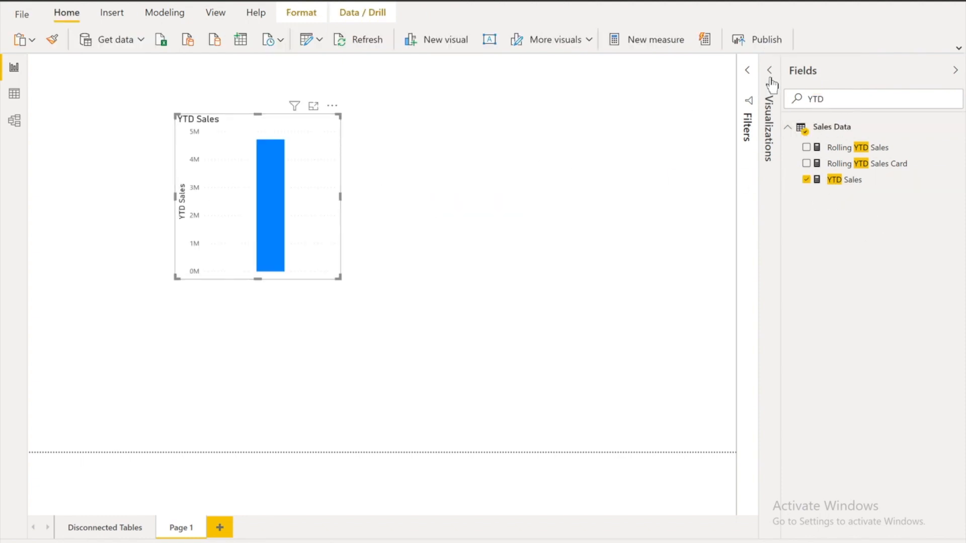
click(769, 69)
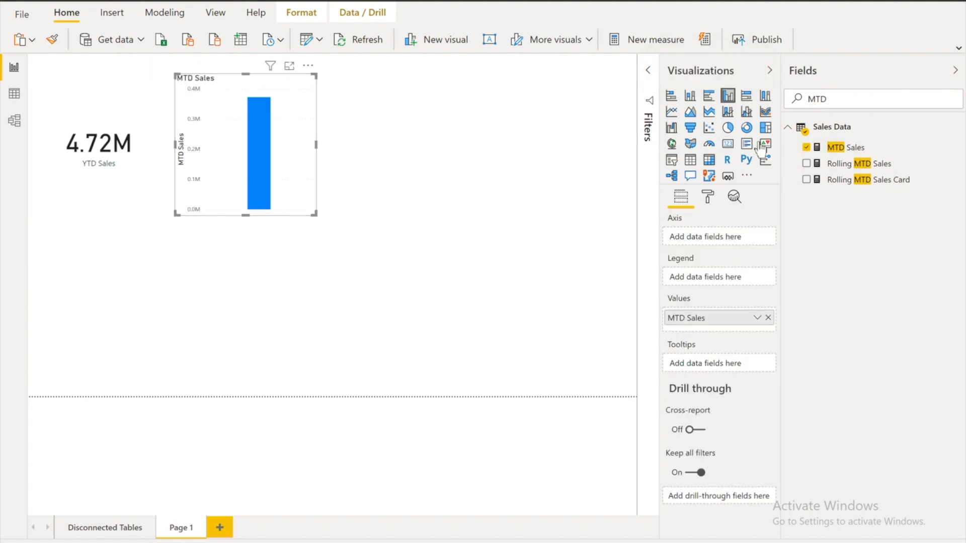
click(745, 143)
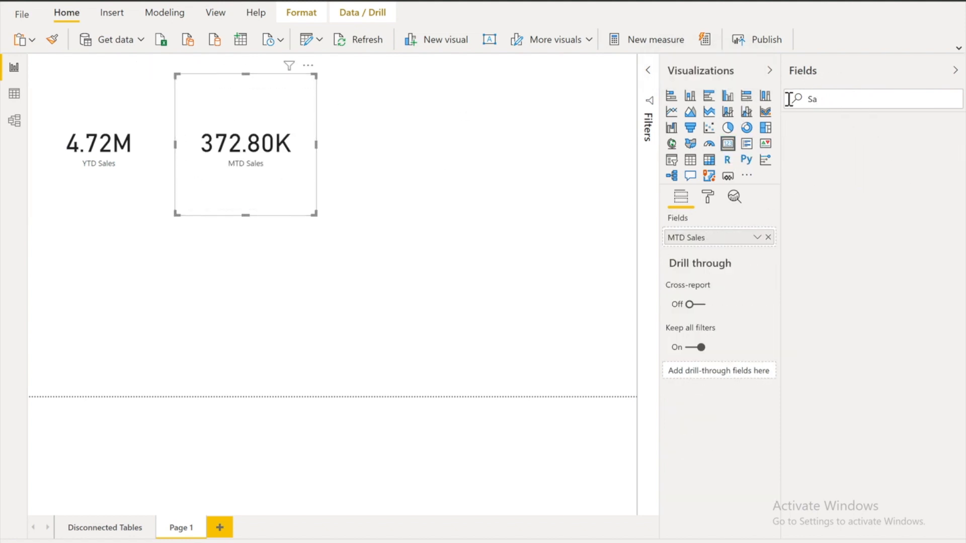
text(Daily Values)
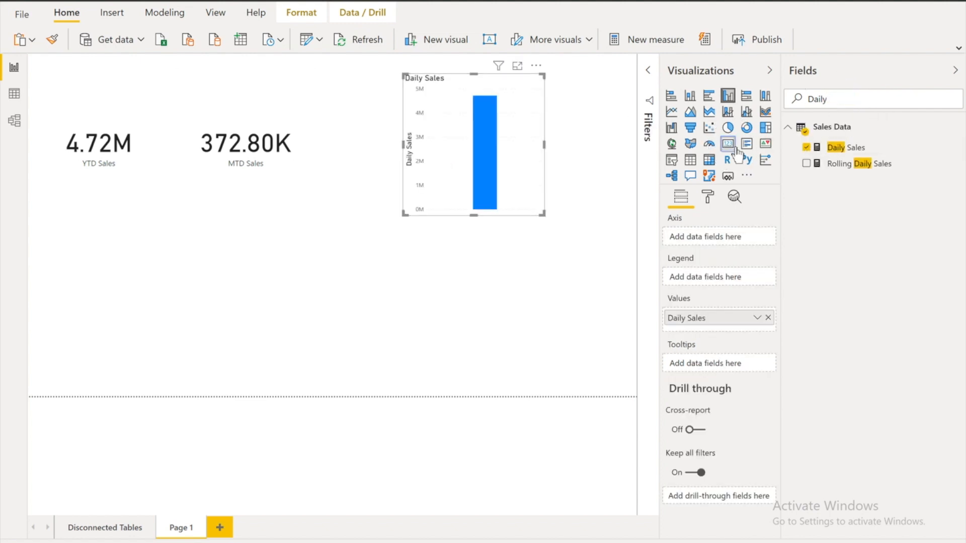
click(727, 144)
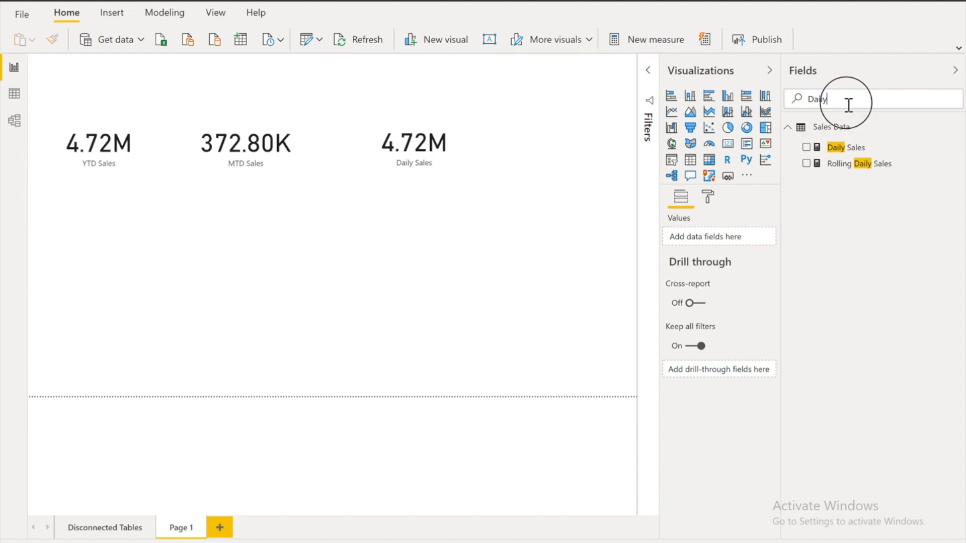
text(re)
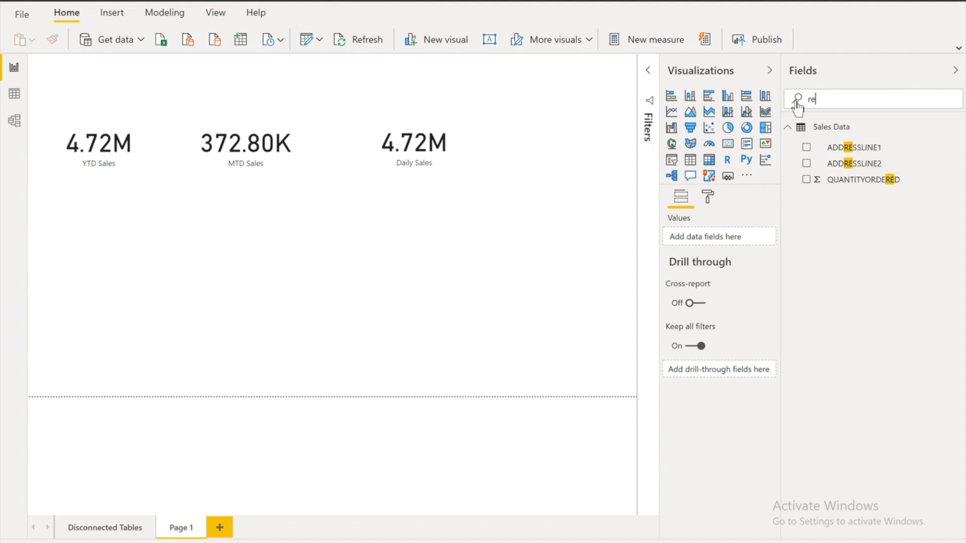
text(order)
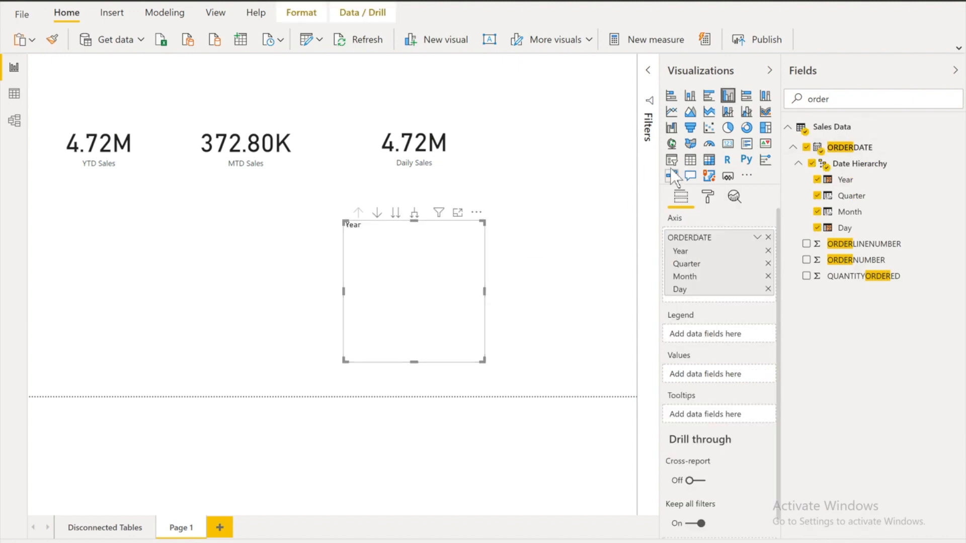
- Turn the ORDERDATE visual into a slicer and filter the cards to 02/02/2004, then 02/18/2004
click(670, 159)
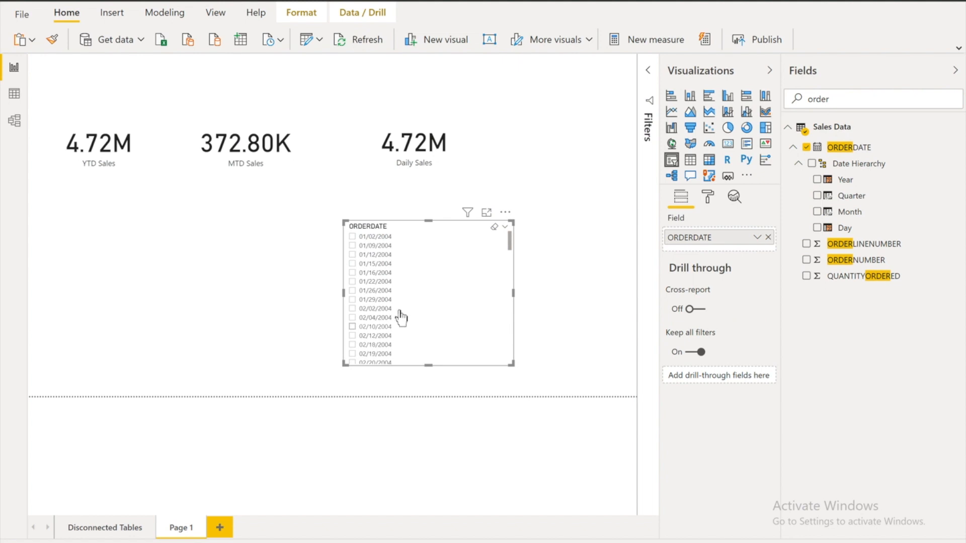
click(352, 309)
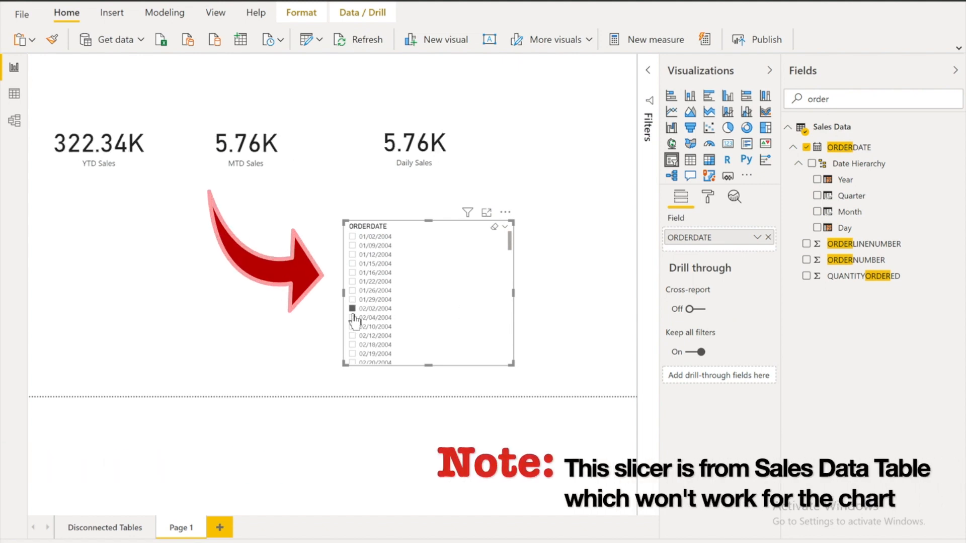
mouse_move(450, 261)
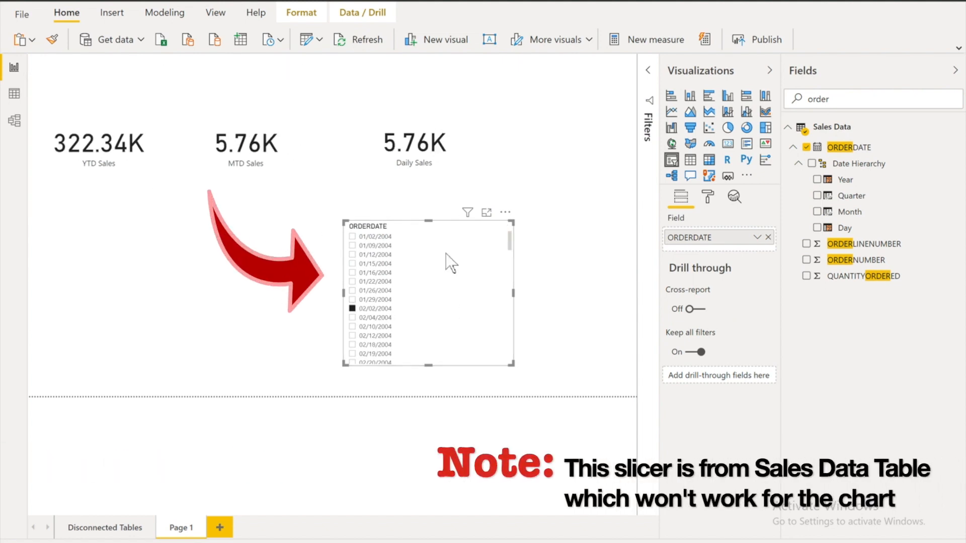
click(353, 344)
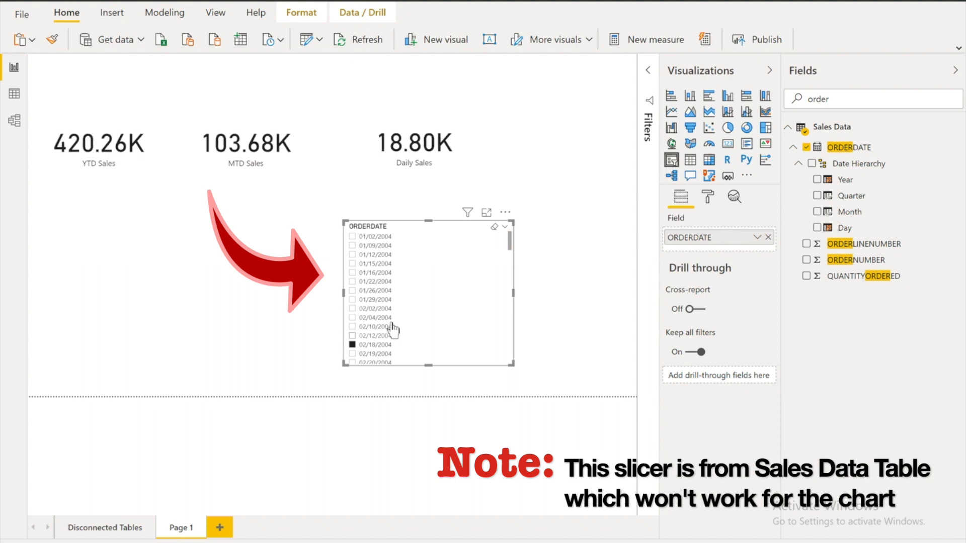
scroll(down, 3)
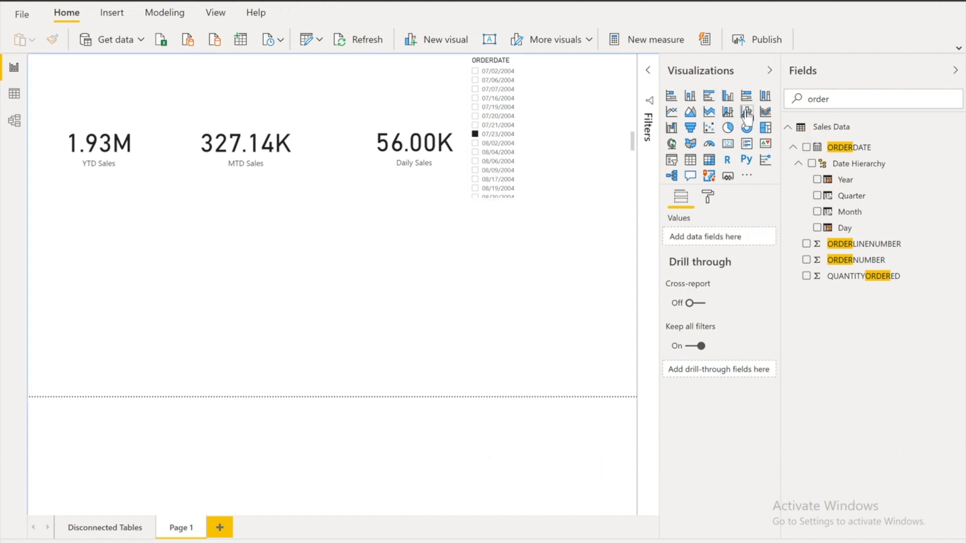
- Add a clustered column chart of YTD Sales by plain ORDERDATE beneath the cards
click(727, 95)
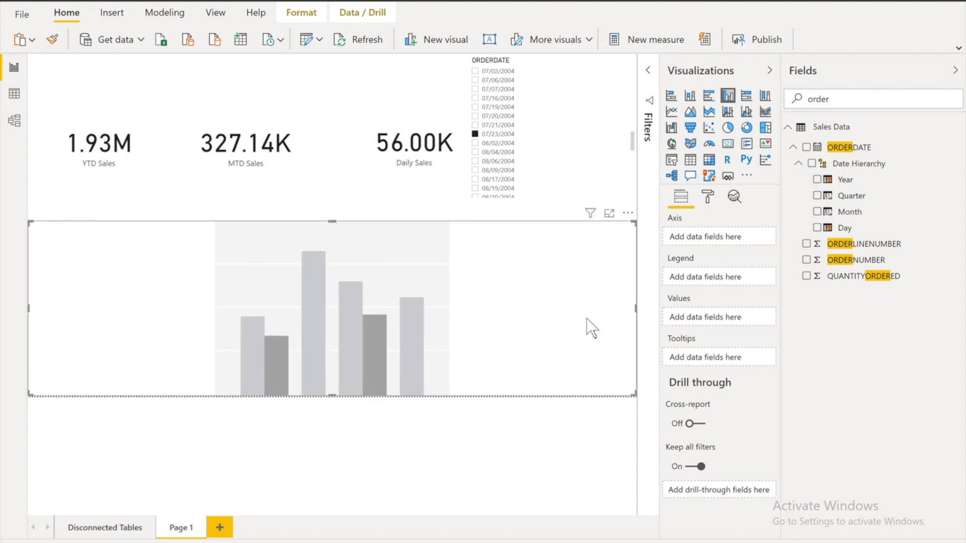
mouse_move(728, 95)
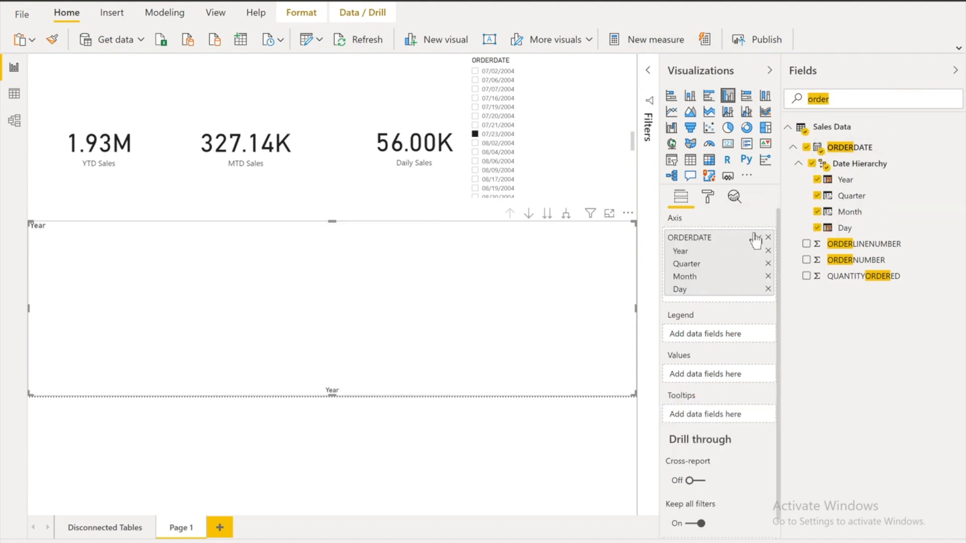
click(753, 238)
text(YTD)
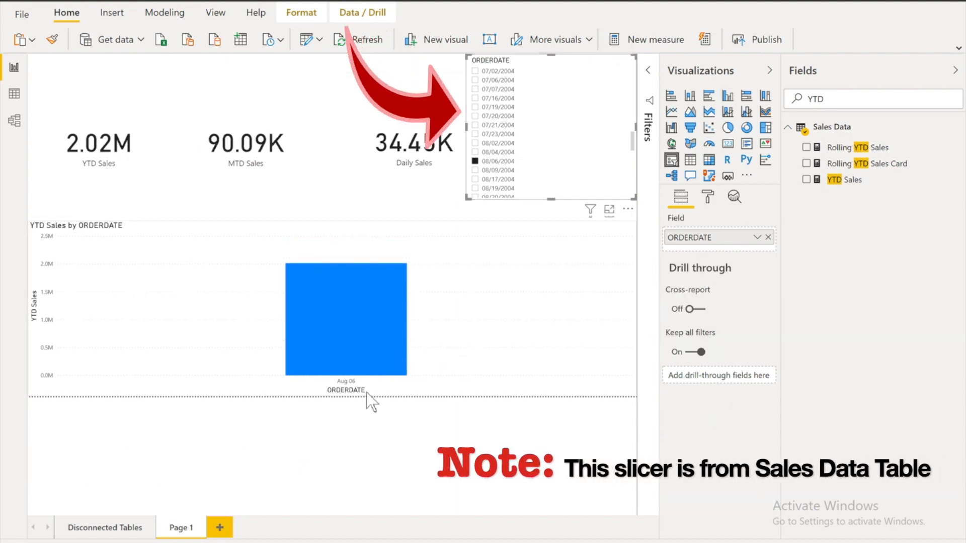
scroll(down, 3)
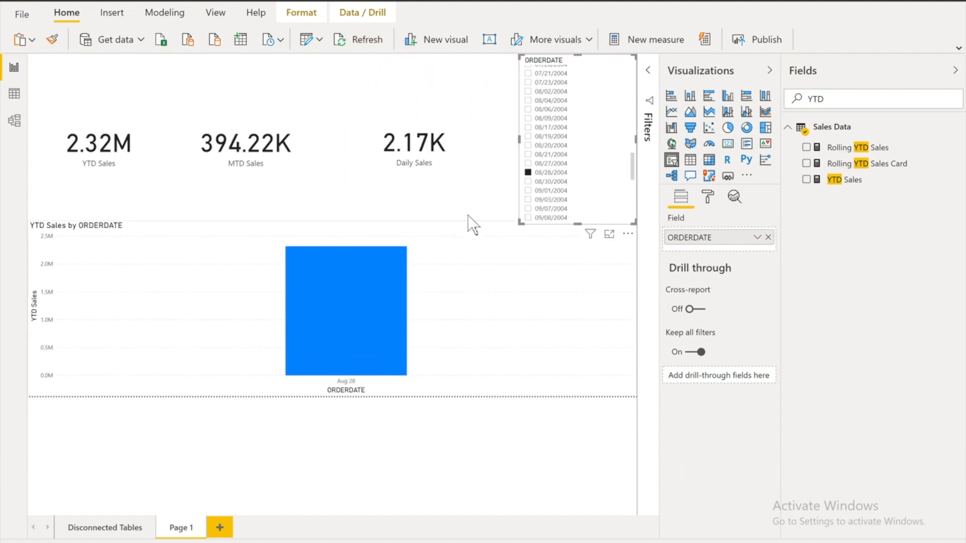
click(413, 143)
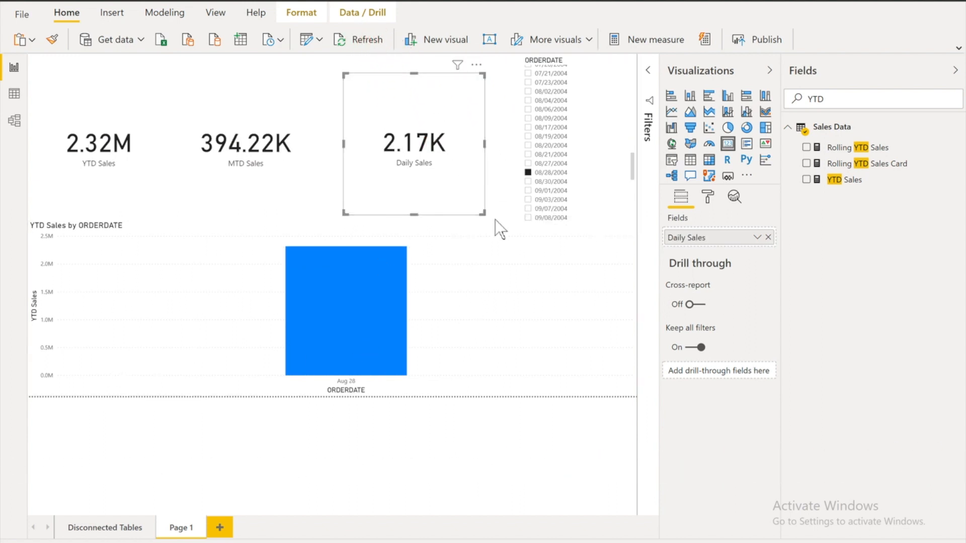
mouse_move(207, 498)
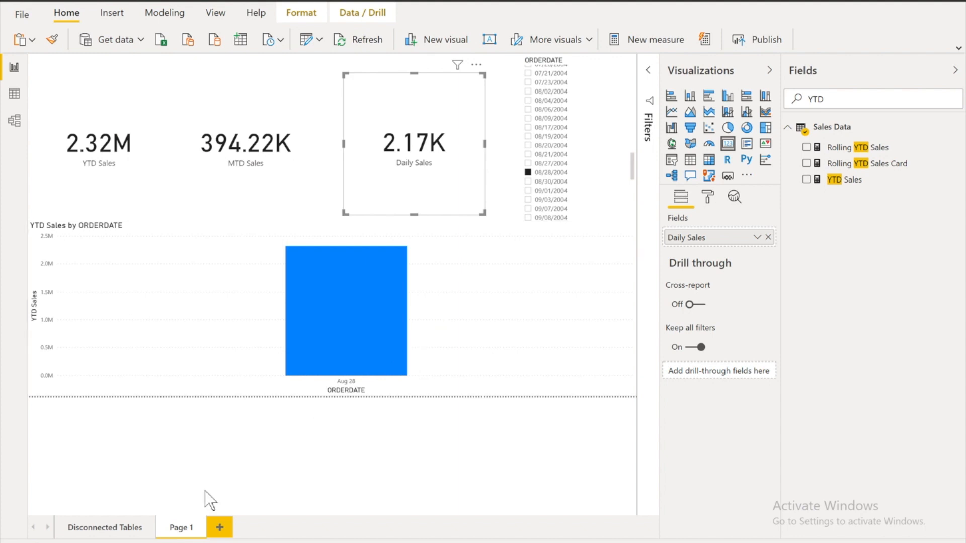
mouse_move(105, 527)
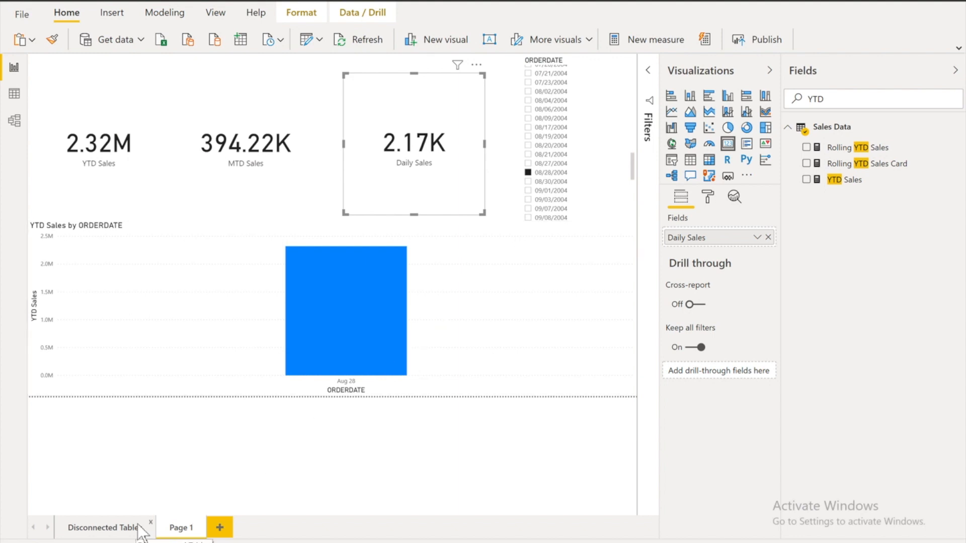
- Switch to the Disconnected Tables page and pick 02/13/2004 in its Date slicer
click(104, 527)
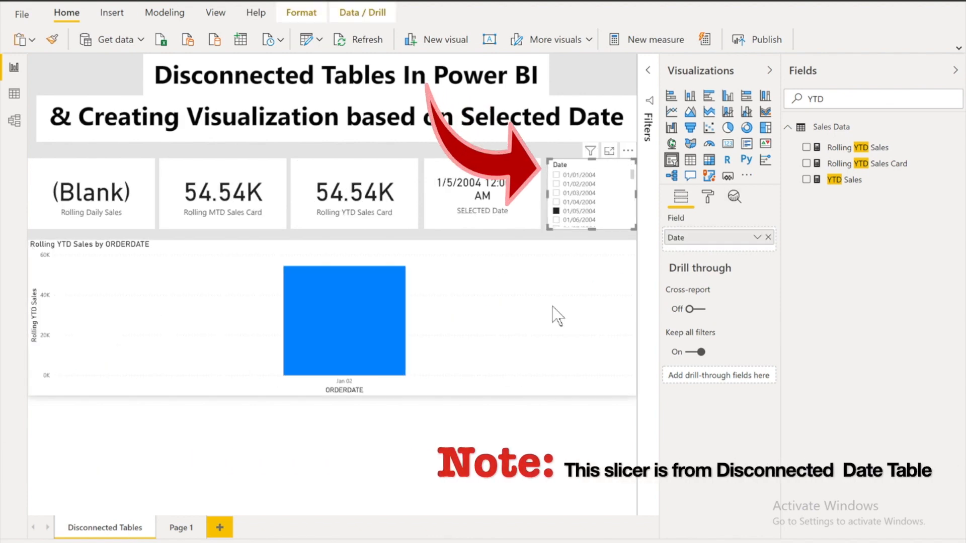
scroll(down, 3)
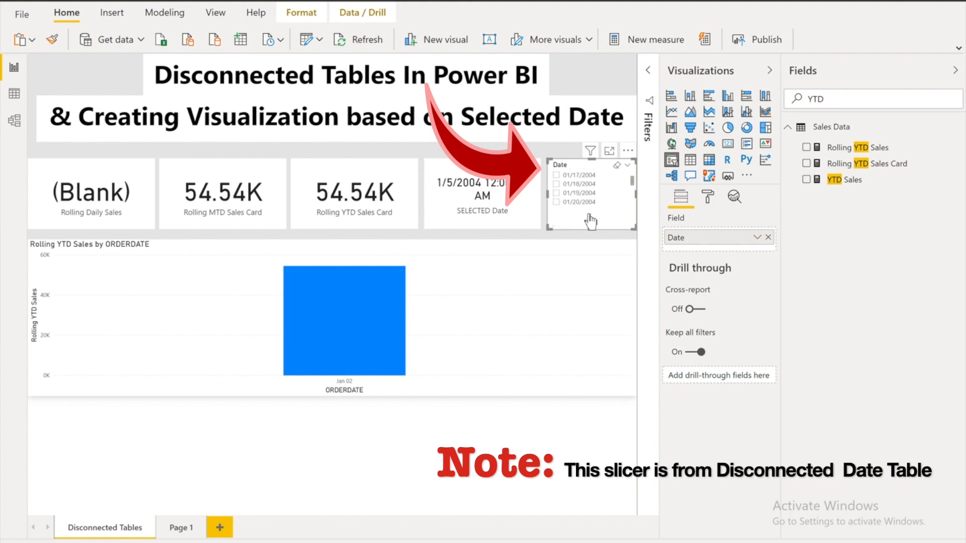
click(556, 208)
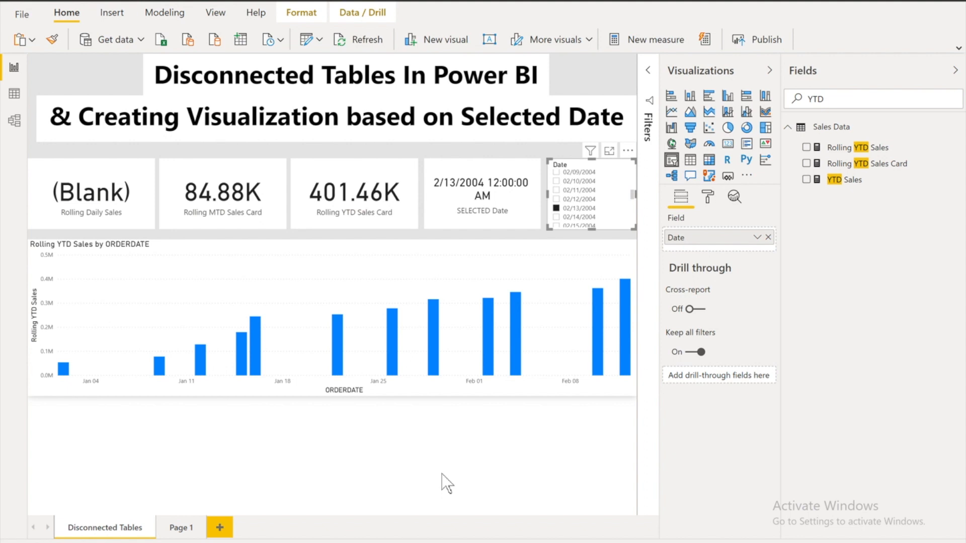
- Search fields for 'date' and browse the Date table's rows from 01/01/2003 in Data view
click(832, 99)
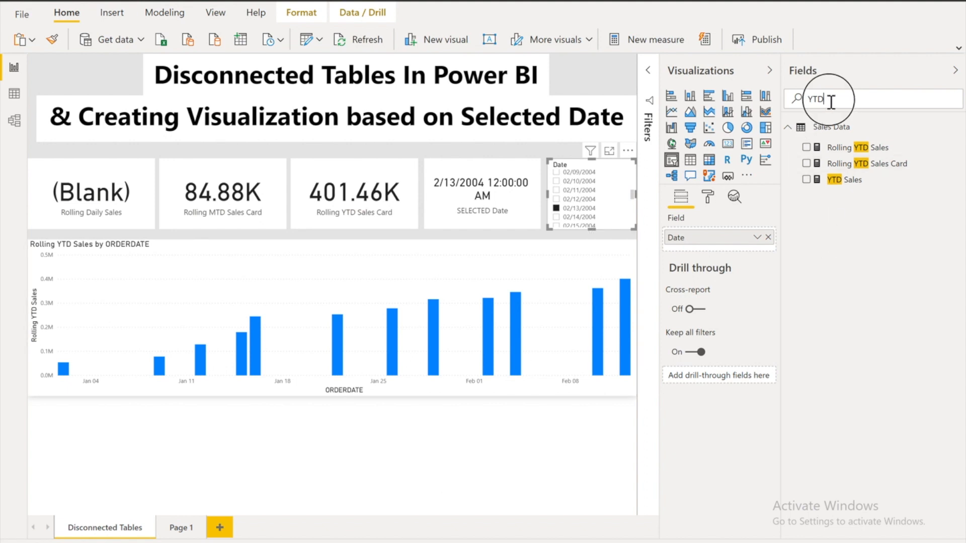
text(date)
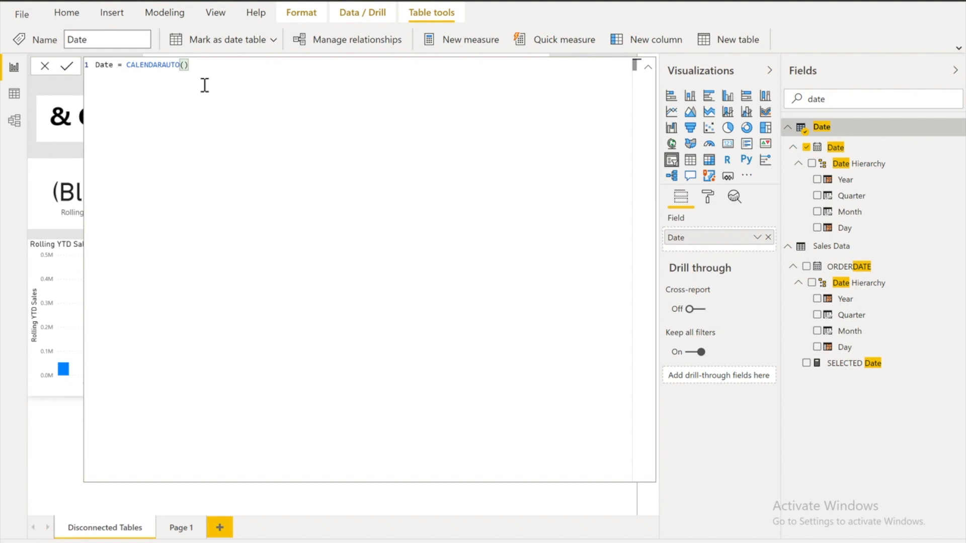
click(14, 92)
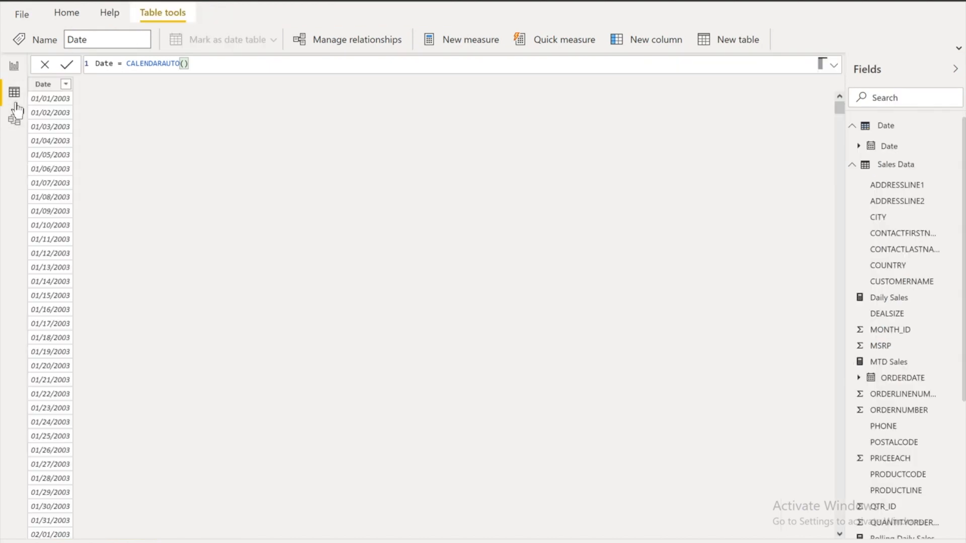
click(43, 83)
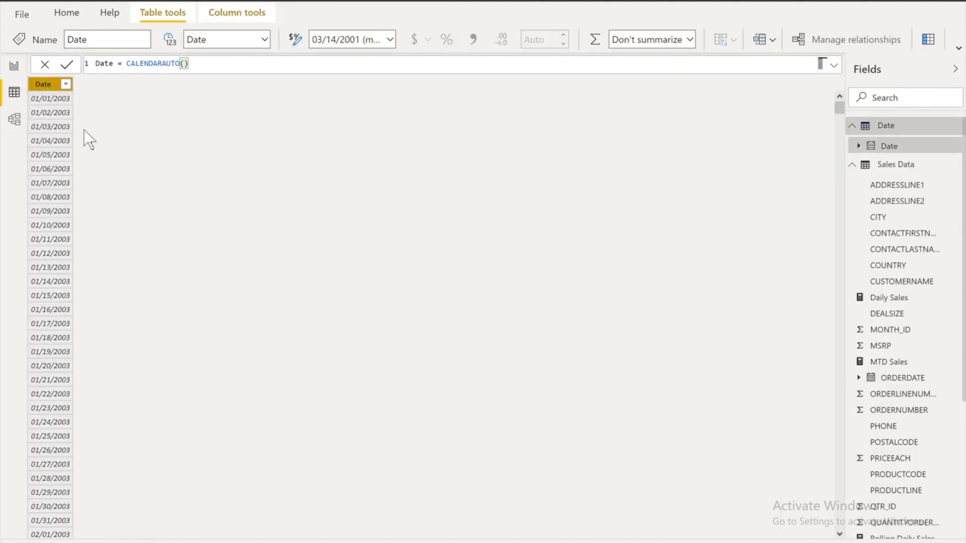
scroll(down, 3)
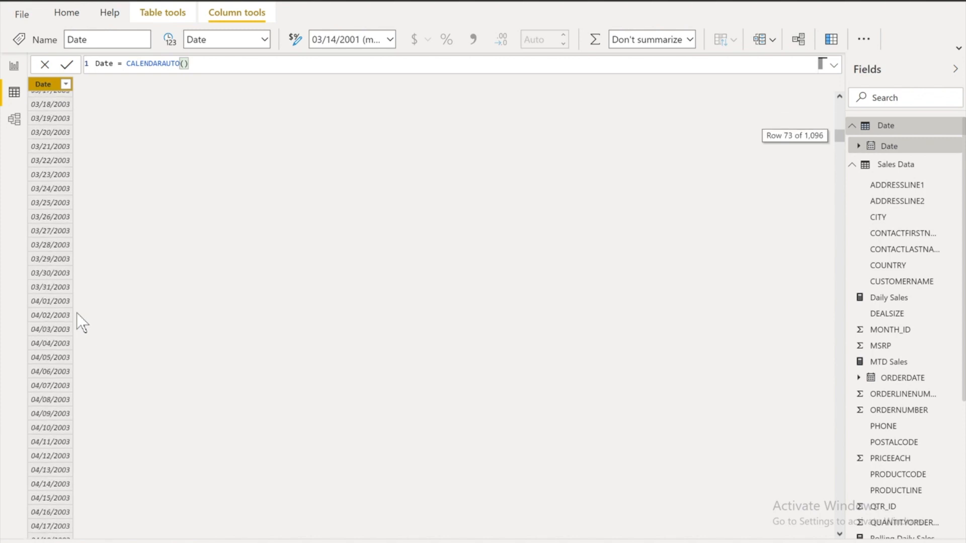
scroll(up, 3)
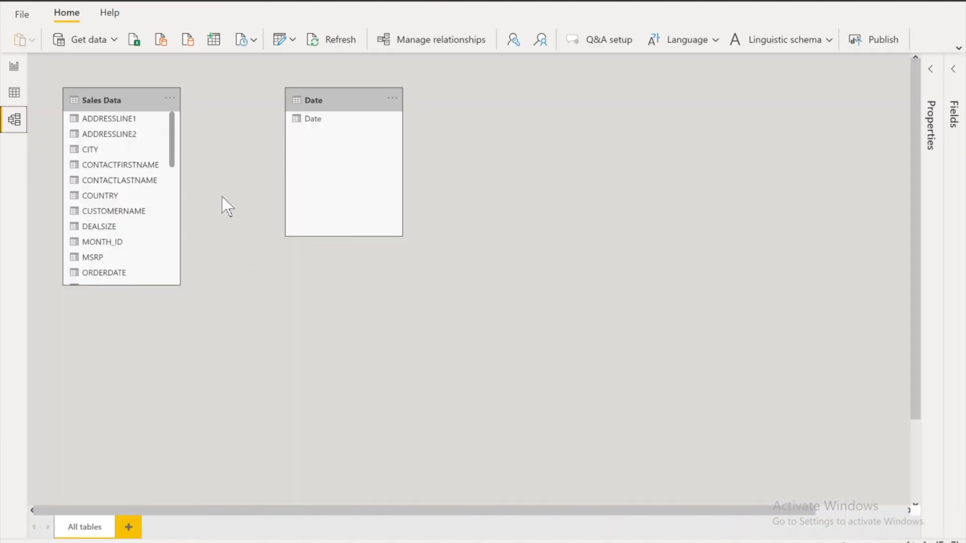
mouse_move(360, 228)
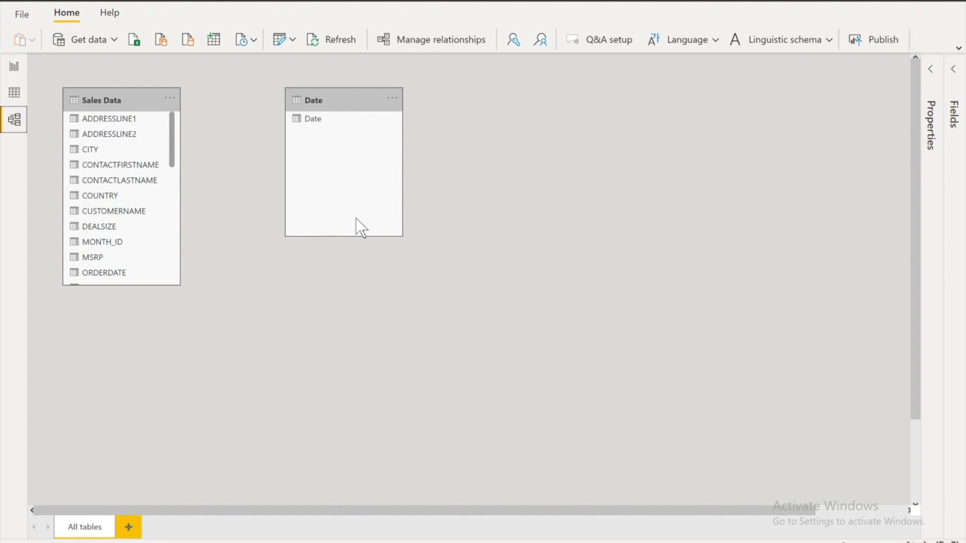
mouse_move(130, 119)
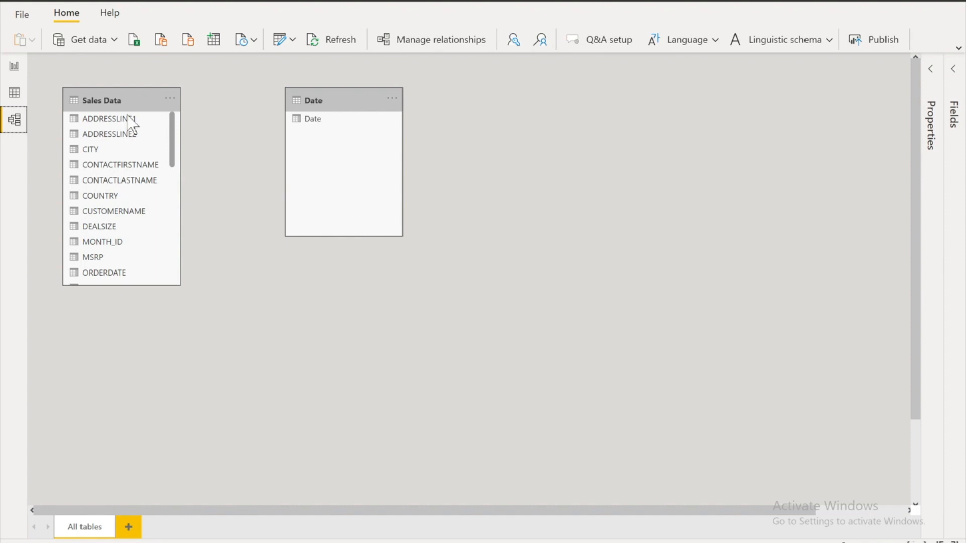
- Select the Sales Data table in Model view to check it has no relationship to Date
click(13, 66)
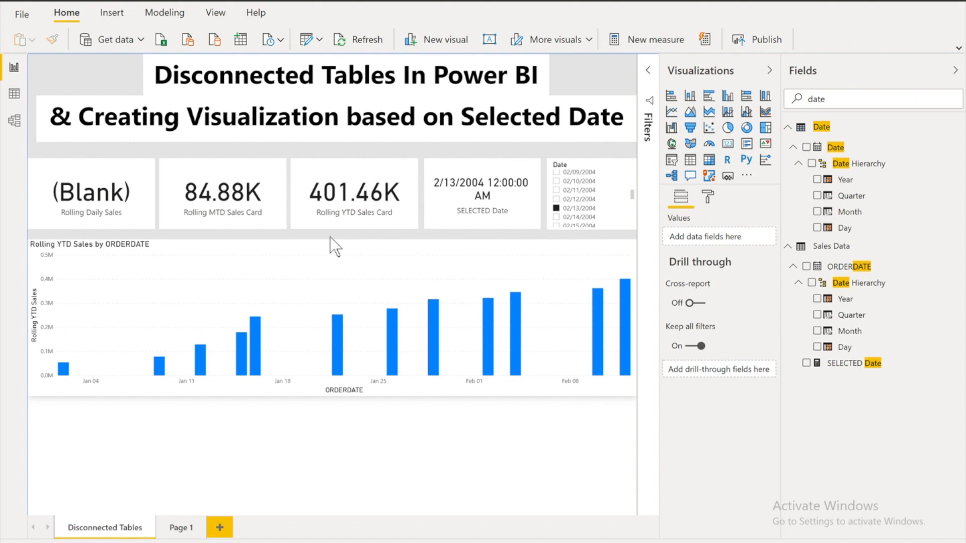
- Select the Rolling Daily Sales card and add a new measure to the Sales Data table
click(91, 193)
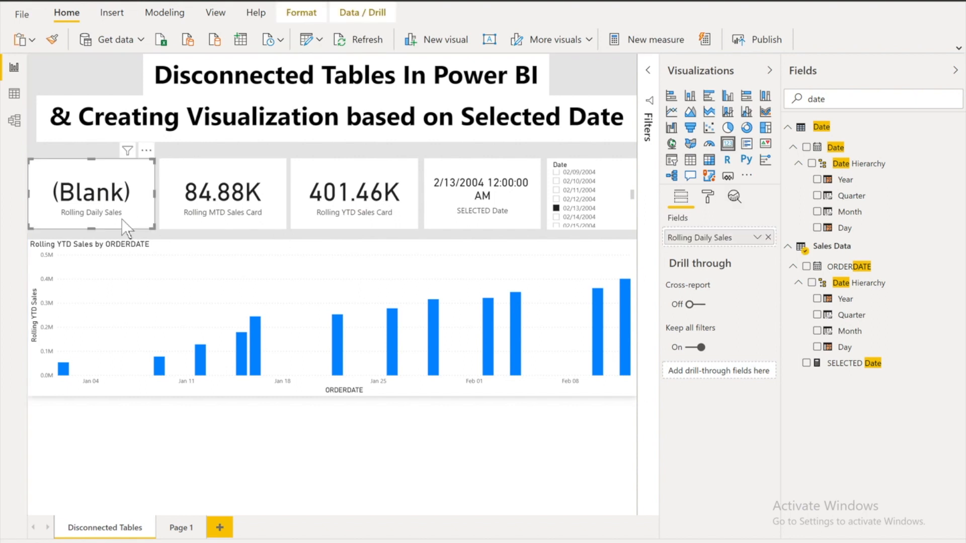
mouse_move(138, 234)
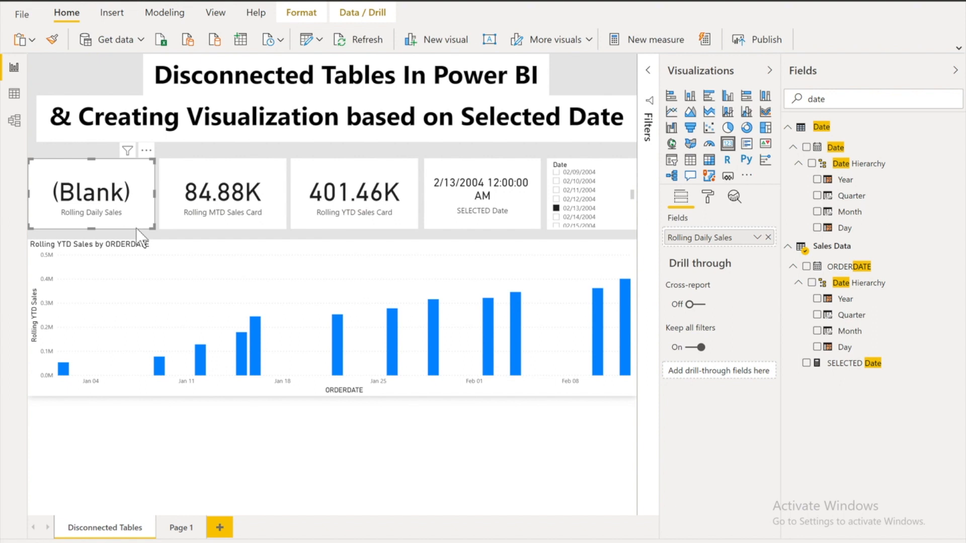
mouse_move(209, 228)
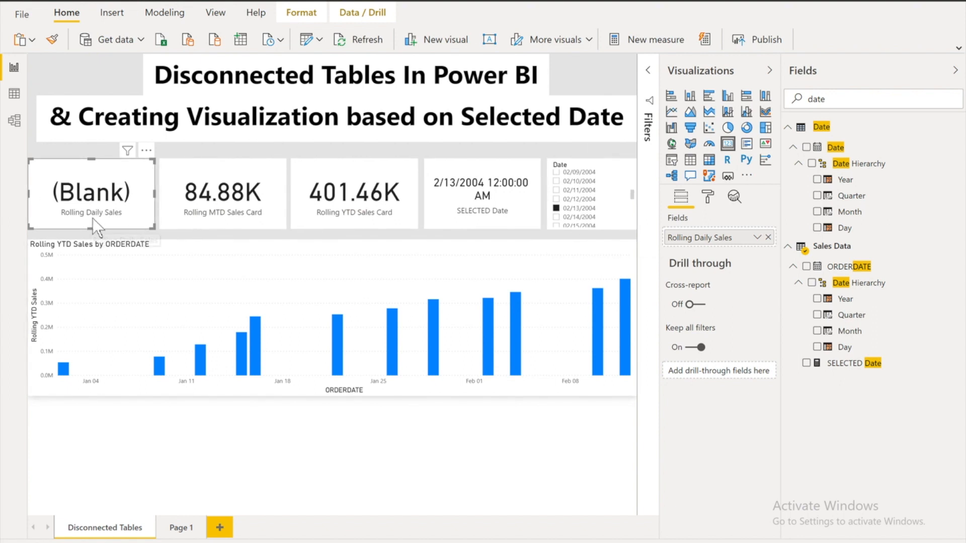
mouse_move(96, 229)
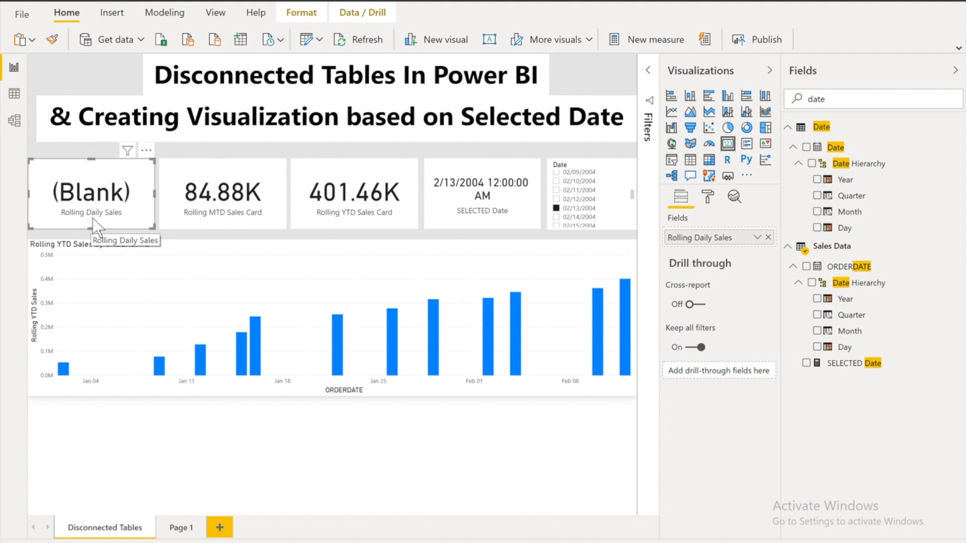
mouse_move(576, 252)
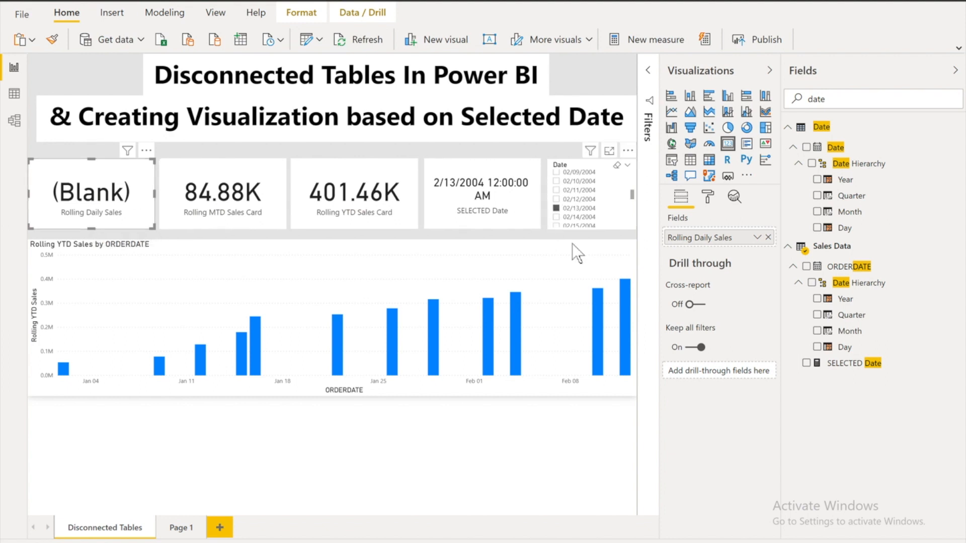
mouse_move(607, 270)
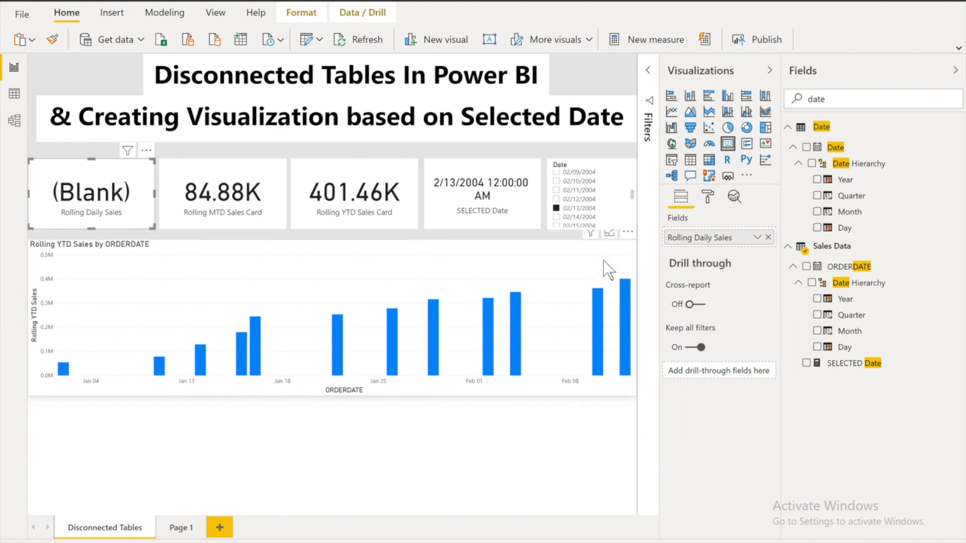
mouse_move(917, 242)
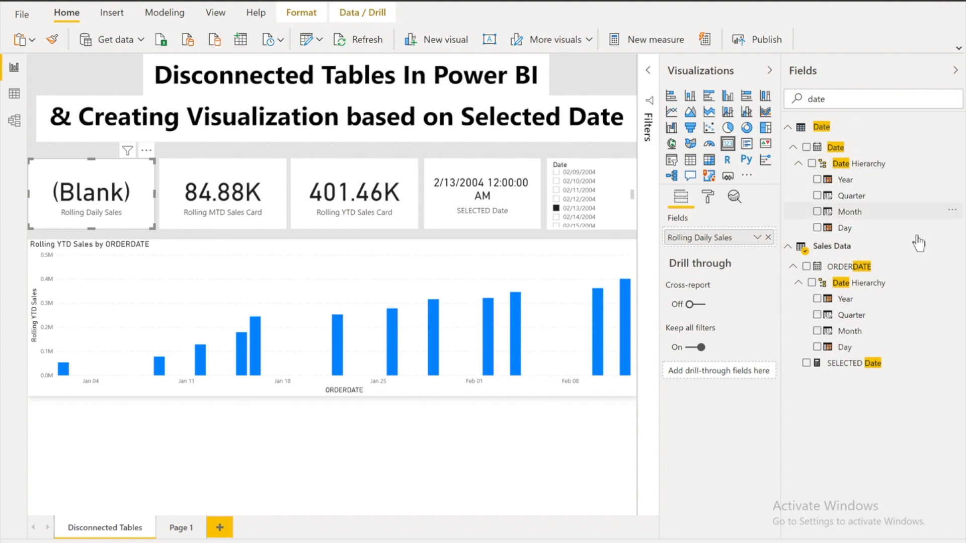
right_click(832, 245)
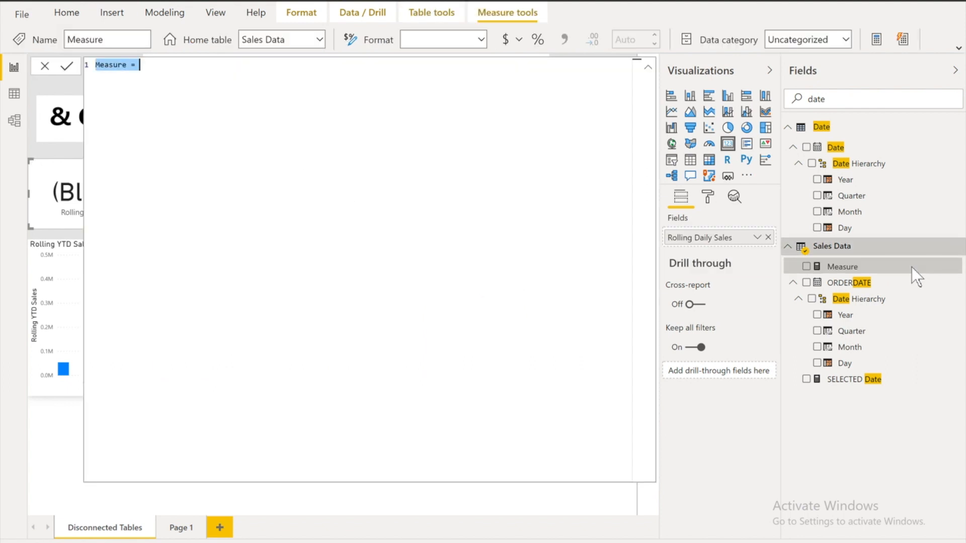
- Define Selected Date = SELECTEDVALUE('Date'[Date]) and commit the measure
text(Selected Date)
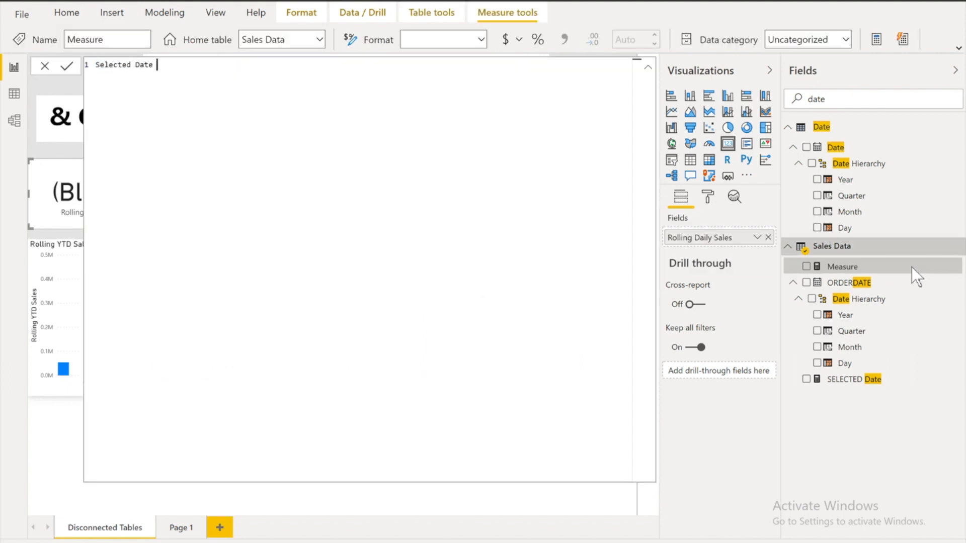
text(= Se)
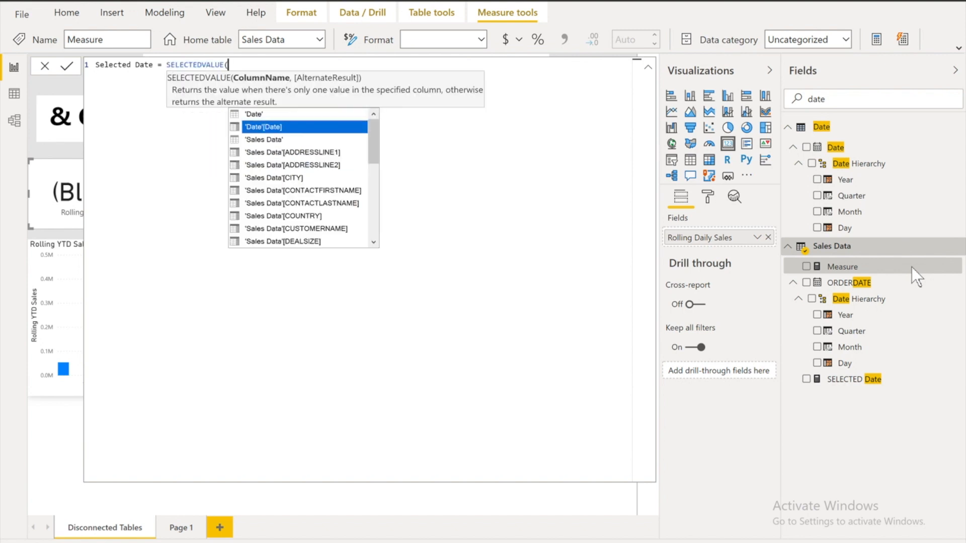
click(266, 127)
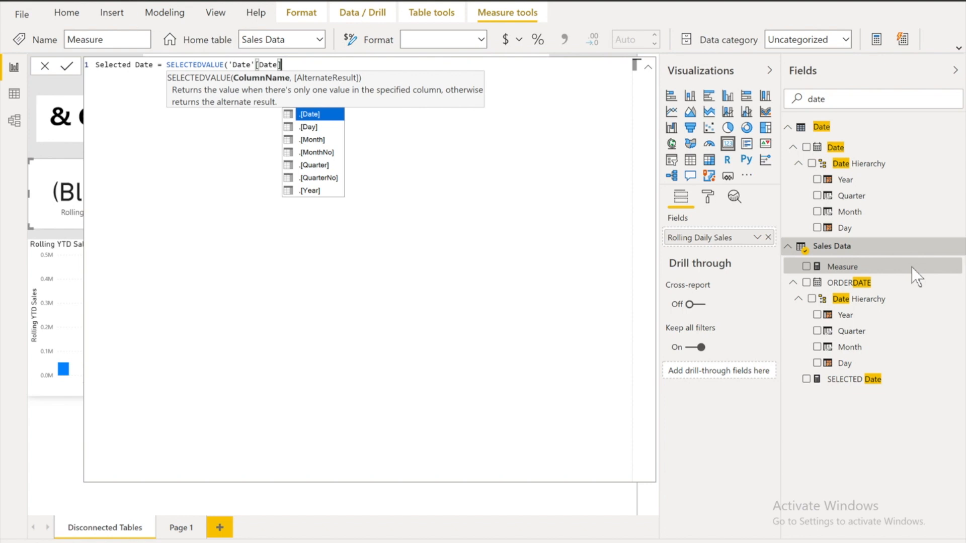
mouse_move(535, 135)
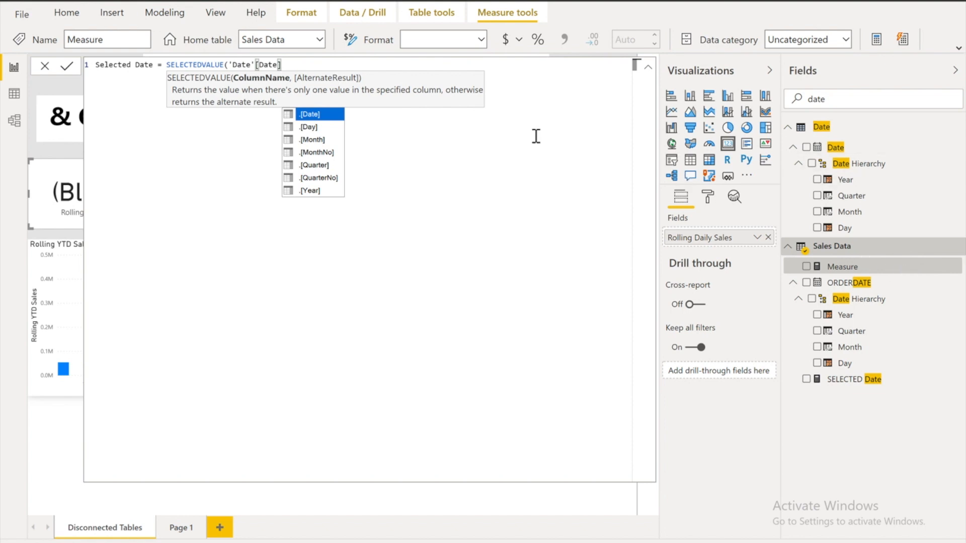
click(67, 66)
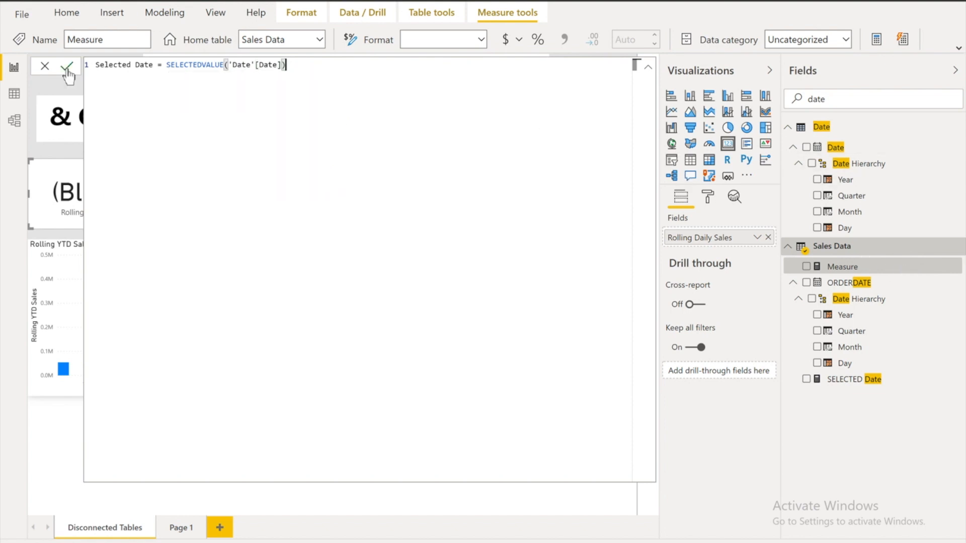
click(67, 66)
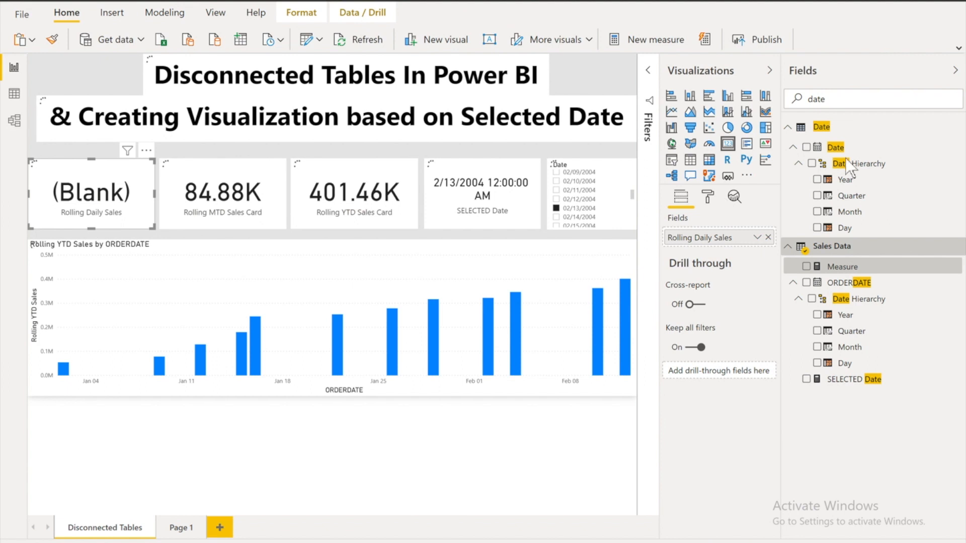
click(805, 363)
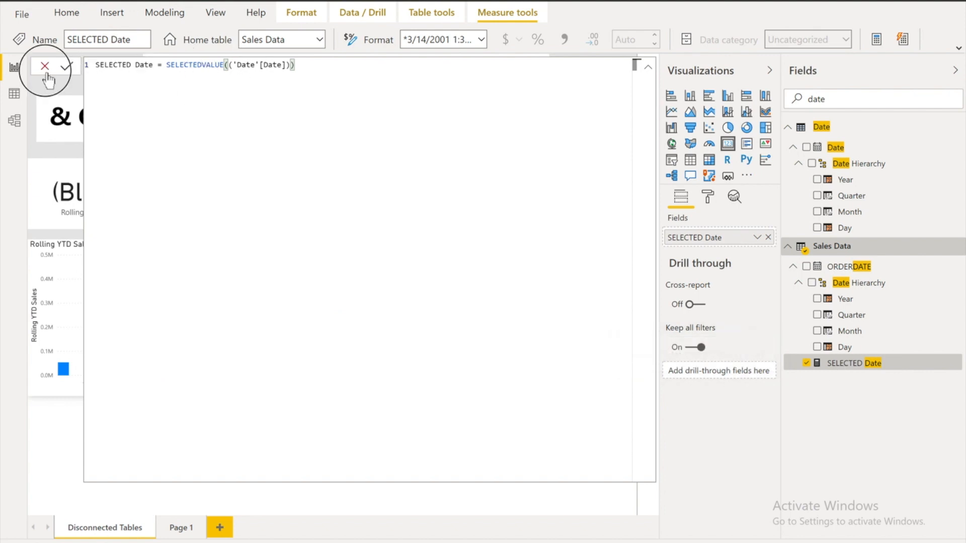
click(44, 66)
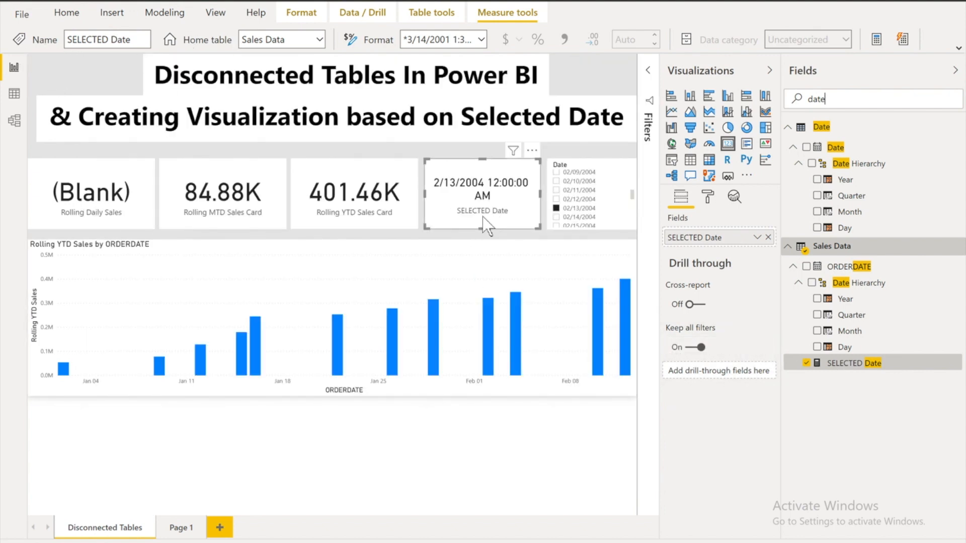
mouse_move(578, 220)
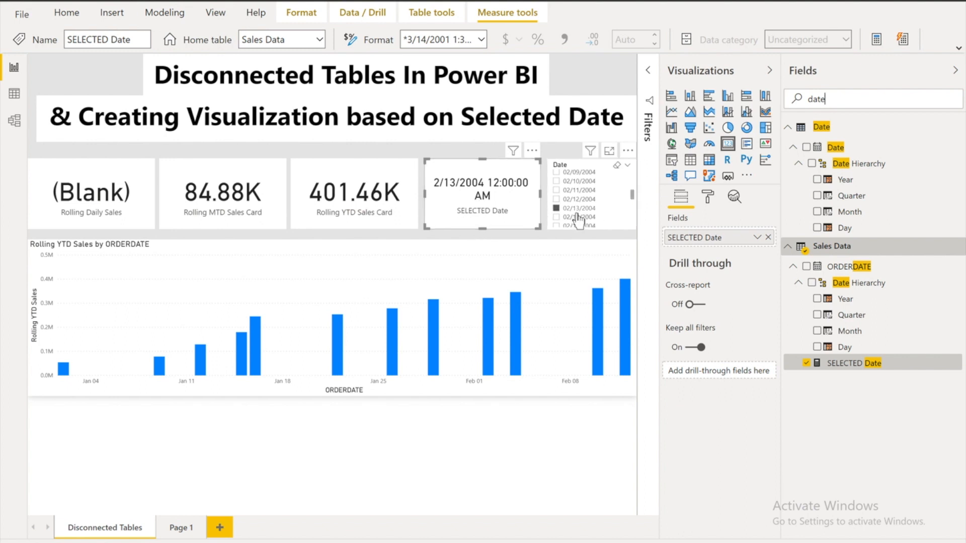
mouse_move(578, 216)
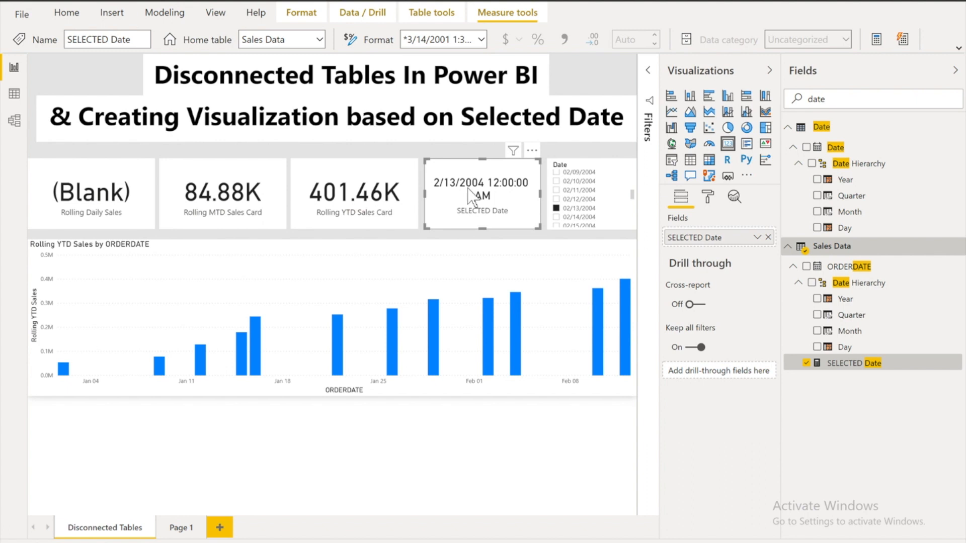
mouse_move(127, 220)
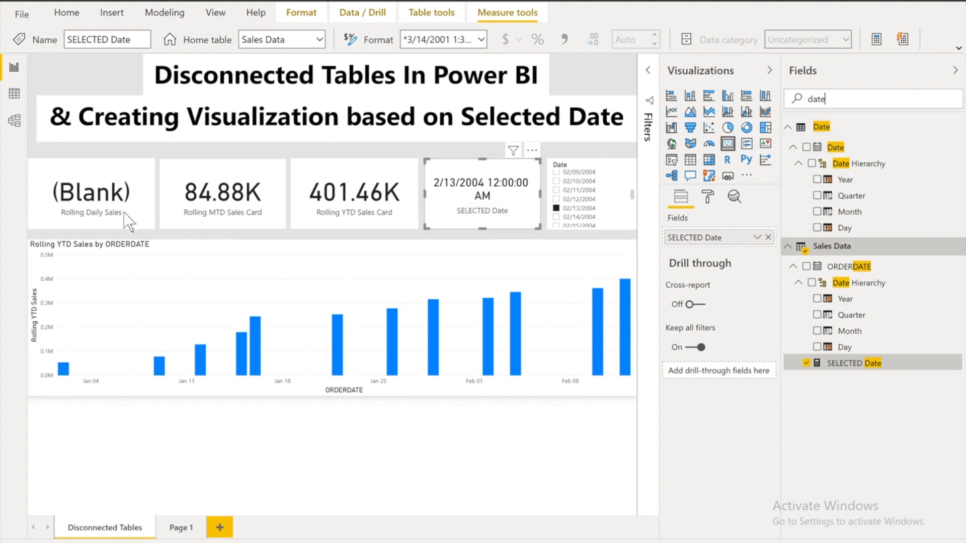
click(91, 193)
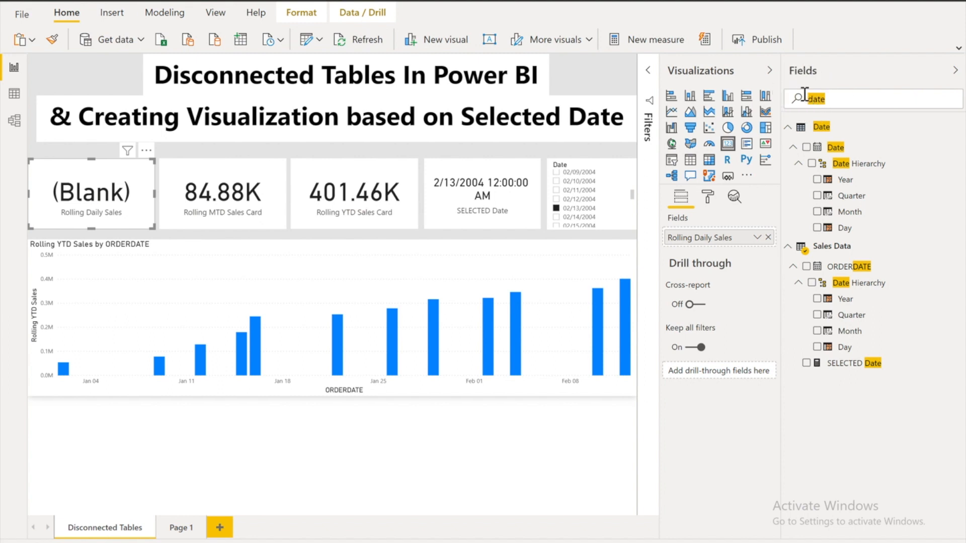
- Search the field list for 'Rolli' to locate the Rolling Daily Sales measure
text(Rolli)
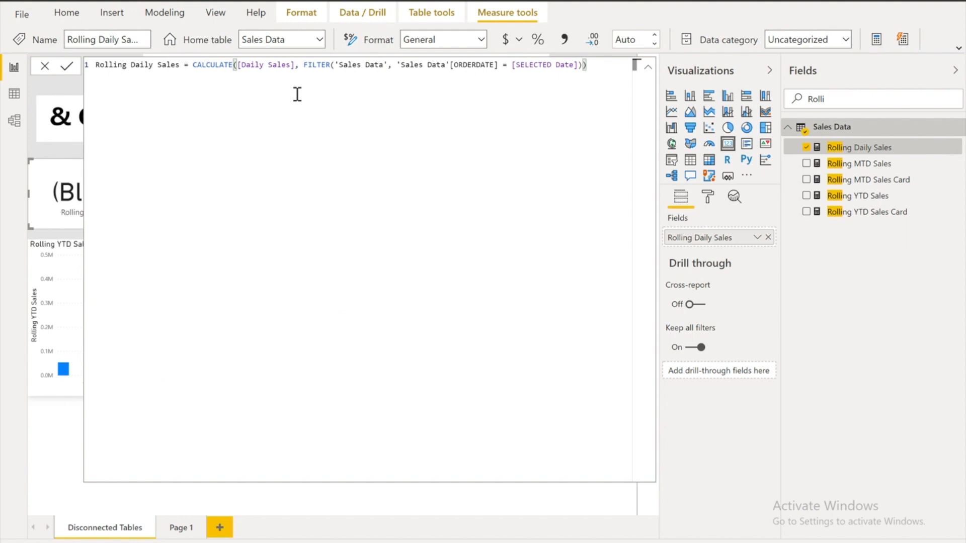
mouse_move(269, 75)
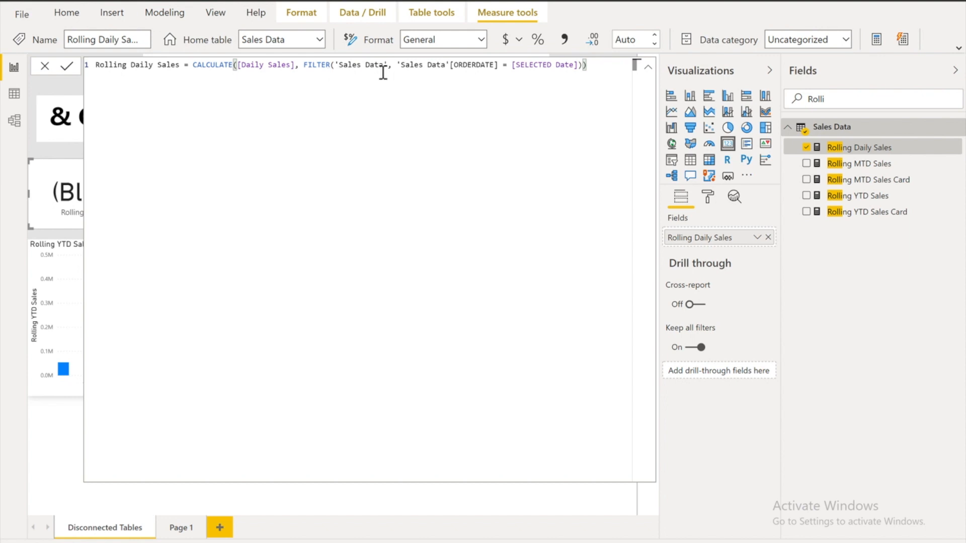
mouse_move(601, 71)
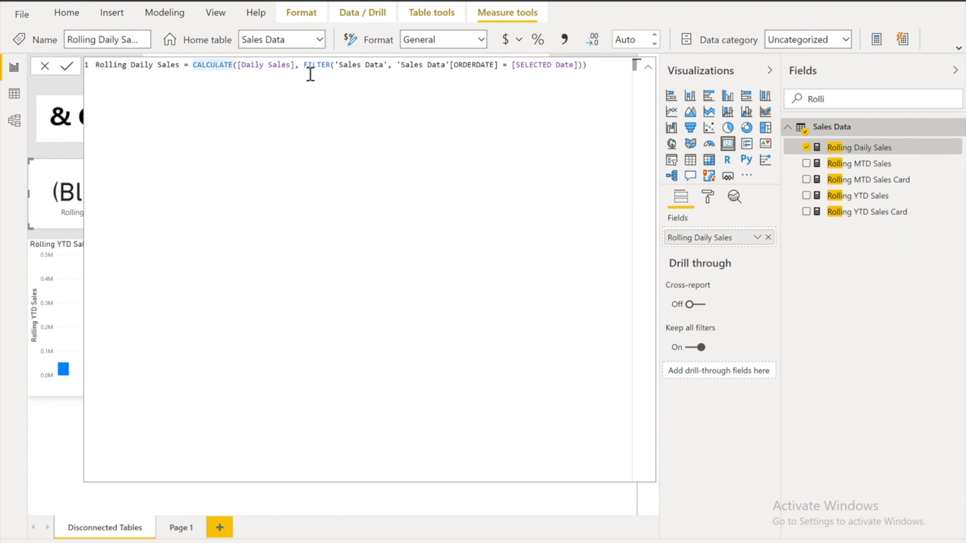
- Wrap Rolling Daily Sales in IF(ISBLANK(CALCULATE(...)), "No Sales", CALCULATE(...)) and commit it
text(IF()
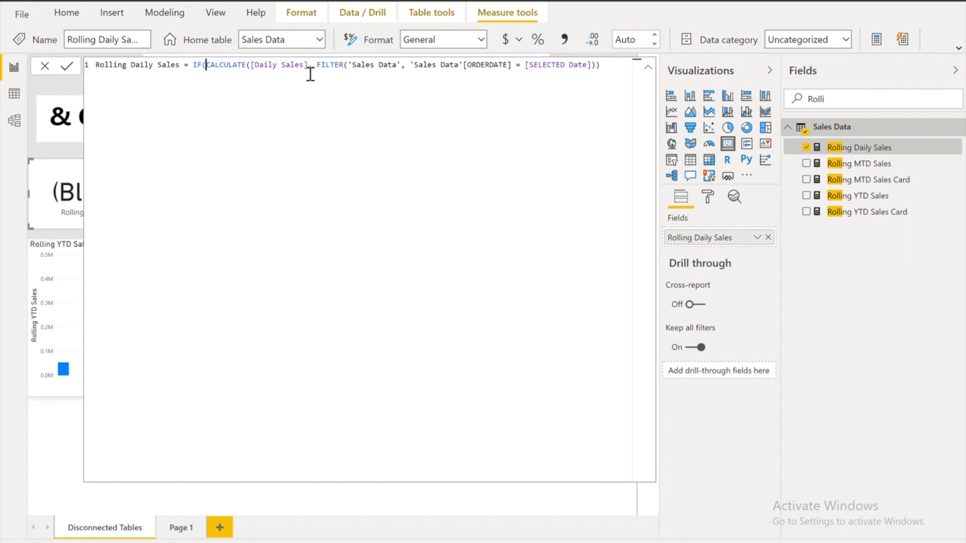
text(ISBLANK()
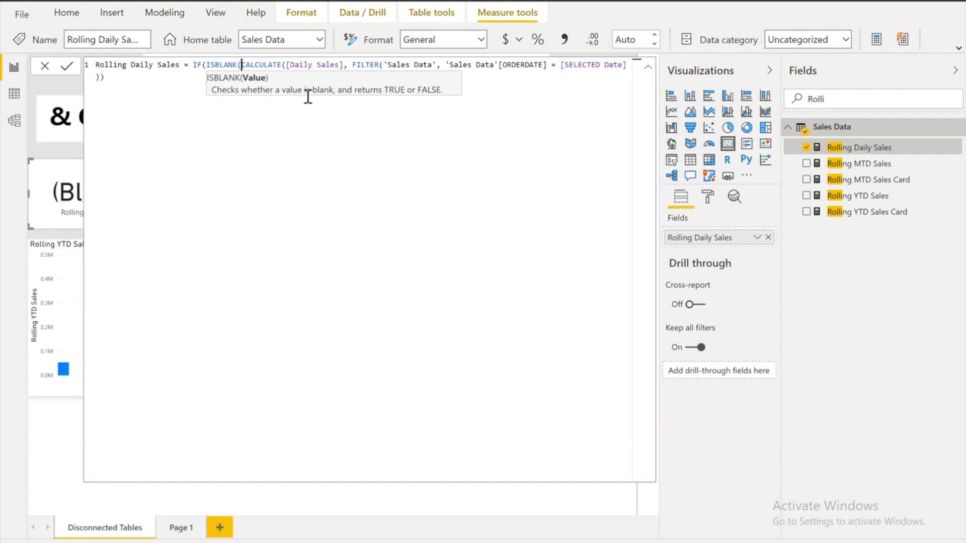
mouse_move(130, 95)
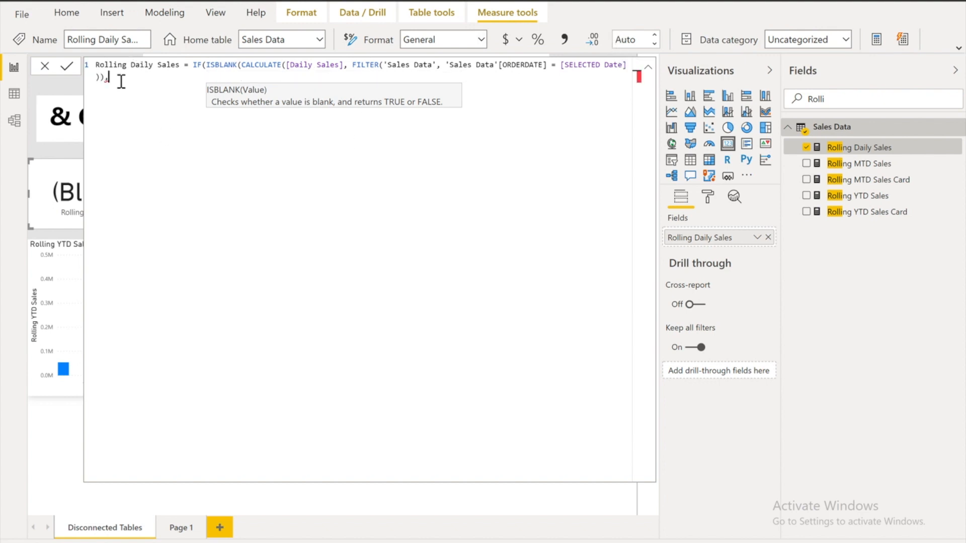
text(, No D)
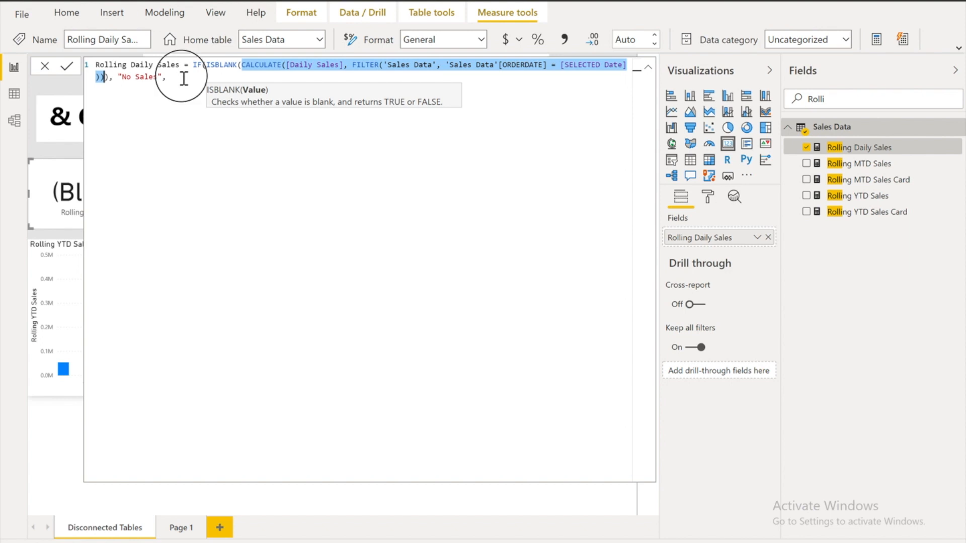
text(CALCULATE([Daily Sales], FILTER('Sales Data', 'Sales Data'[ORDERDATE] = [SELECTED Date])))
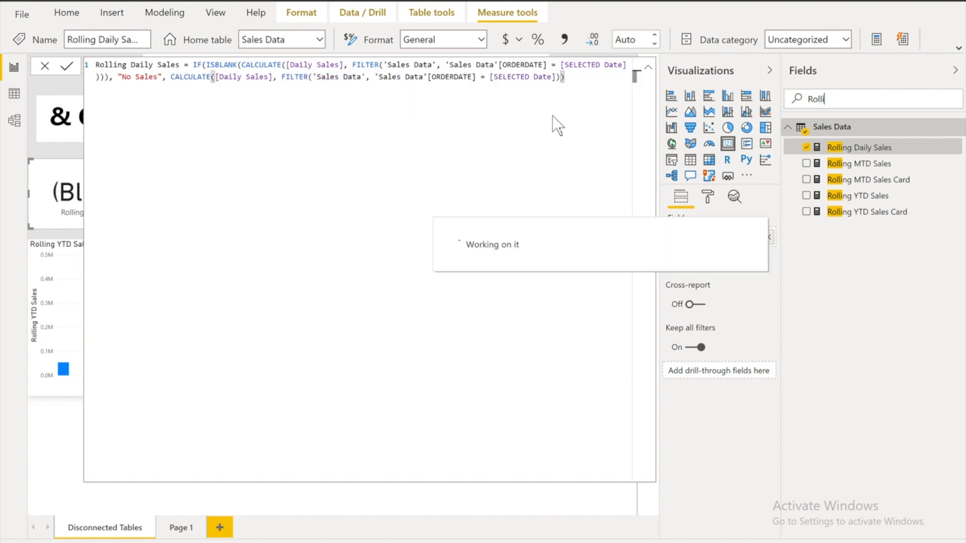
click(68, 66)
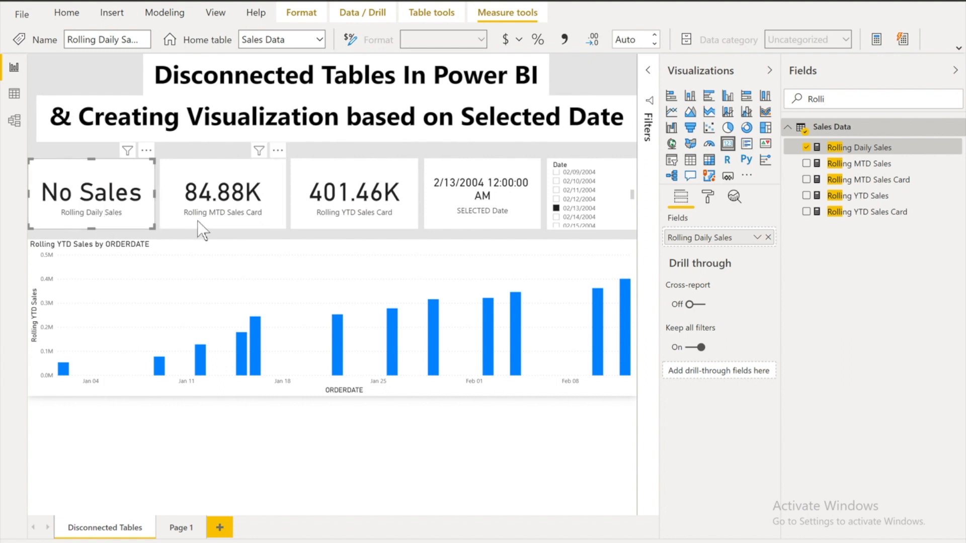
mouse_move(101, 231)
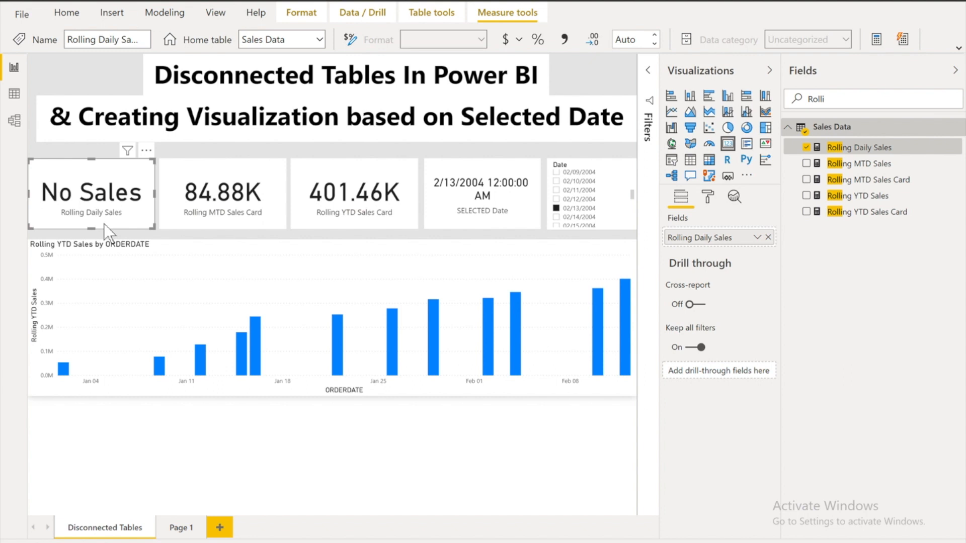
- Show the Rolling MTD Sales Card measure's DAX in the formula bar
click(222, 193)
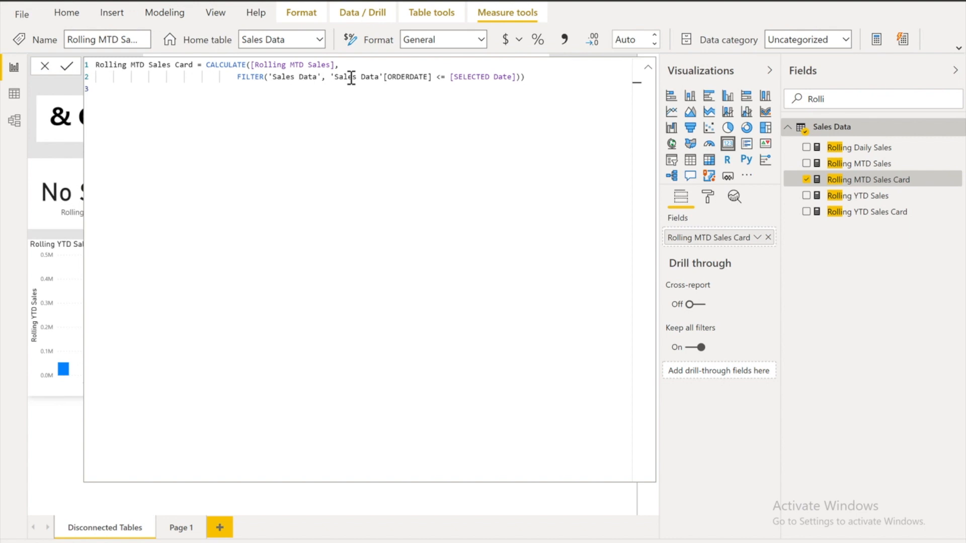
mouse_move(476, 90)
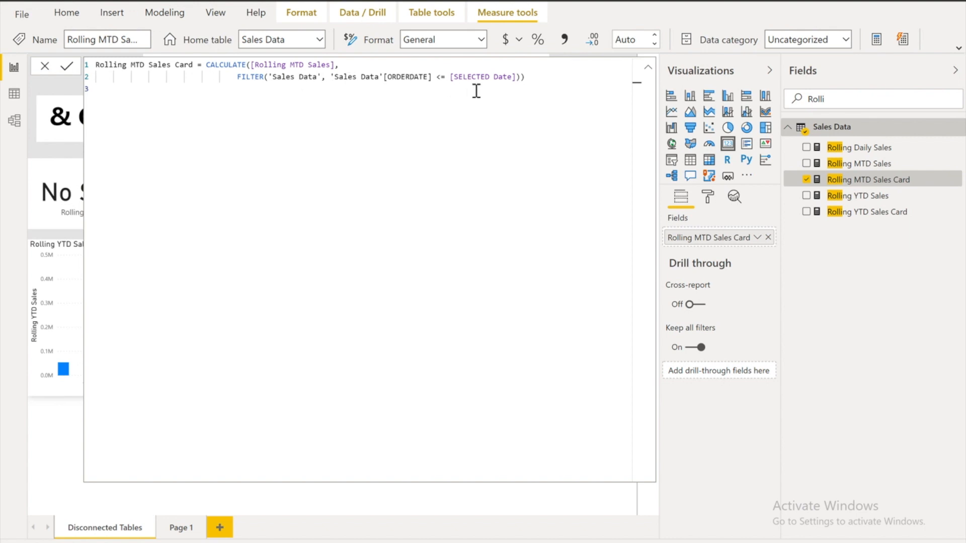
mouse_move(528, 95)
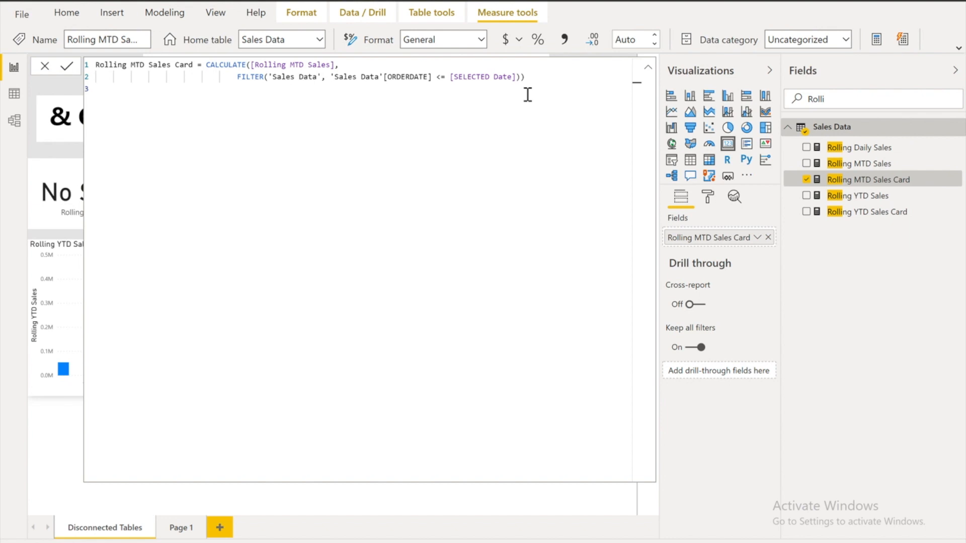
mouse_move(902, 193)
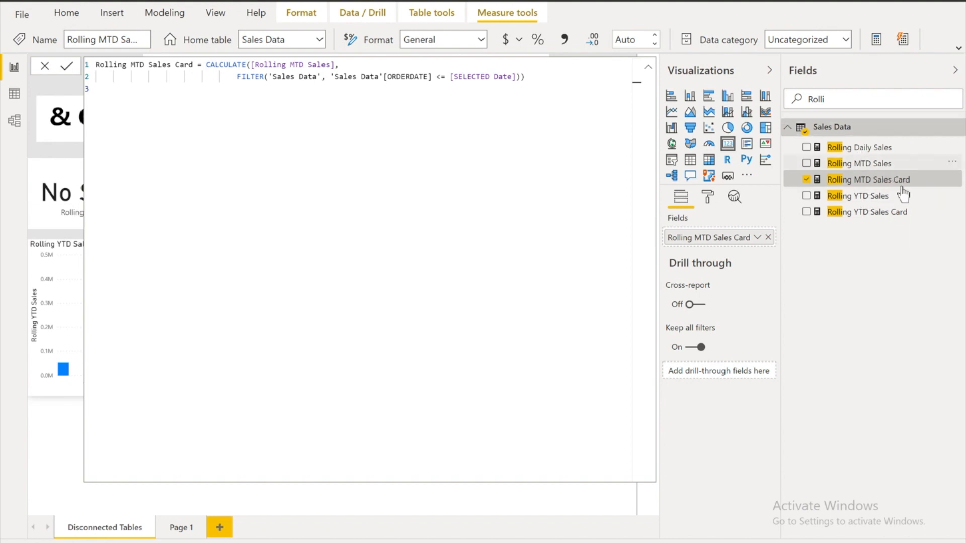
- Load the Rolling MTD Sales measure's DAX from the Fields pane
click(858, 162)
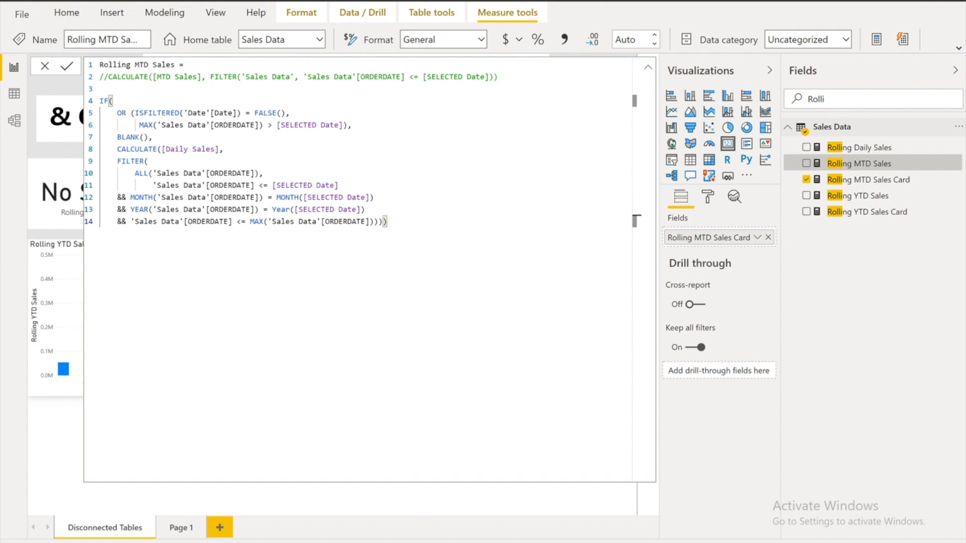
mouse_move(953, 175)
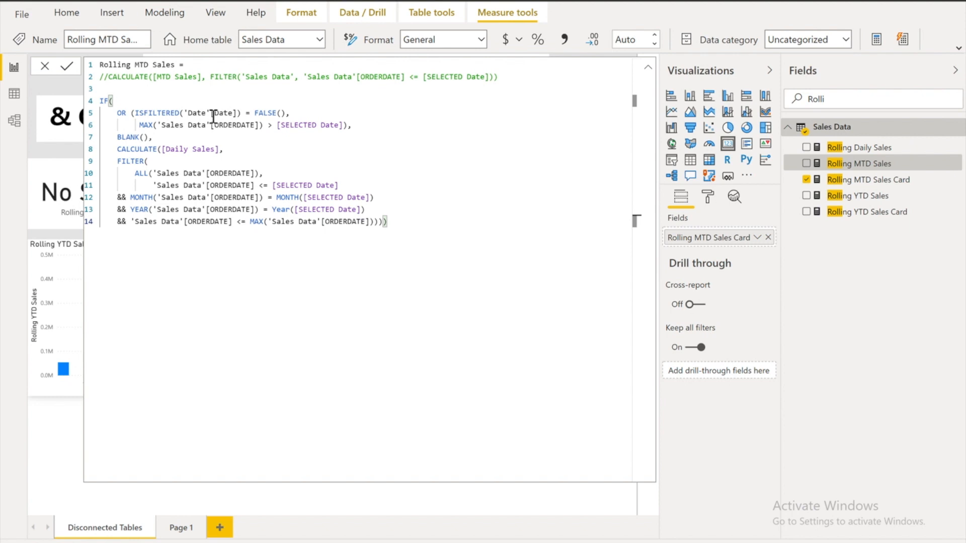
mouse_move(325, 115)
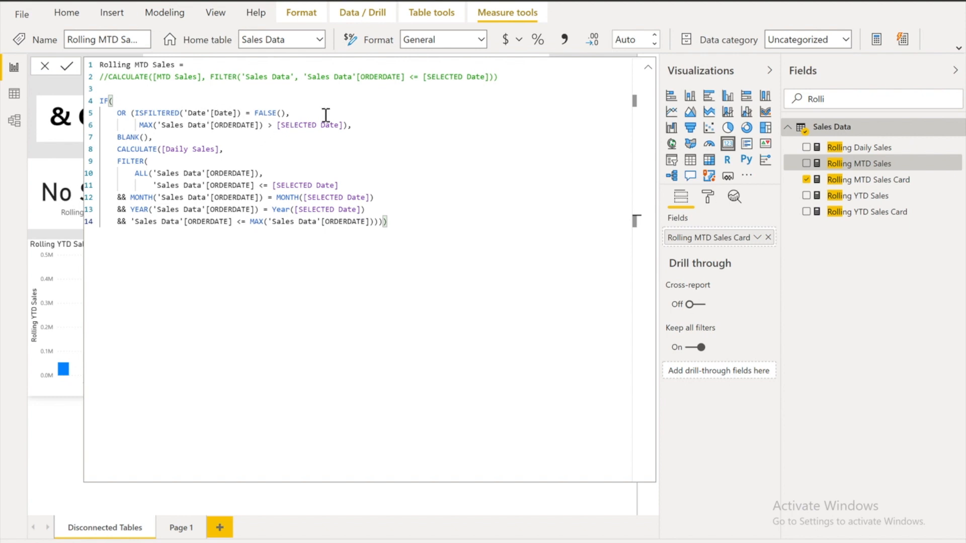
mouse_move(170, 137)
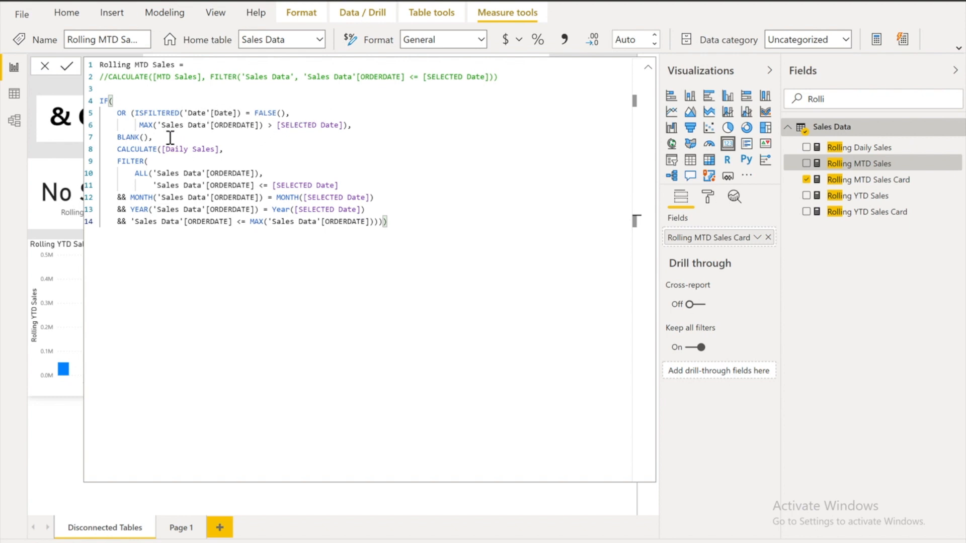
mouse_move(280, 144)
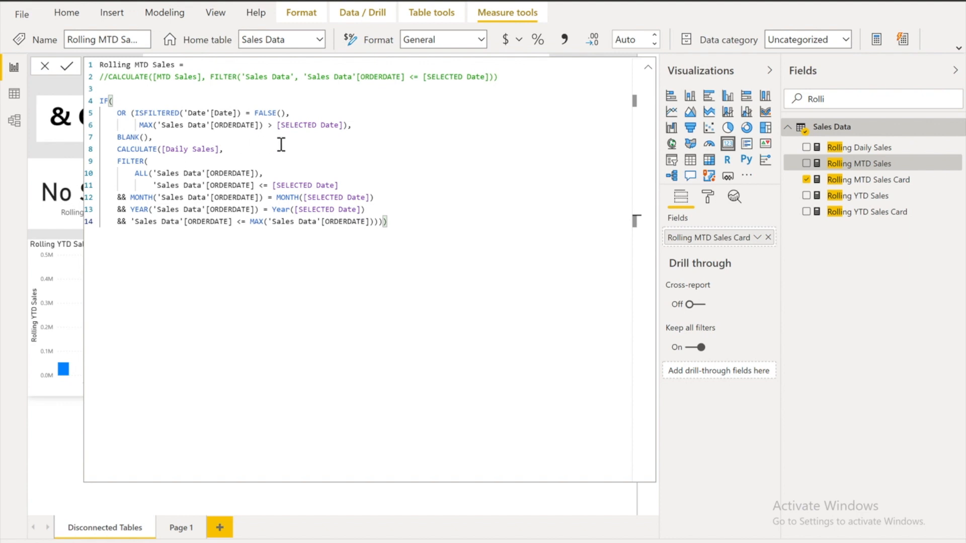
mouse_move(300, 137)
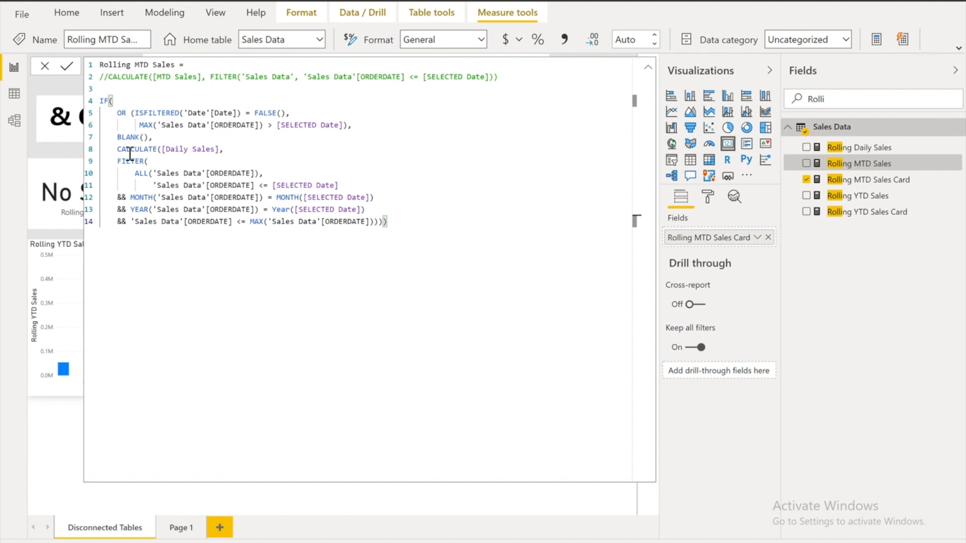
mouse_move(153, 137)
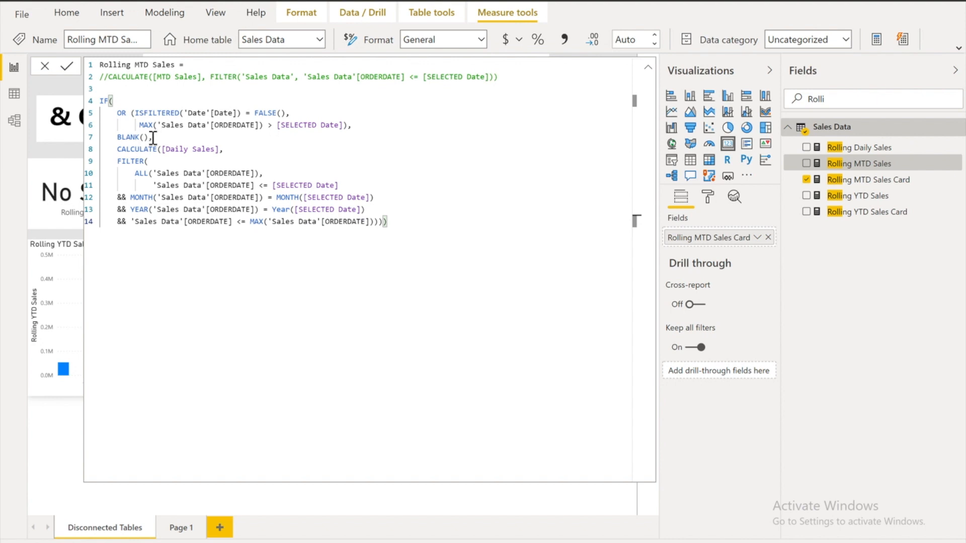
mouse_move(207, 161)
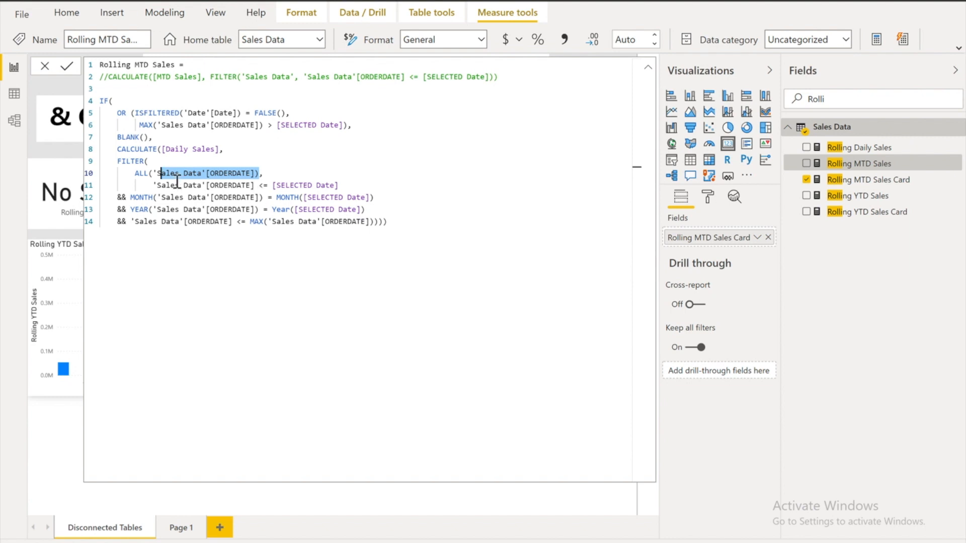
mouse_move(215, 191)
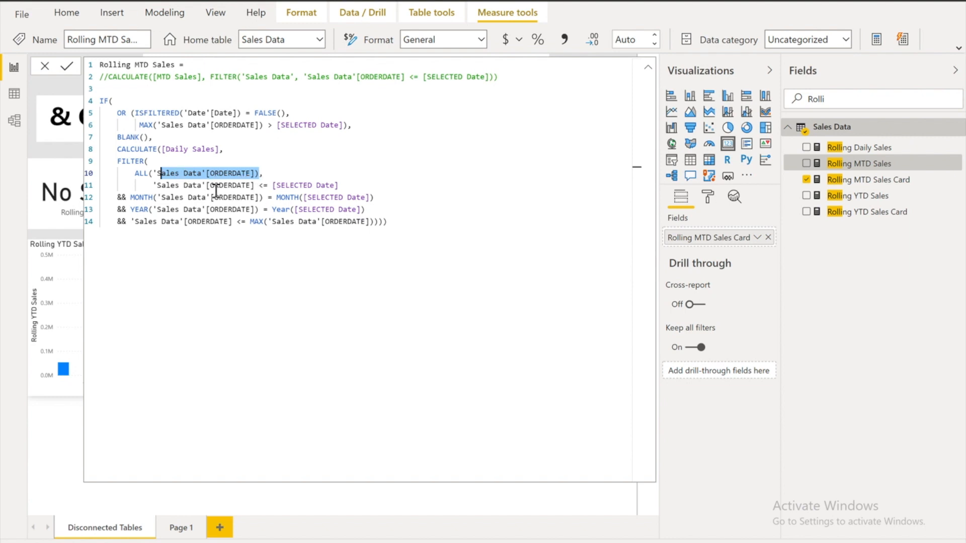
mouse_move(279, 191)
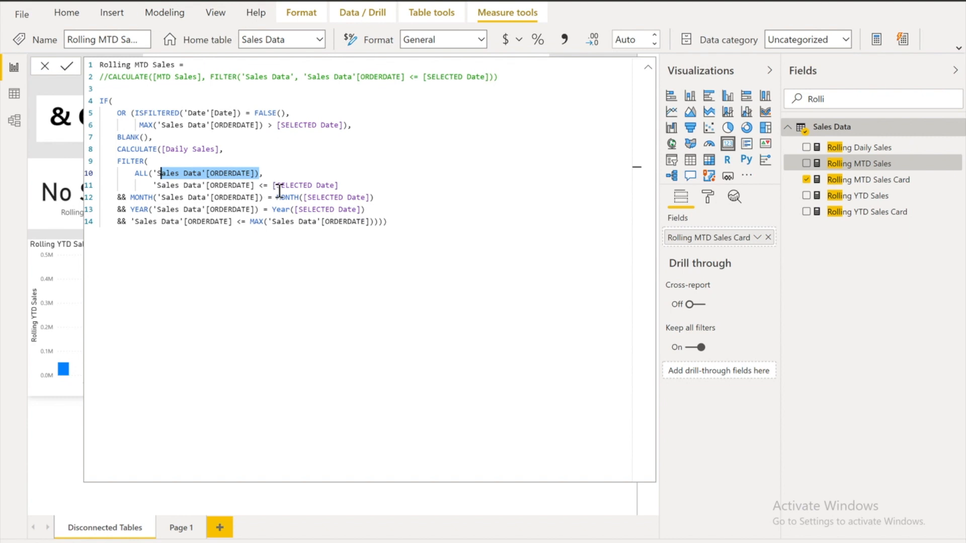
mouse_move(346, 185)
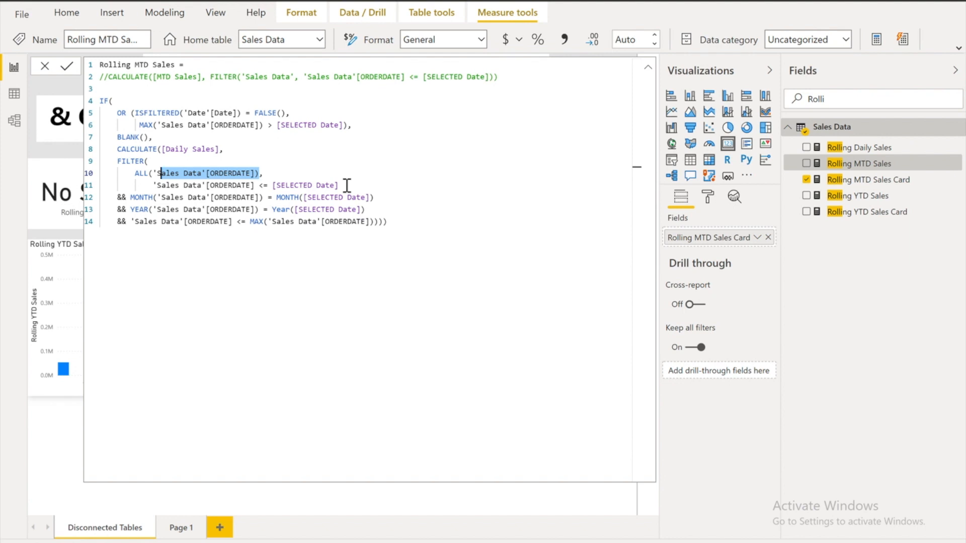
mouse_move(226, 240)
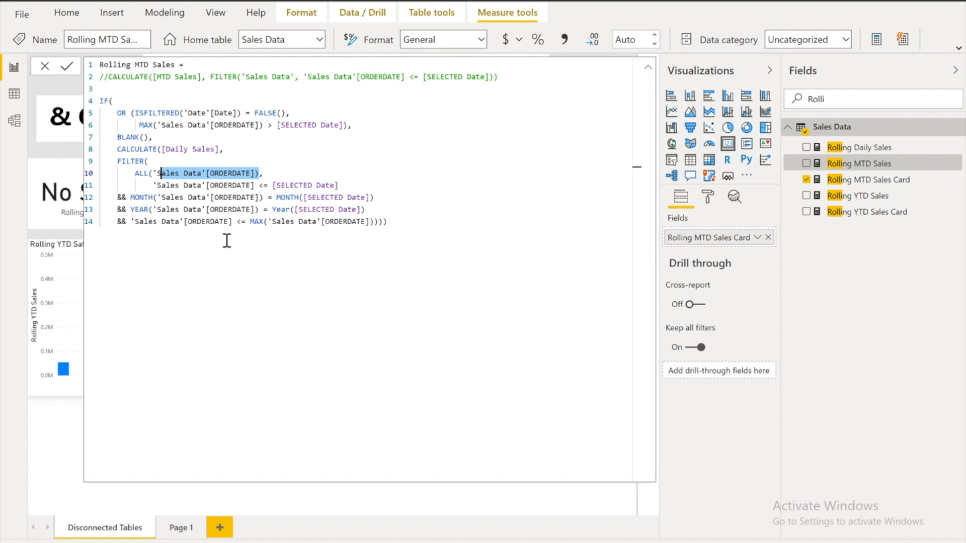
mouse_move(379, 243)
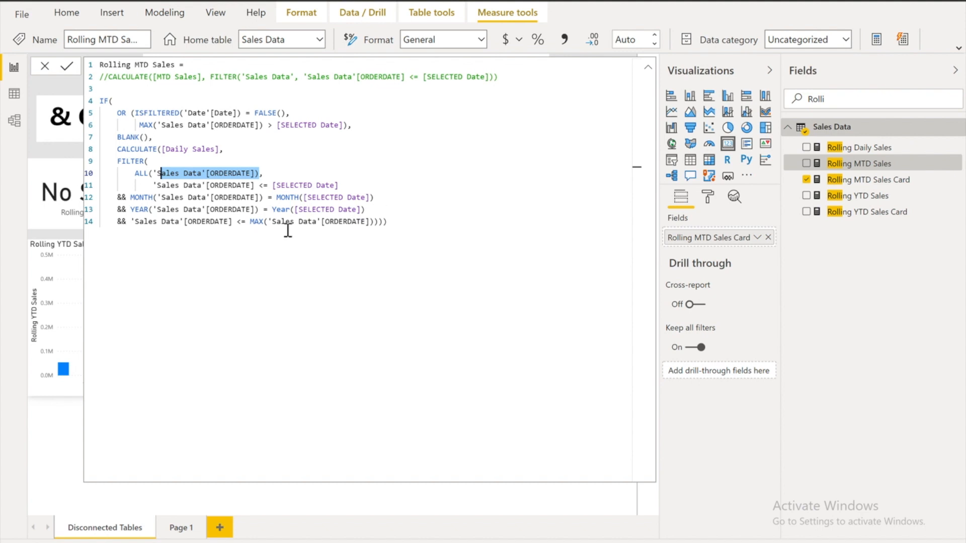
mouse_move(199, 205)
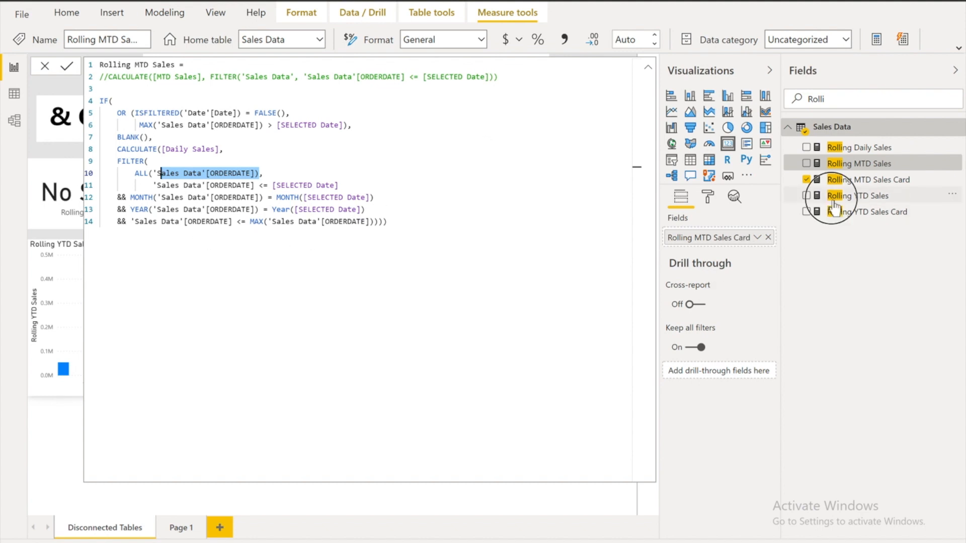
- Review the Rolling YTD Sales Card and Rolling YTD Sales formulas, then return to the report
click(867, 211)
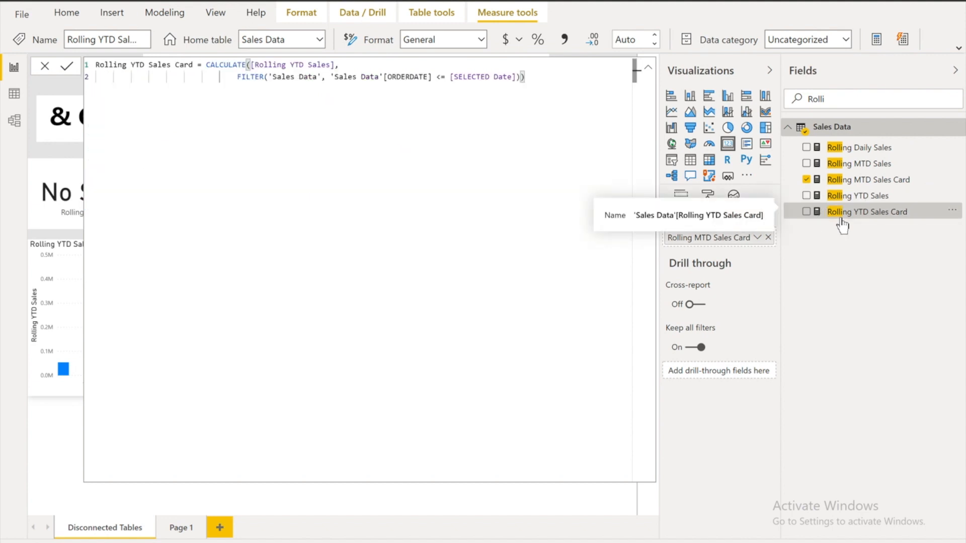
click(857, 195)
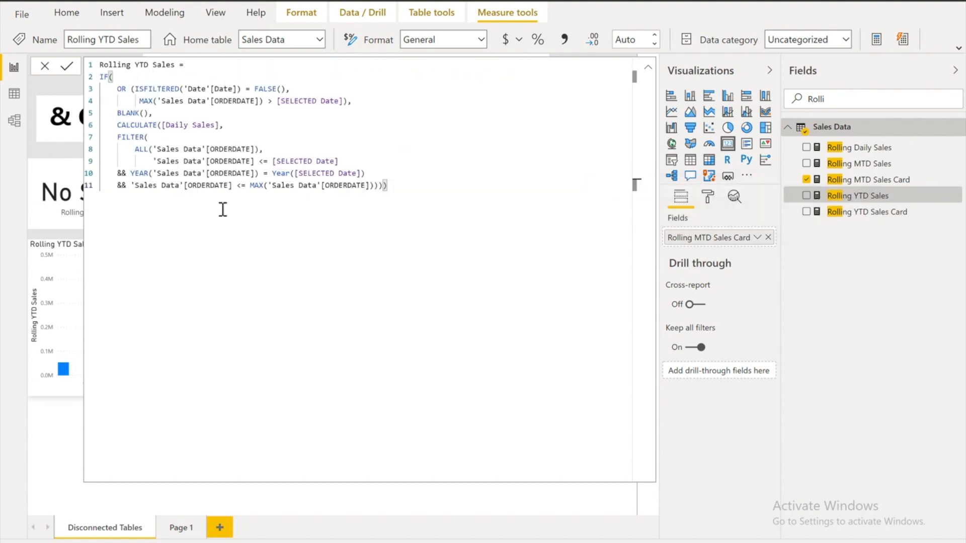
click(68, 67)
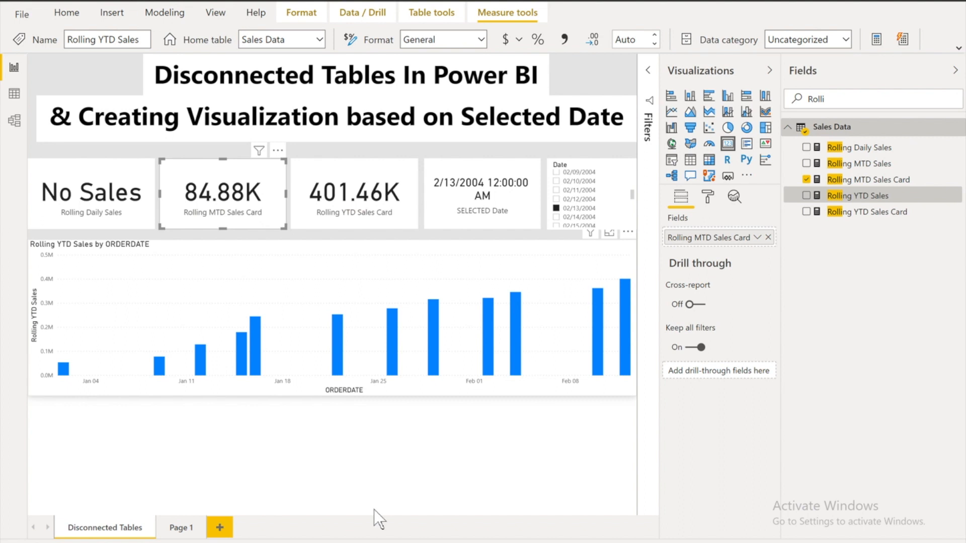
mouse_move(447, 463)
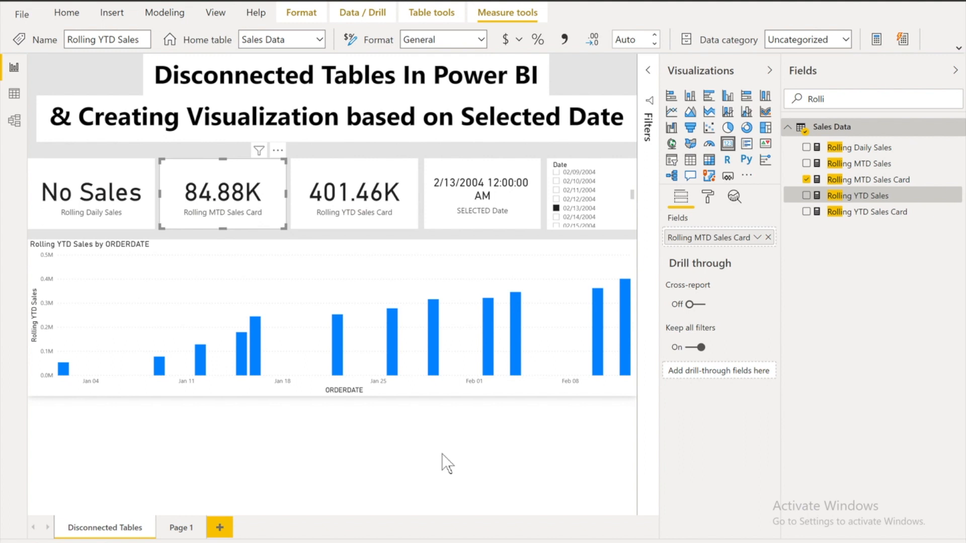
- Toggle the side panes, pick 02/14/2004 in the Date slicer and inspect the MTD and YTD cards
click(955, 70)
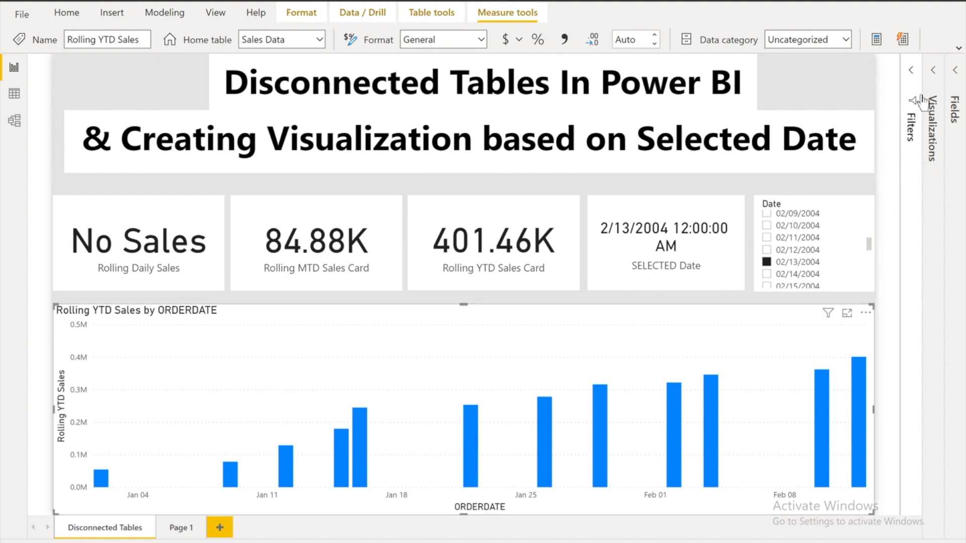
click(912, 70)
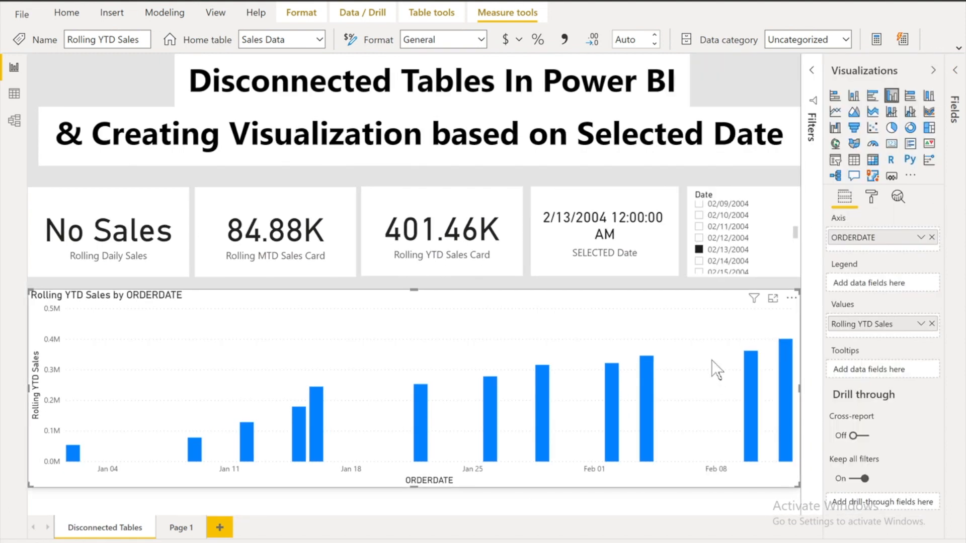
mouse_move(855, 338)
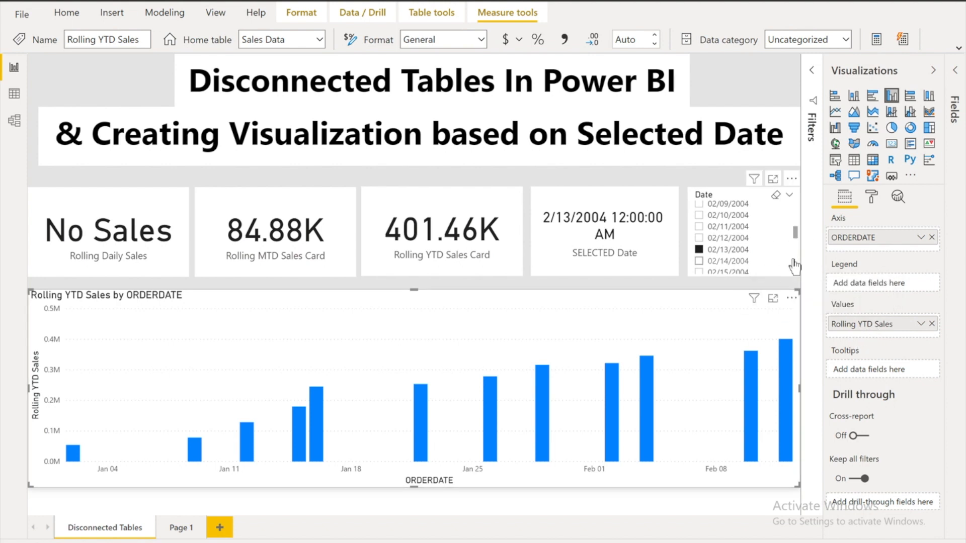
click(440, 231)
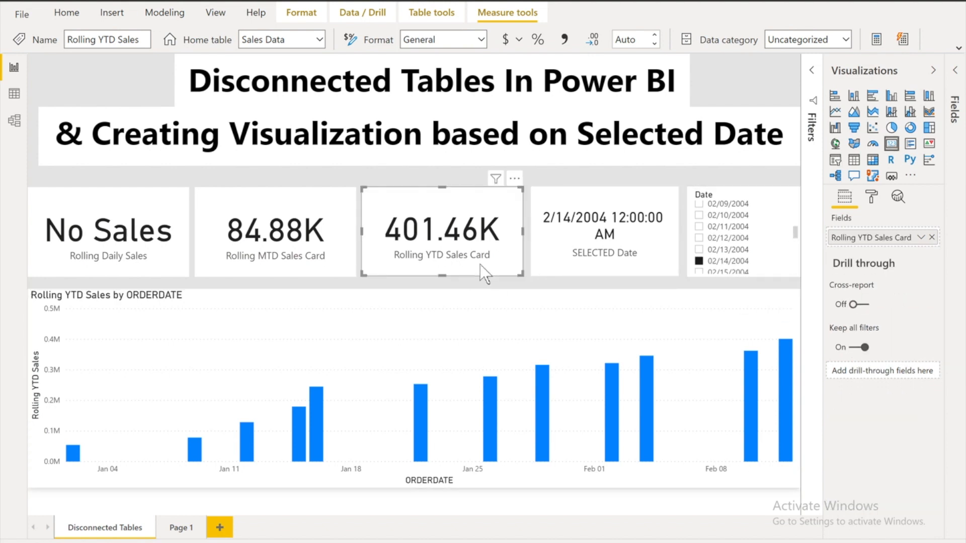
mouse_move(316, 280)
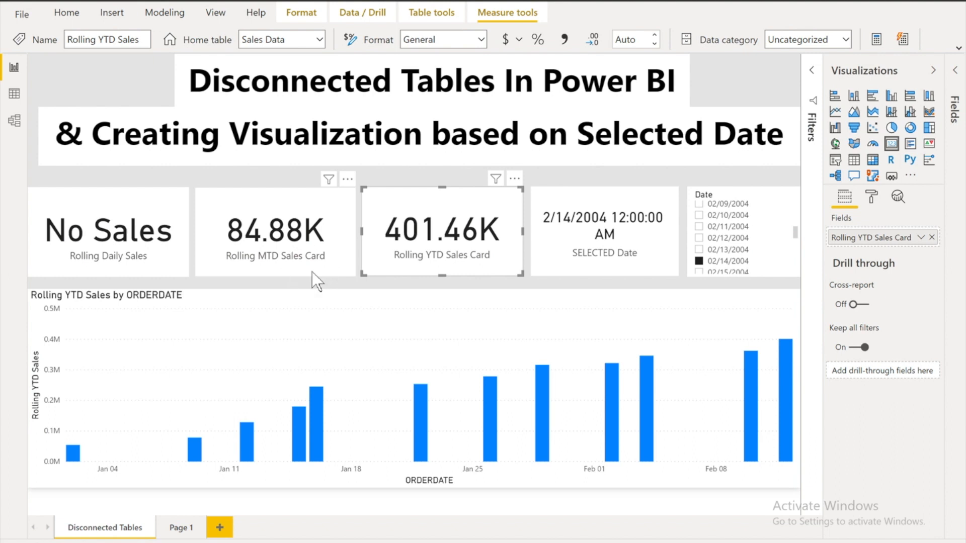
click(275, 231)
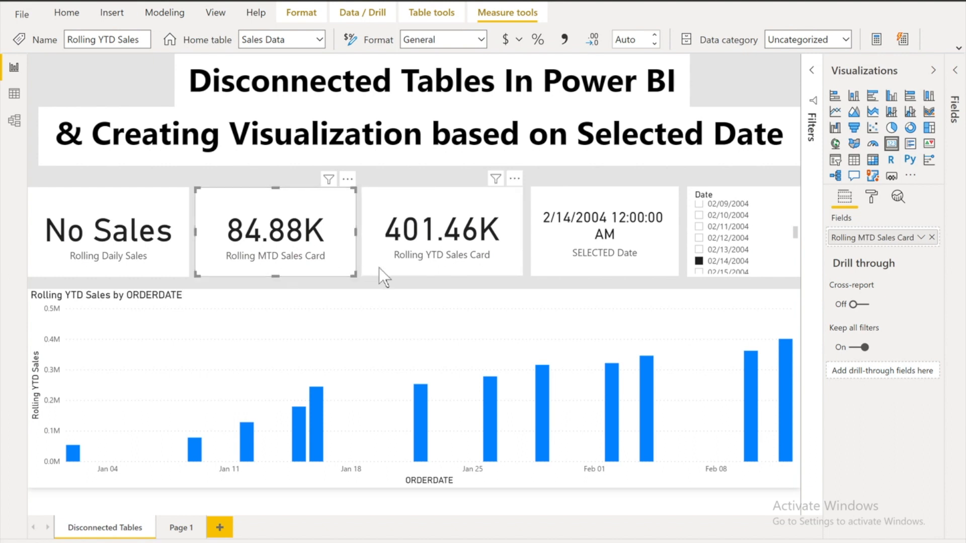
mouse_move(320, 280)
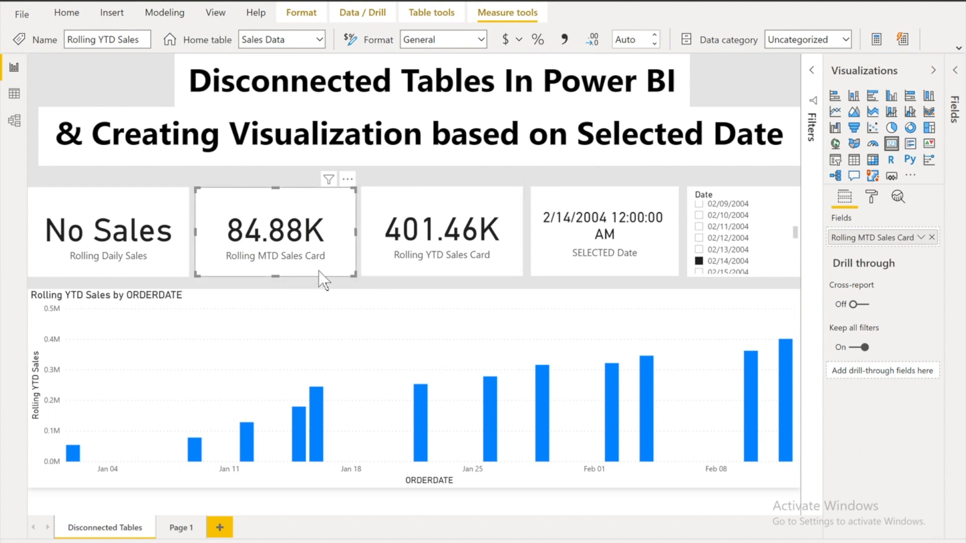
mouse_move(333, 278)
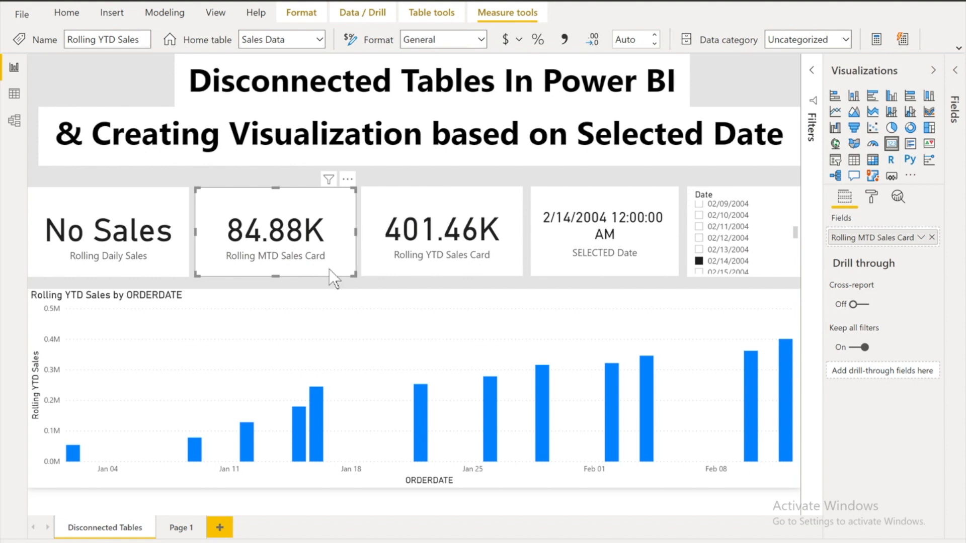
click(441, 232)
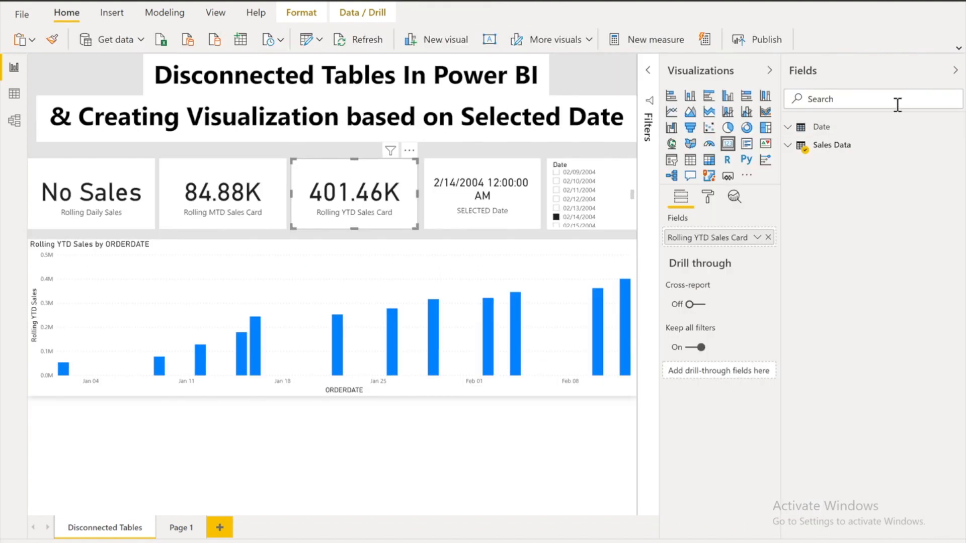
- Filter the field list by 'YTD' to reach the Rolling YTD Sales measure
text(Y)
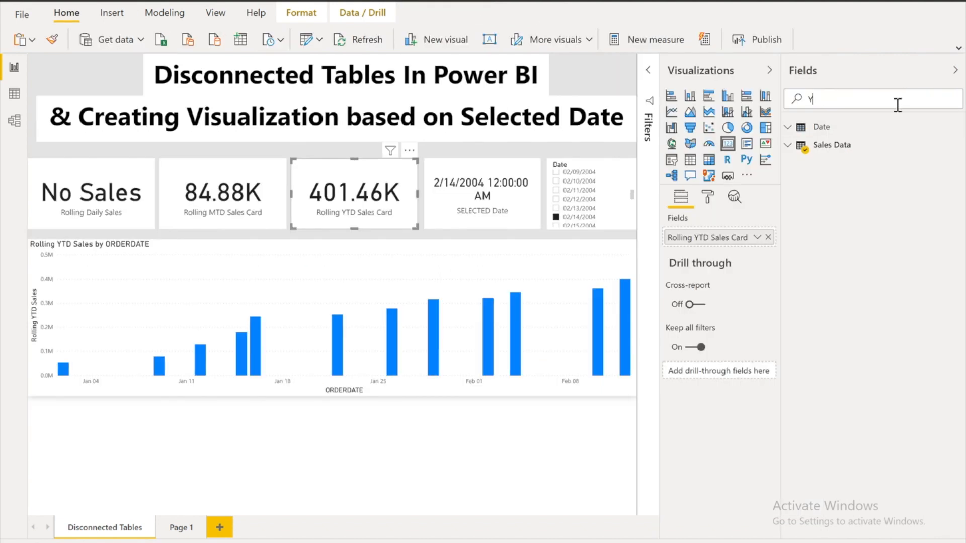
text(TD)
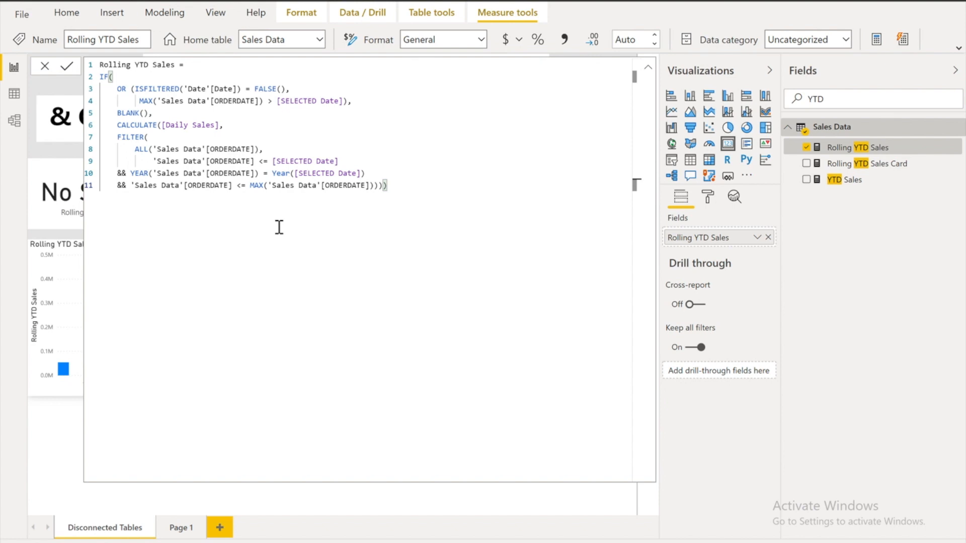
mouse_move(844, 179)
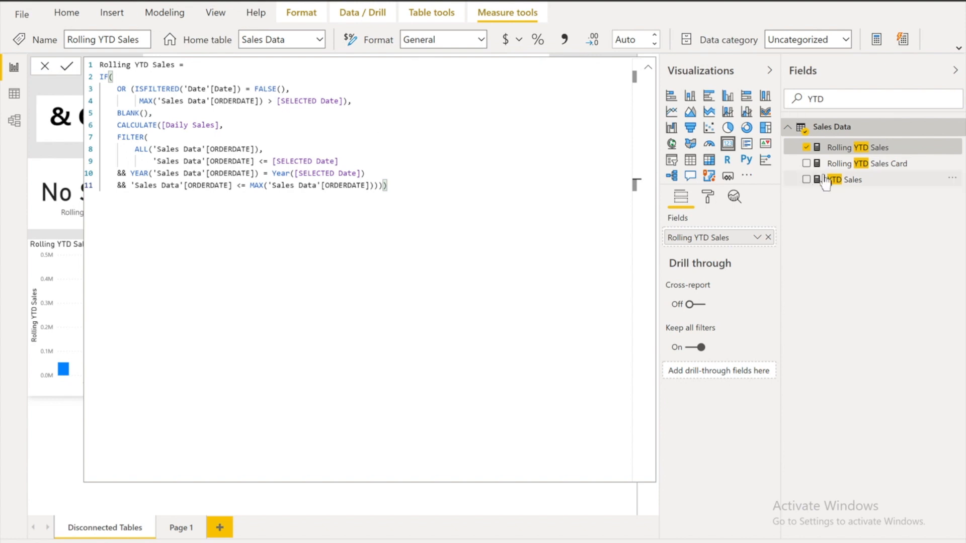
- Show the Rolling YTD Sales Card formula and select the [Rolling YTD Sales] reference inside CALCULATE for editing
click(865, 163)
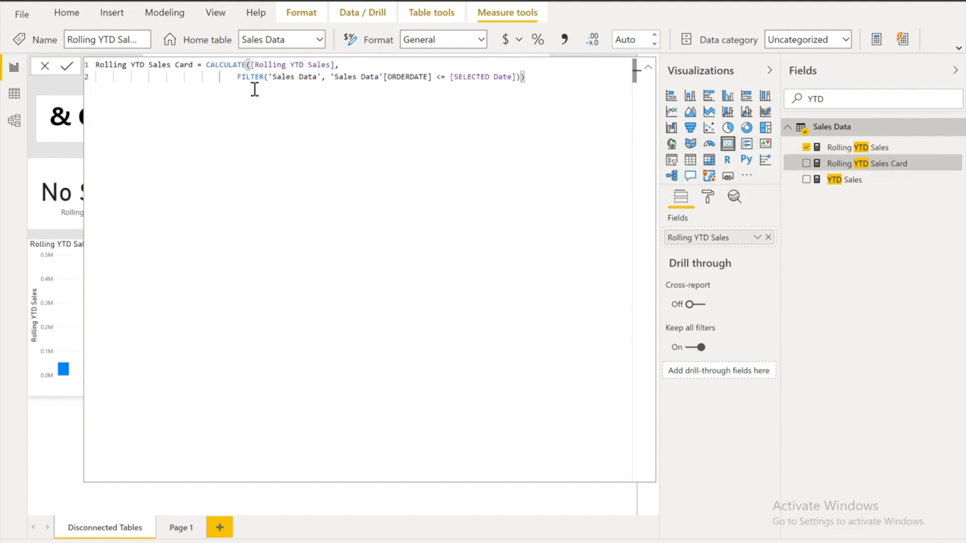
mouse_move(447, 97)
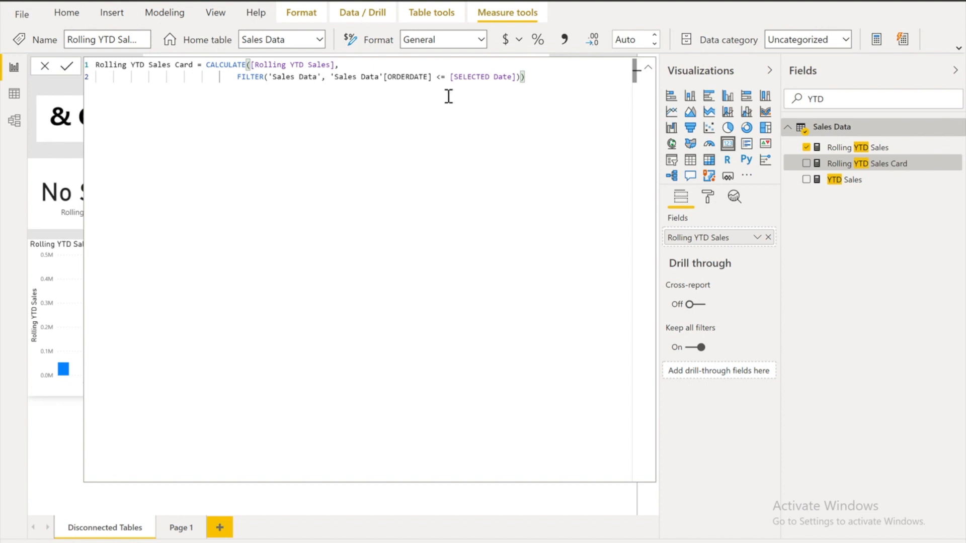
mouse_move(461, 97)
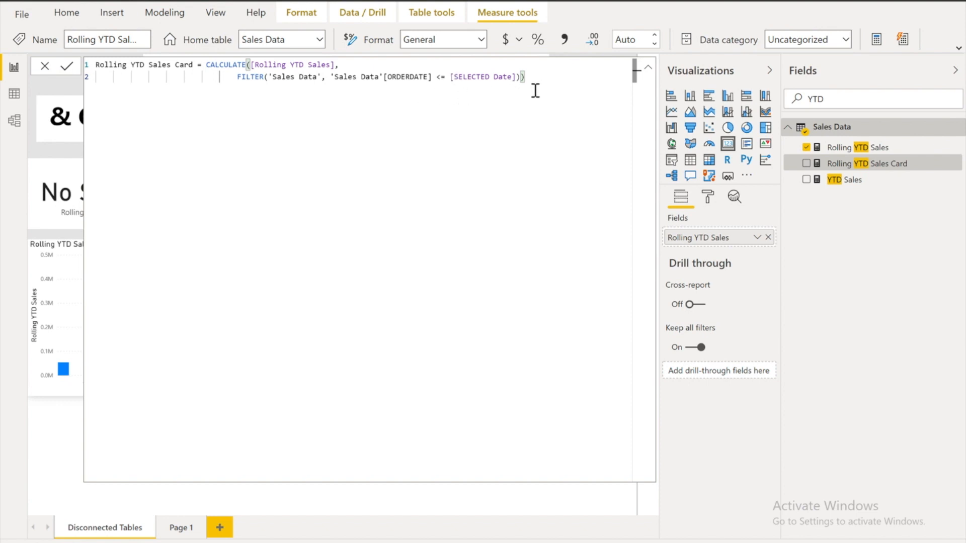
mouse_move(395, 113)
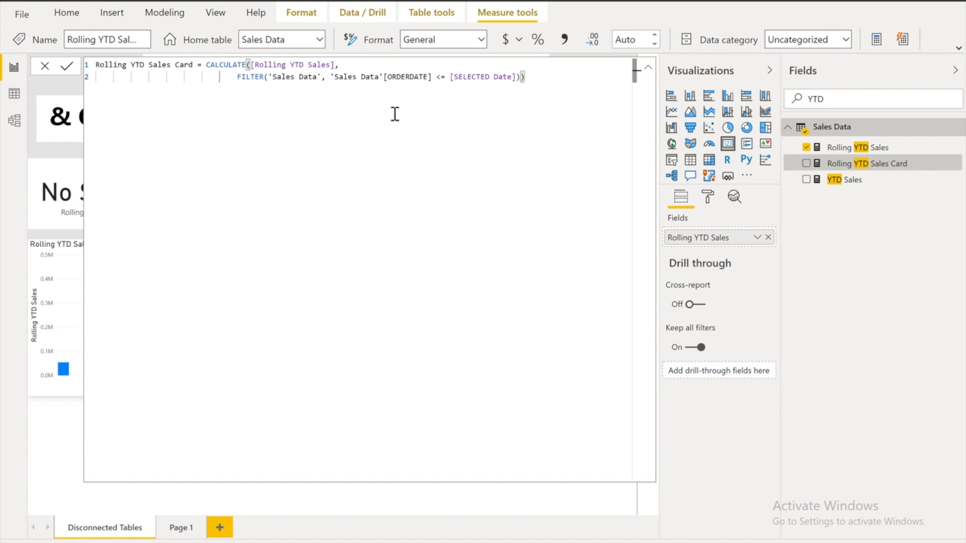
double_click(311, 65)
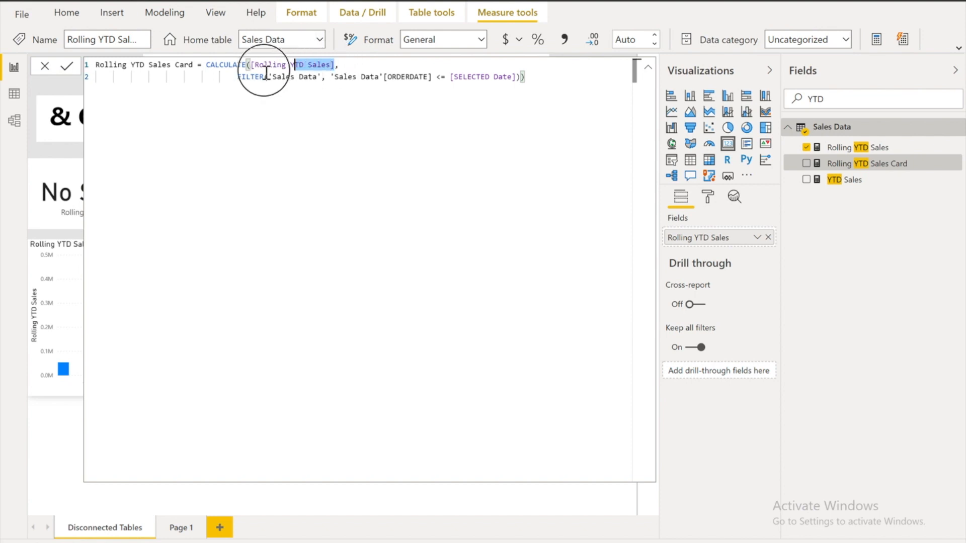